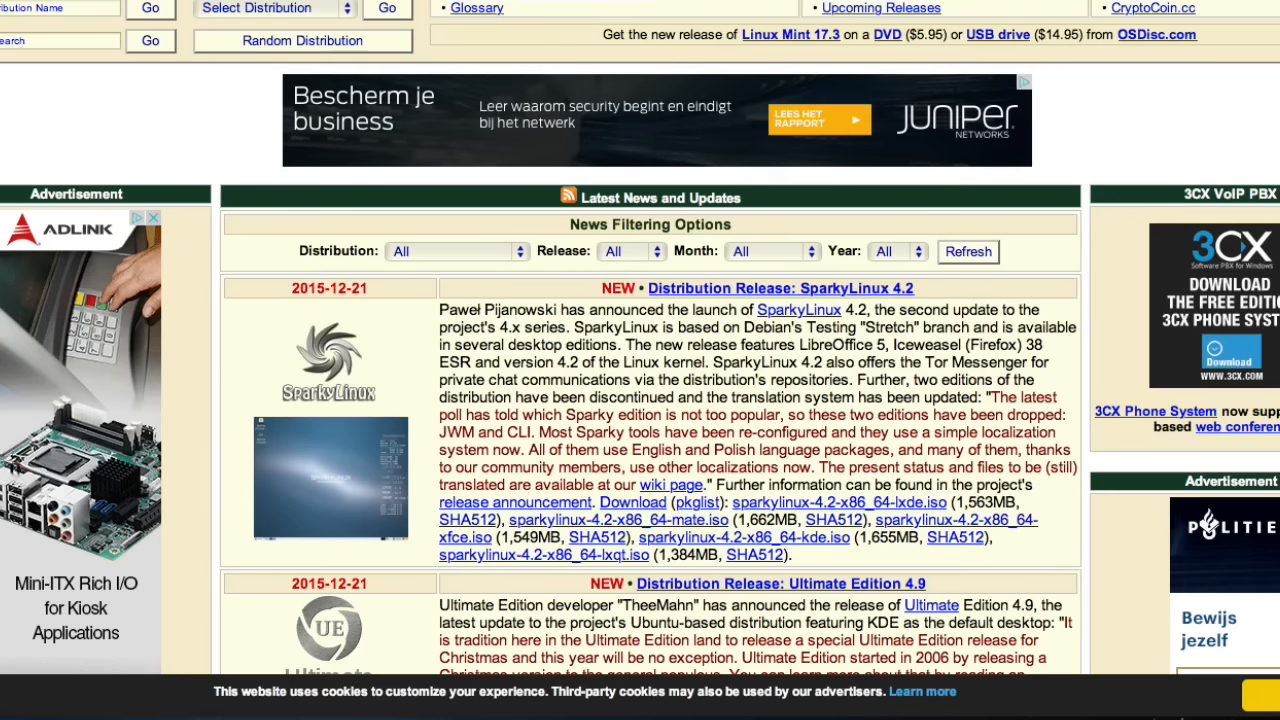
mouse_move(737, 12)
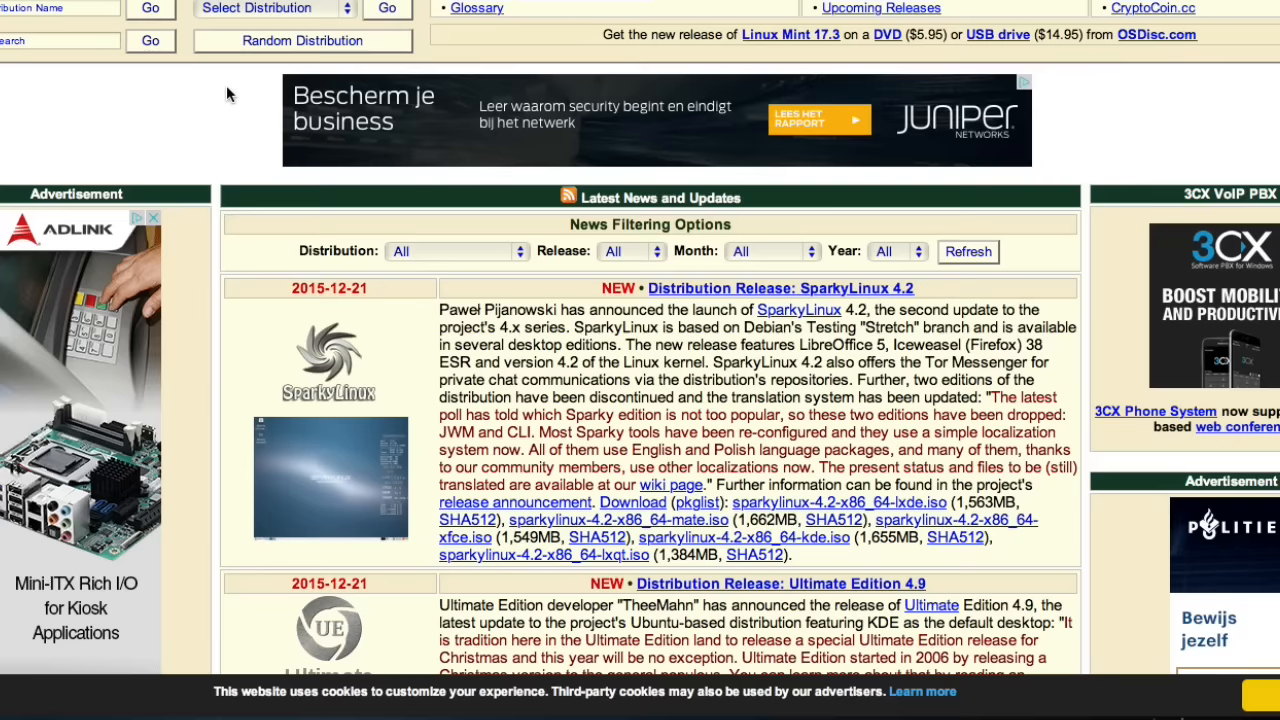
mouse_move(595, 181)
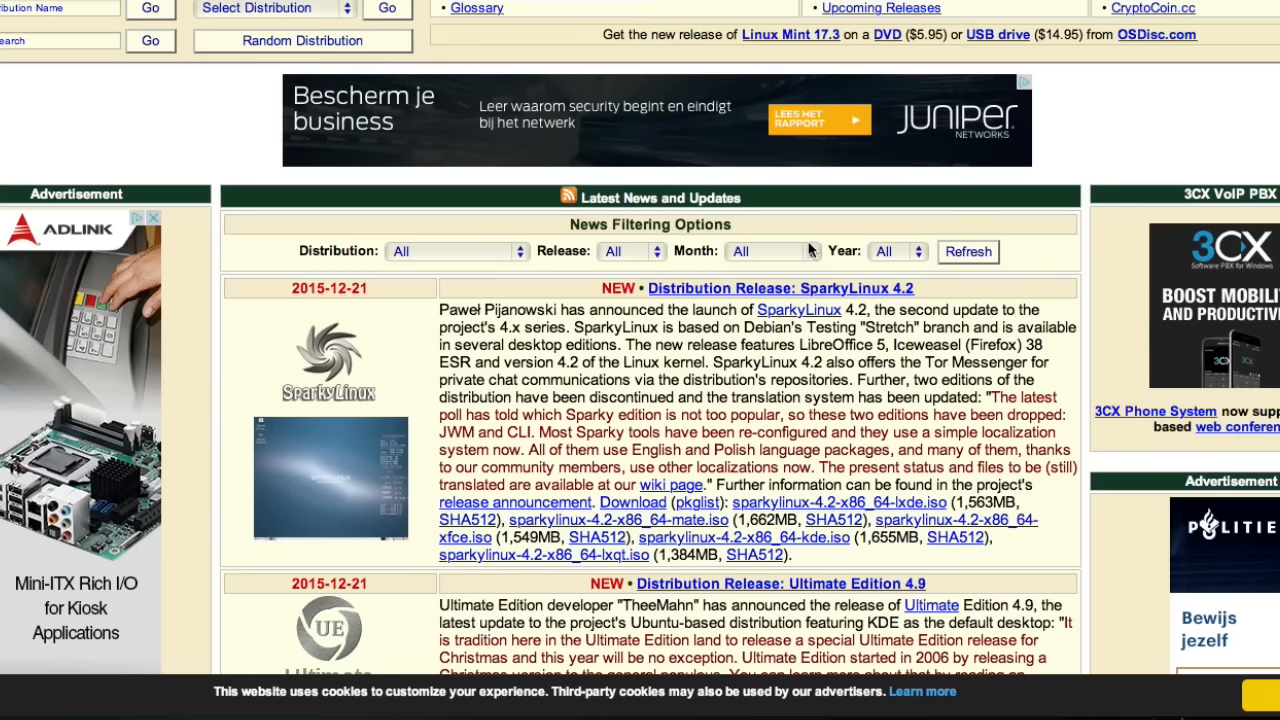
- Filter the Latest News list to December 2015 and refresh it
click(765, 251)
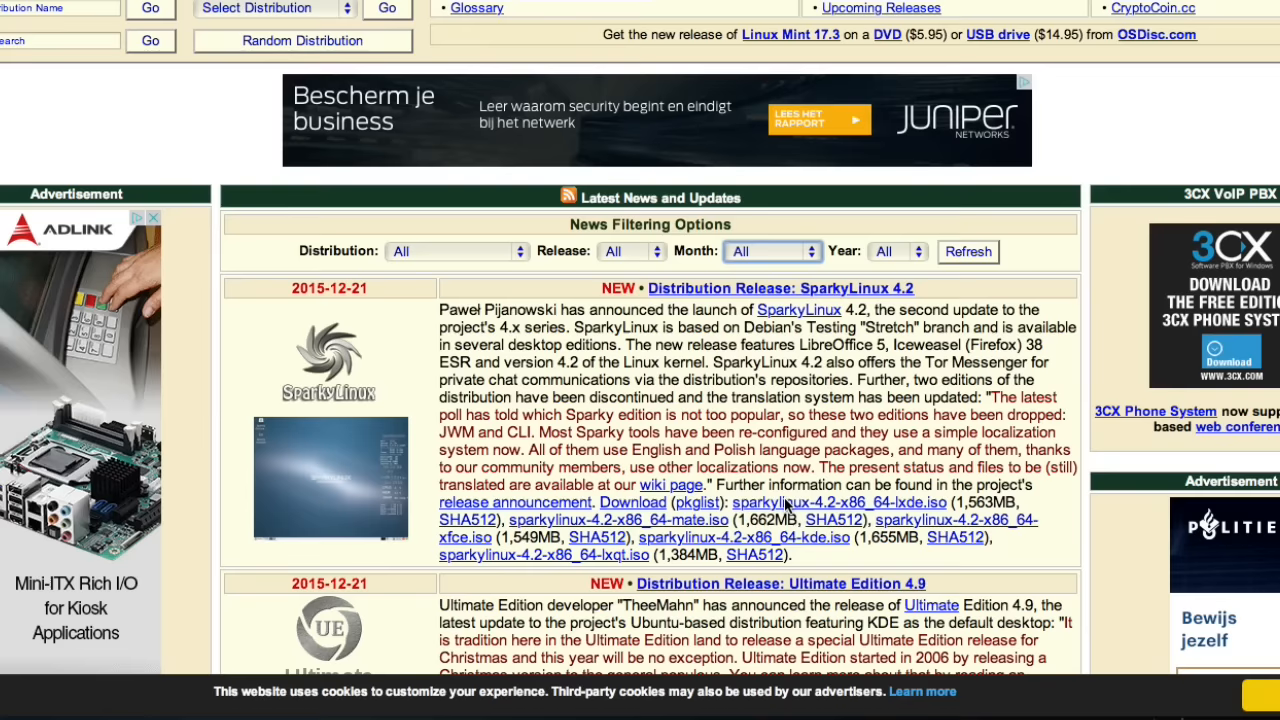
click(773, 251)
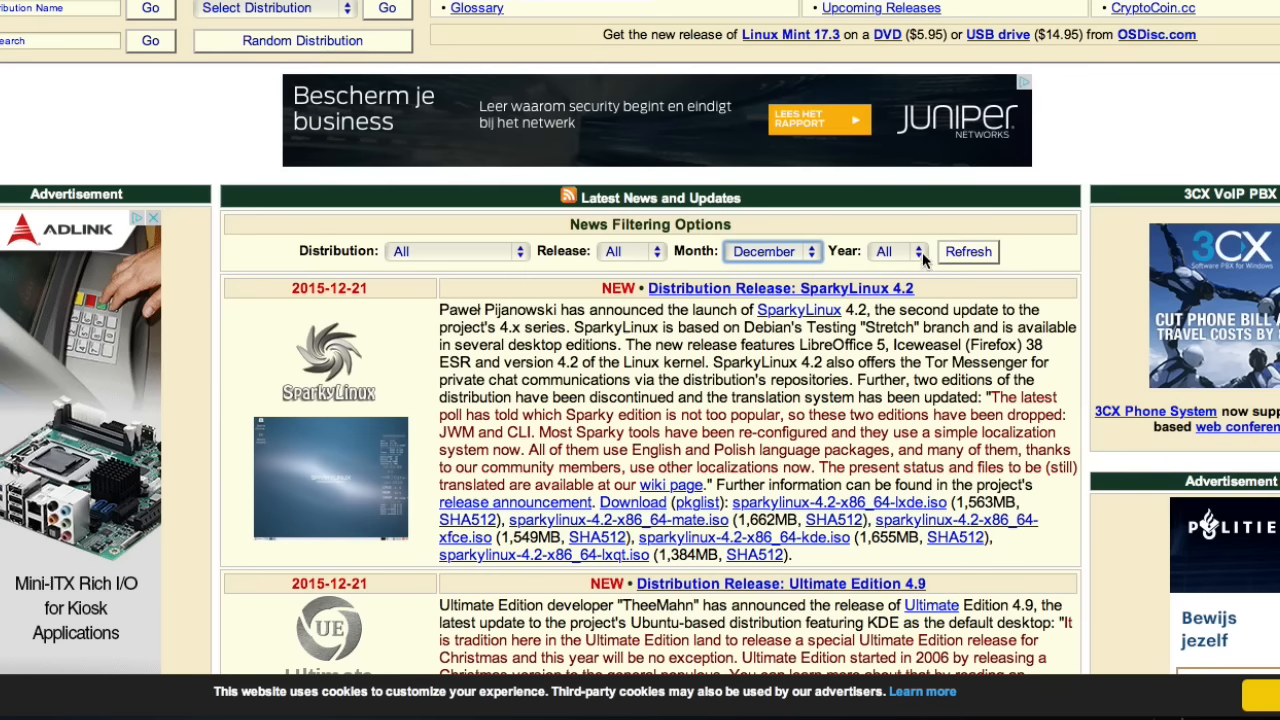
click(895, 251)
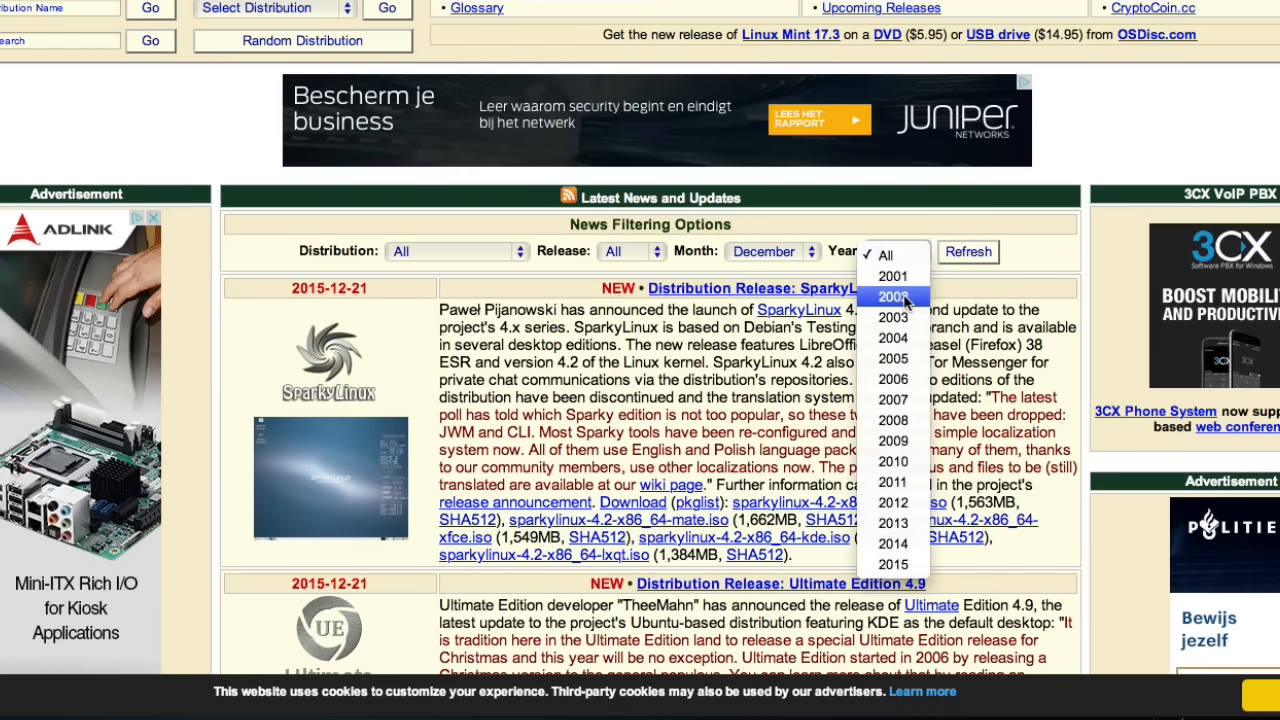
mouse_move(903, 567)
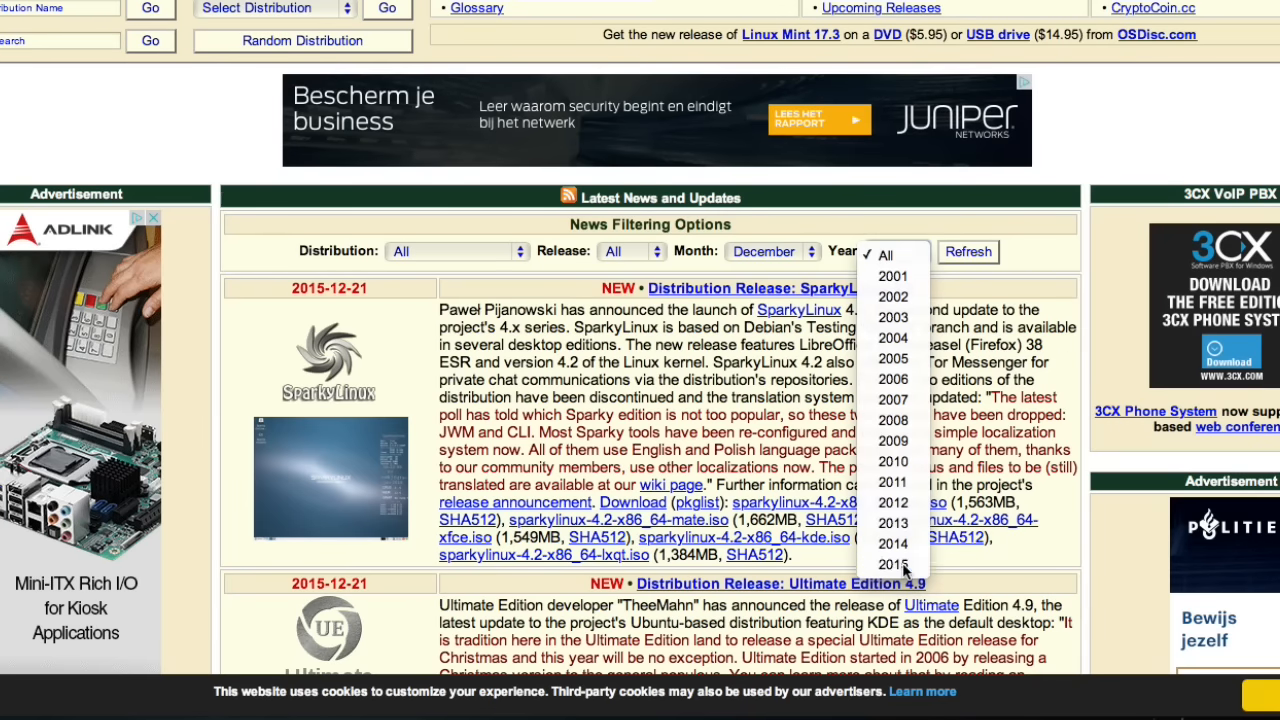
click(889, 564)
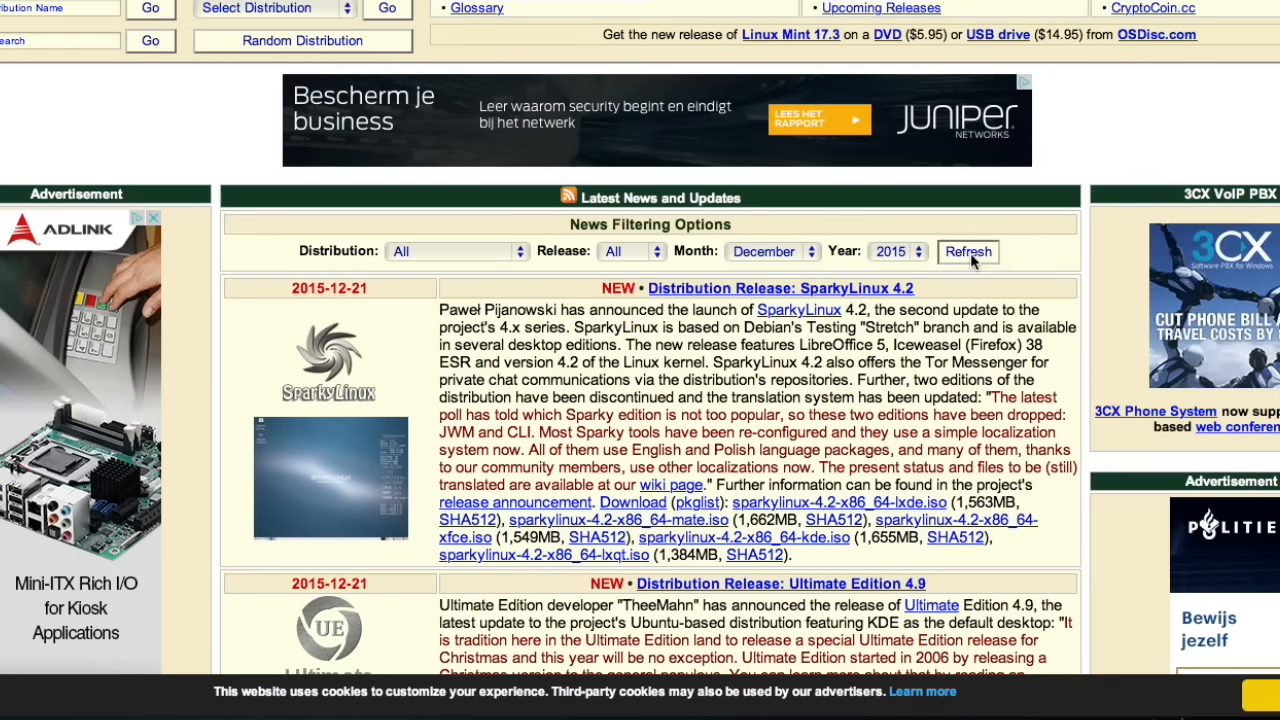
click(967, 251)
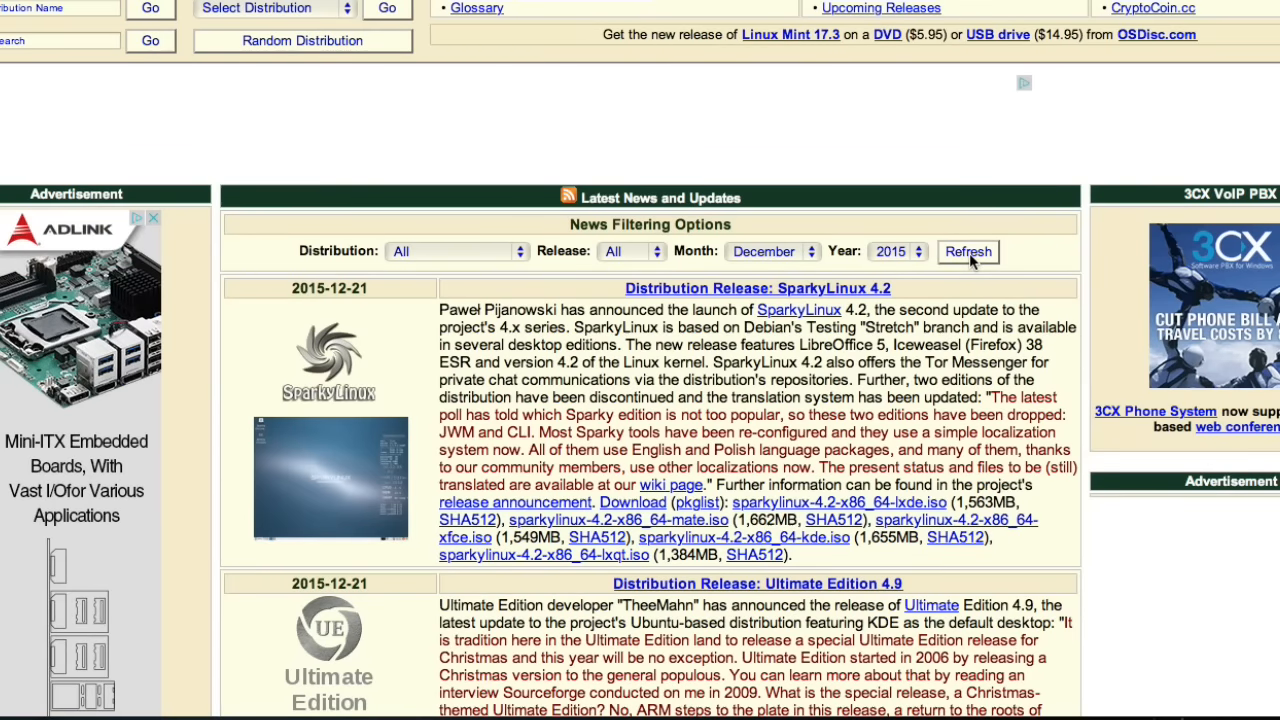
mouse_move(735, 277)
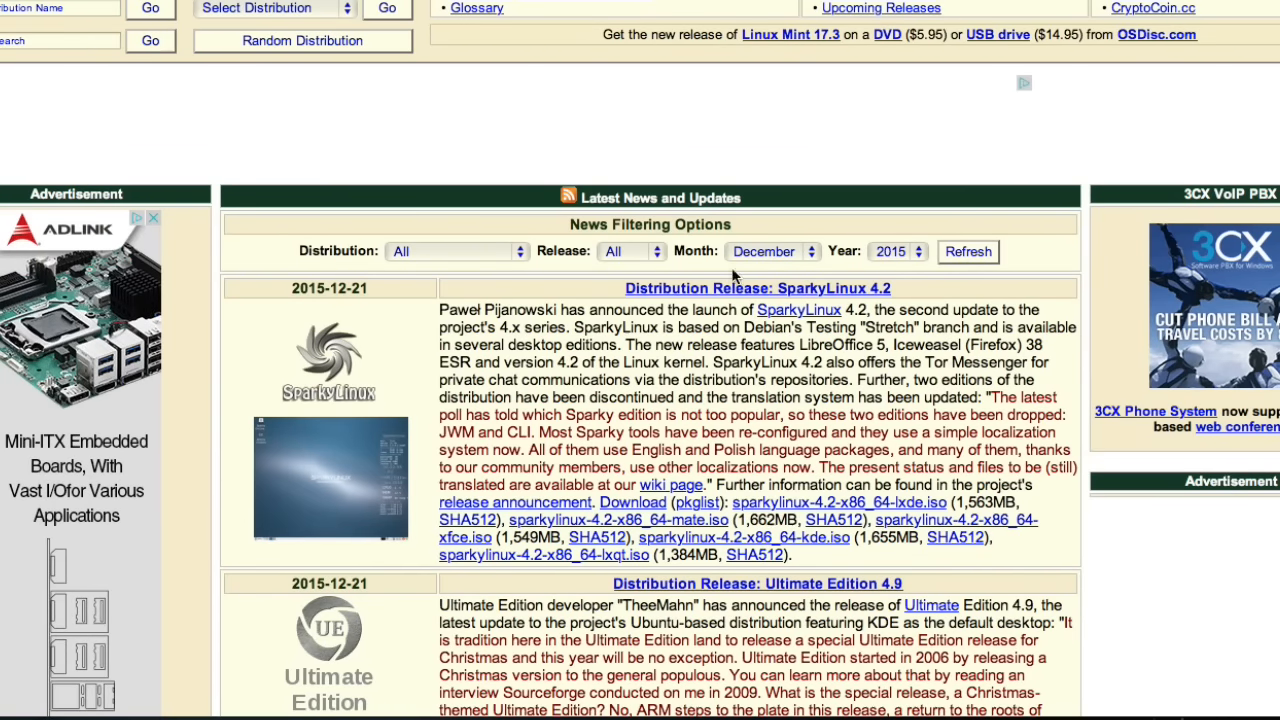
mouse_move(890, 262)
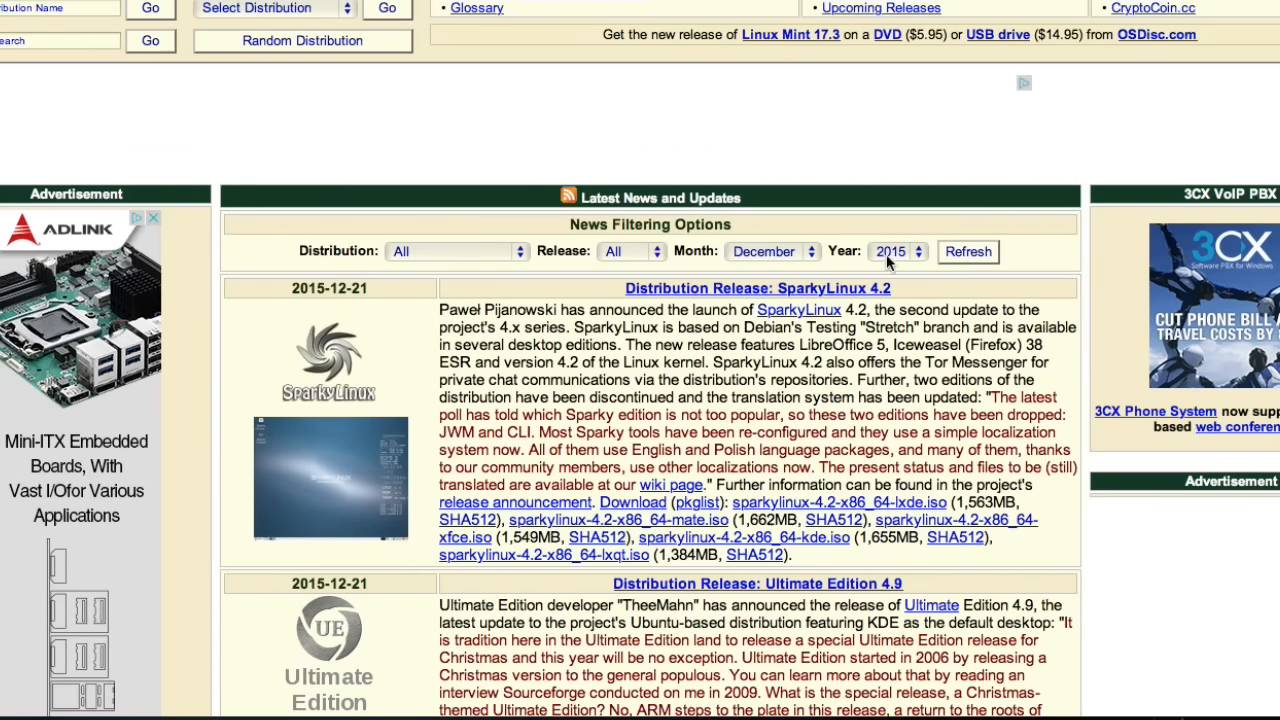
mouse_move(888, 260)
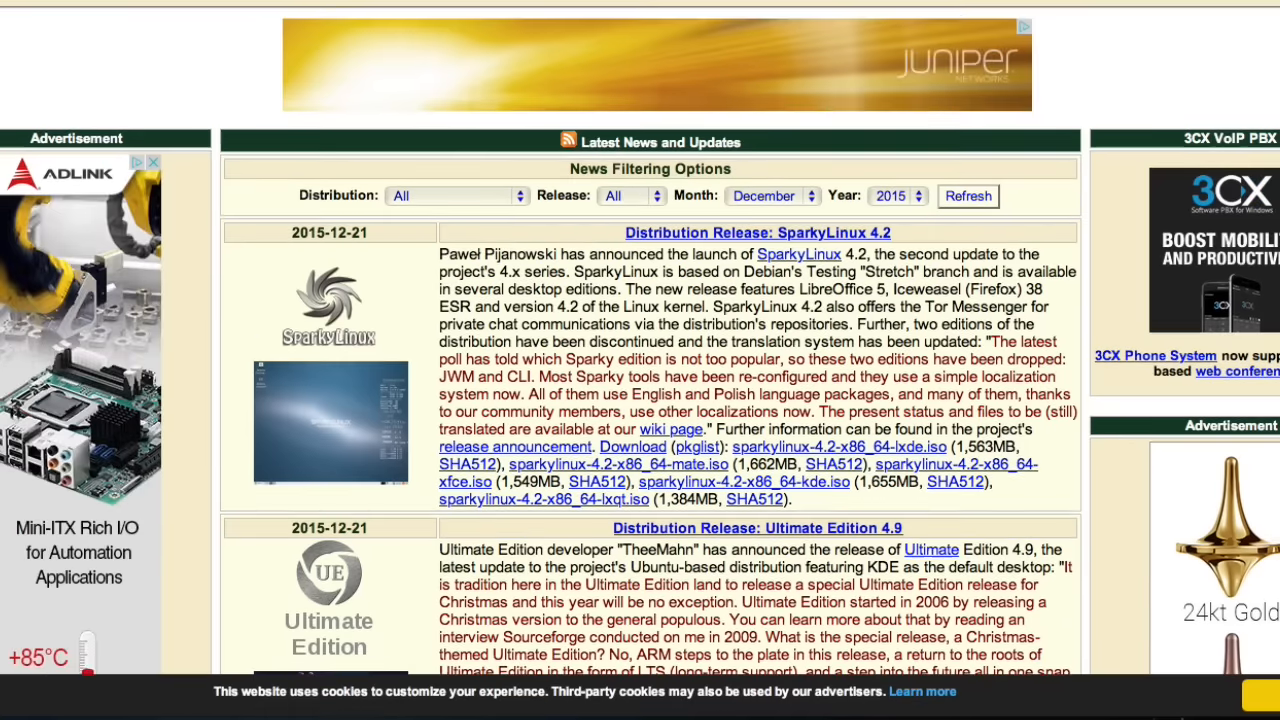
- Scroll past SparkyLinux 4.2 down to the Ultimate Edition 4.9 entry
scroll(down, 3)
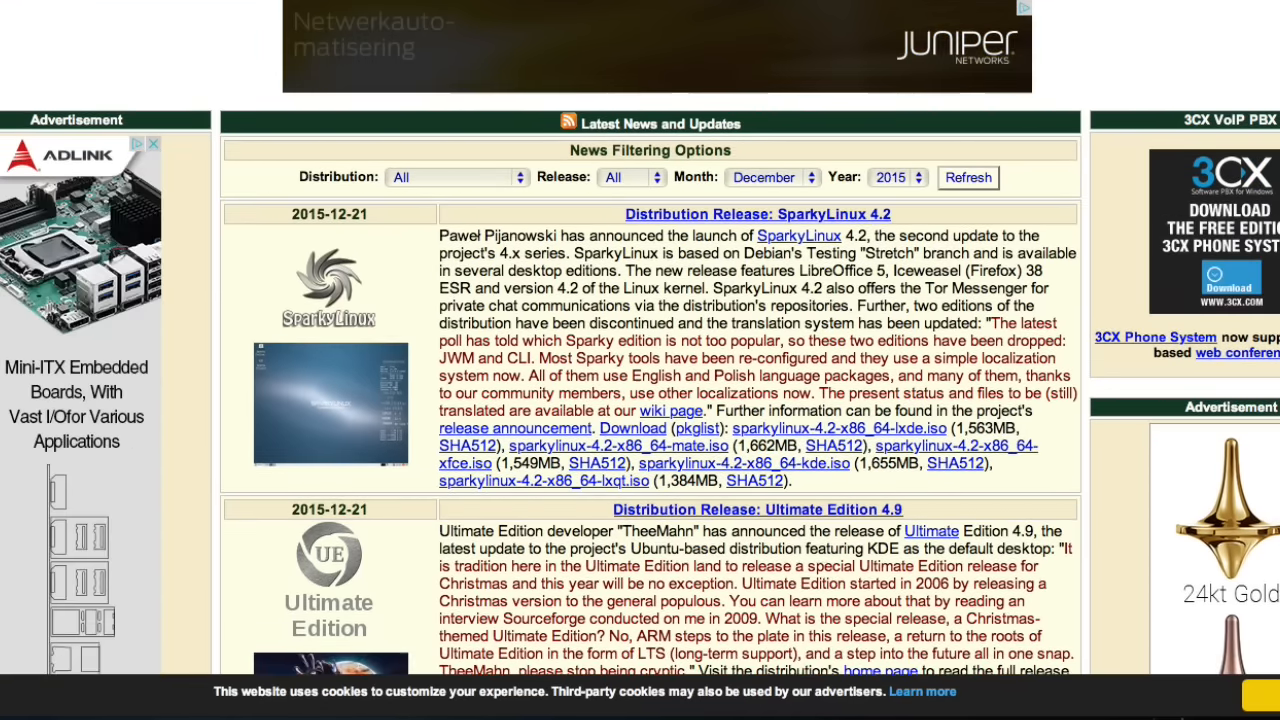
scroll(down, 3)
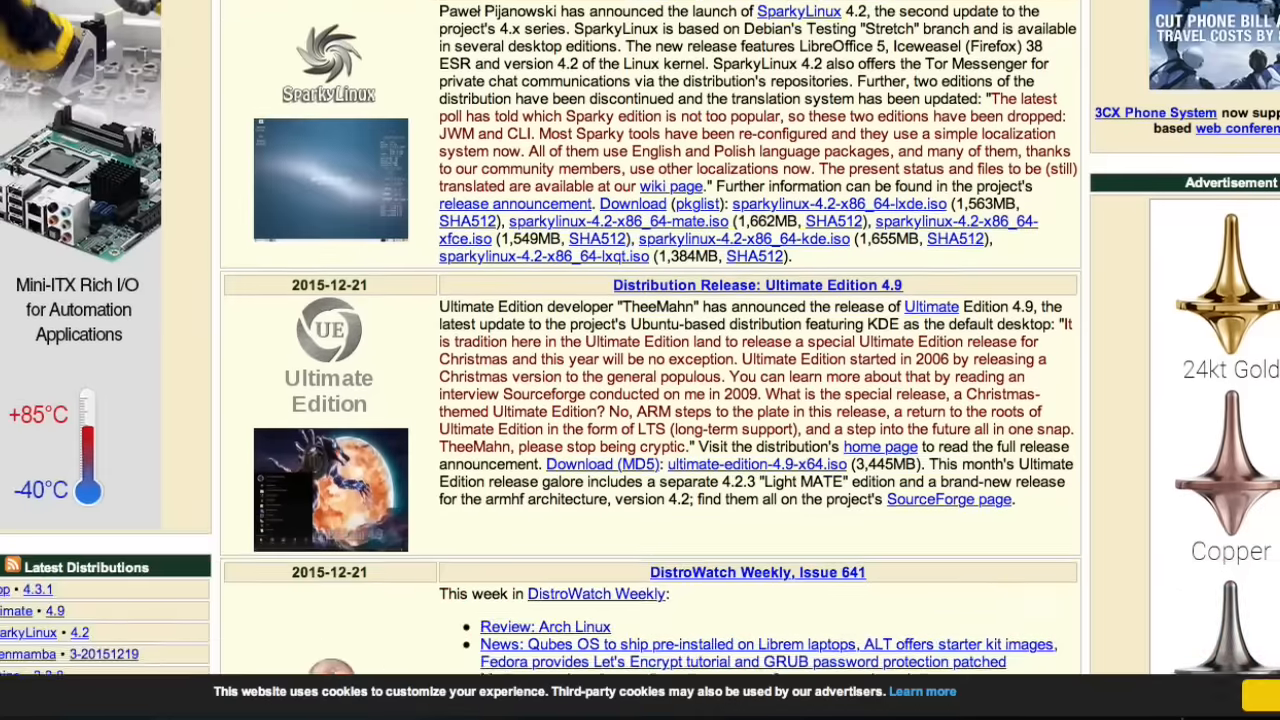
scroll(down, 3)
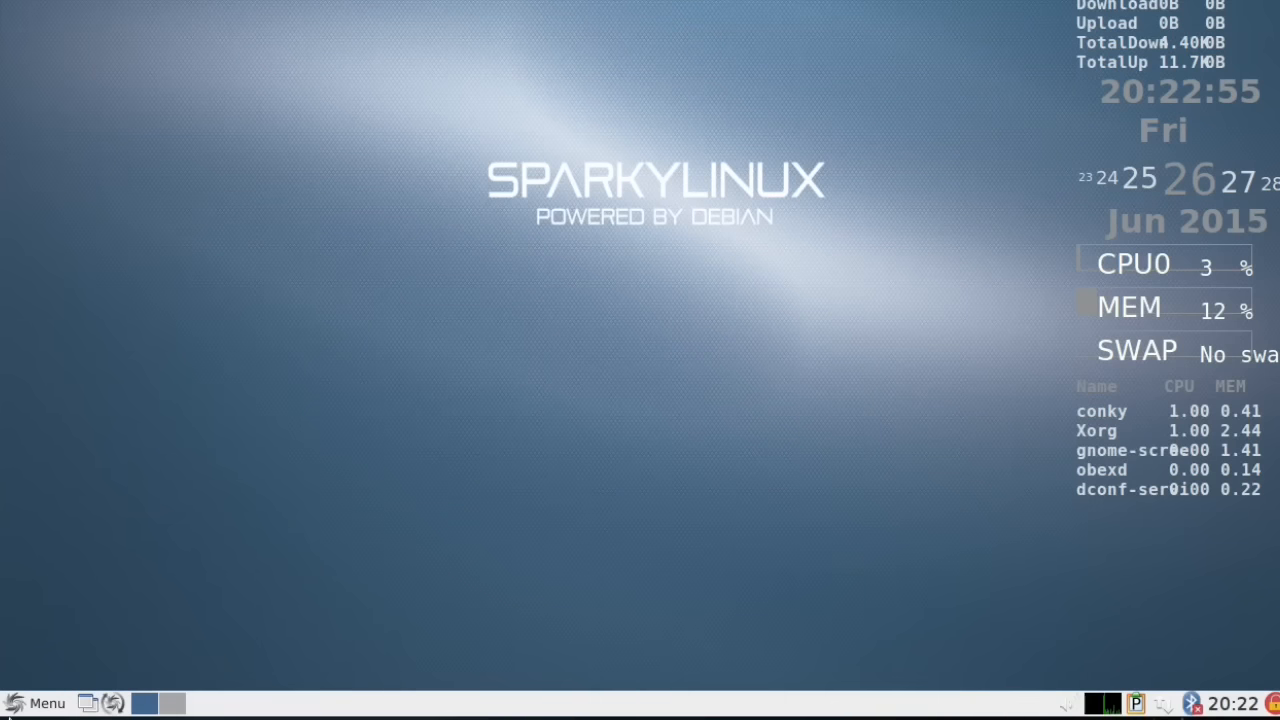
mouse_move(791, 598)
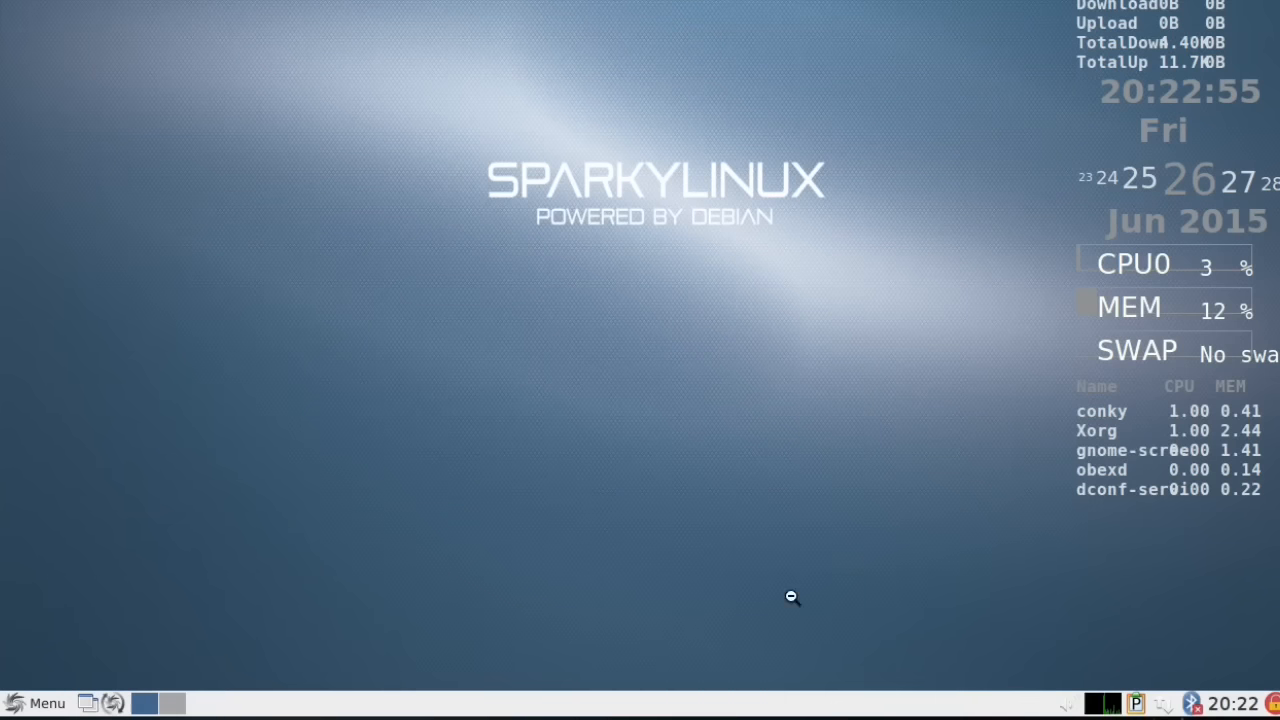
mouse_move(813, 534)
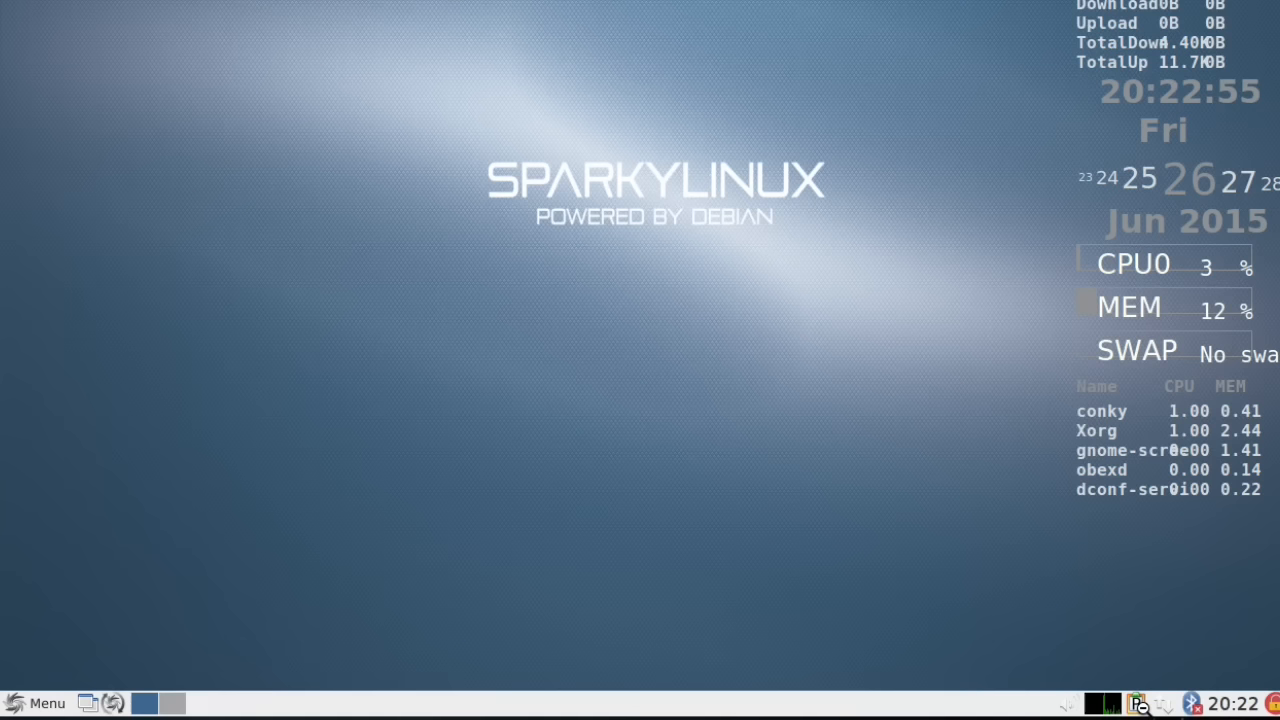
mouse_move(211, 658)
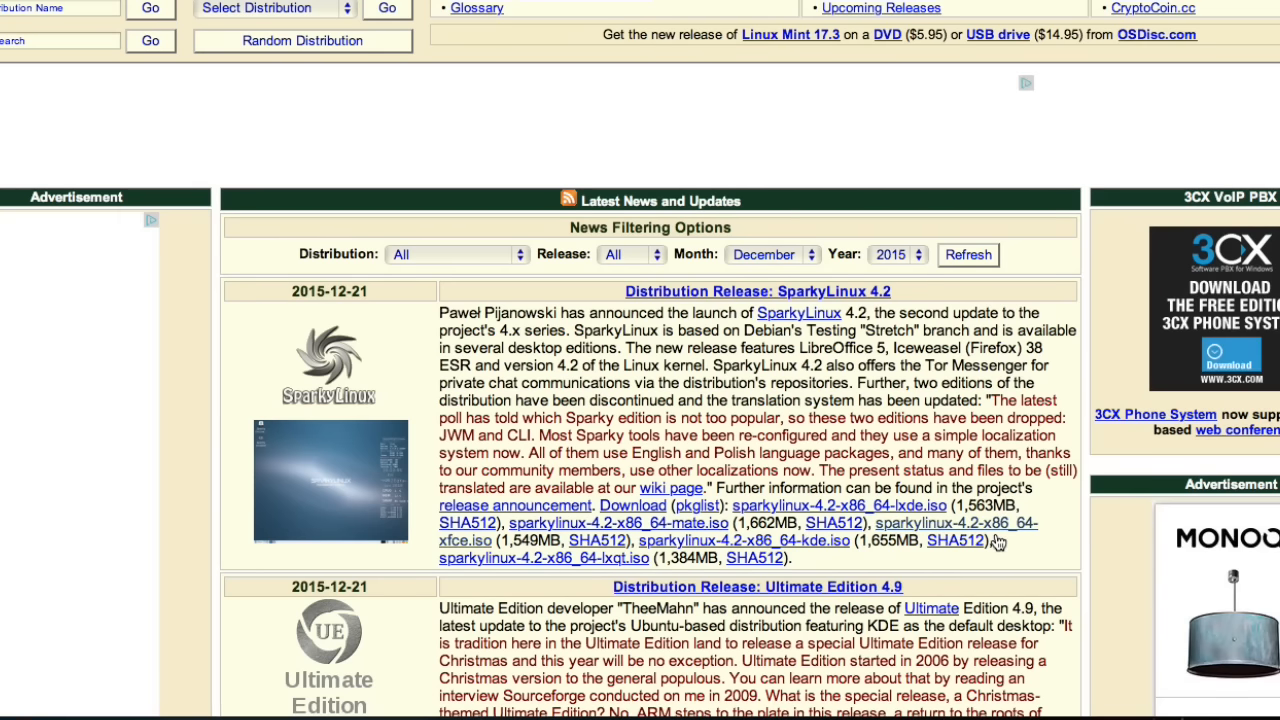
- Scroll down to the Ultimate Edition 4.9 and DistroWatch Weekly 641 entries
scroll(down, 3)
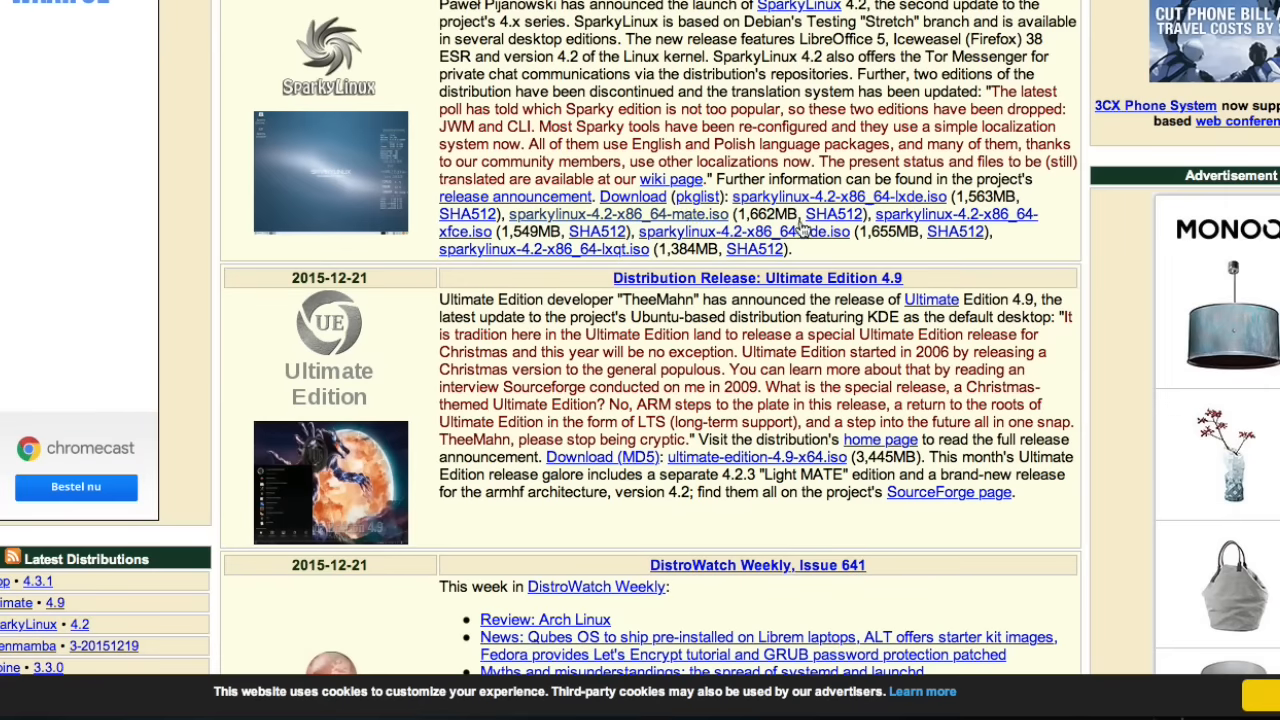
mouse_move(655, 297)
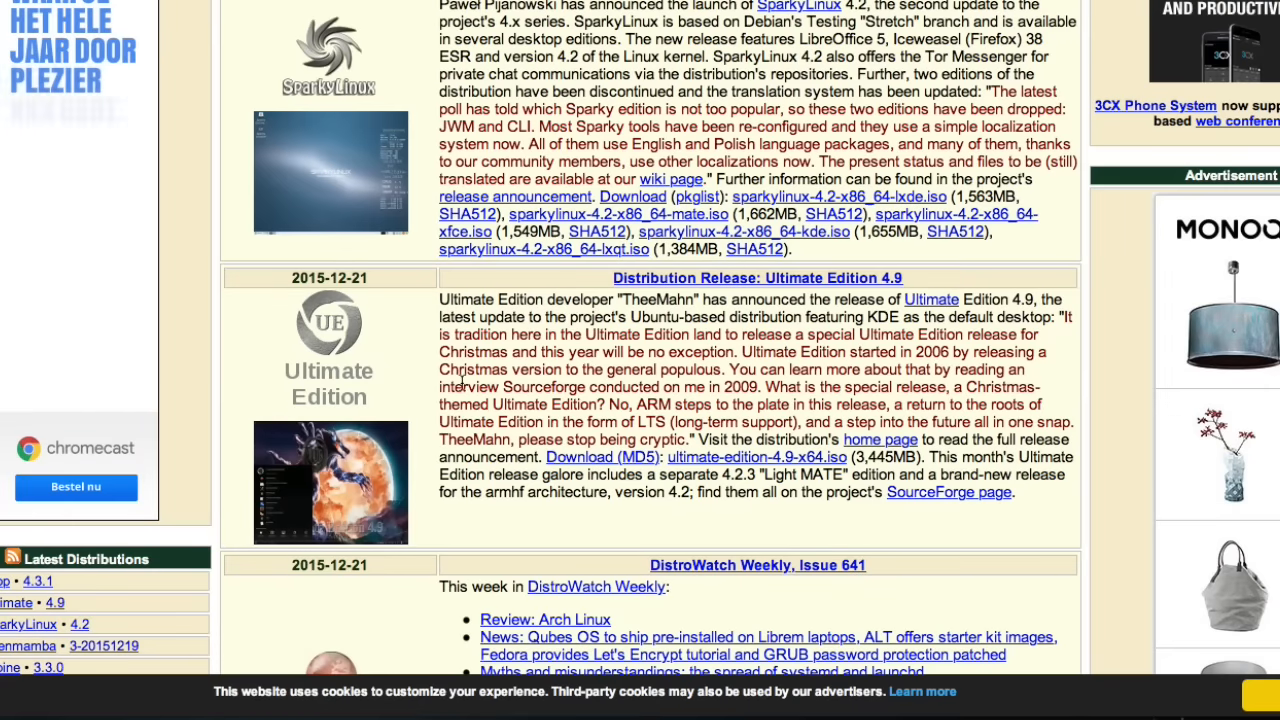
mouse_move(373, 466)
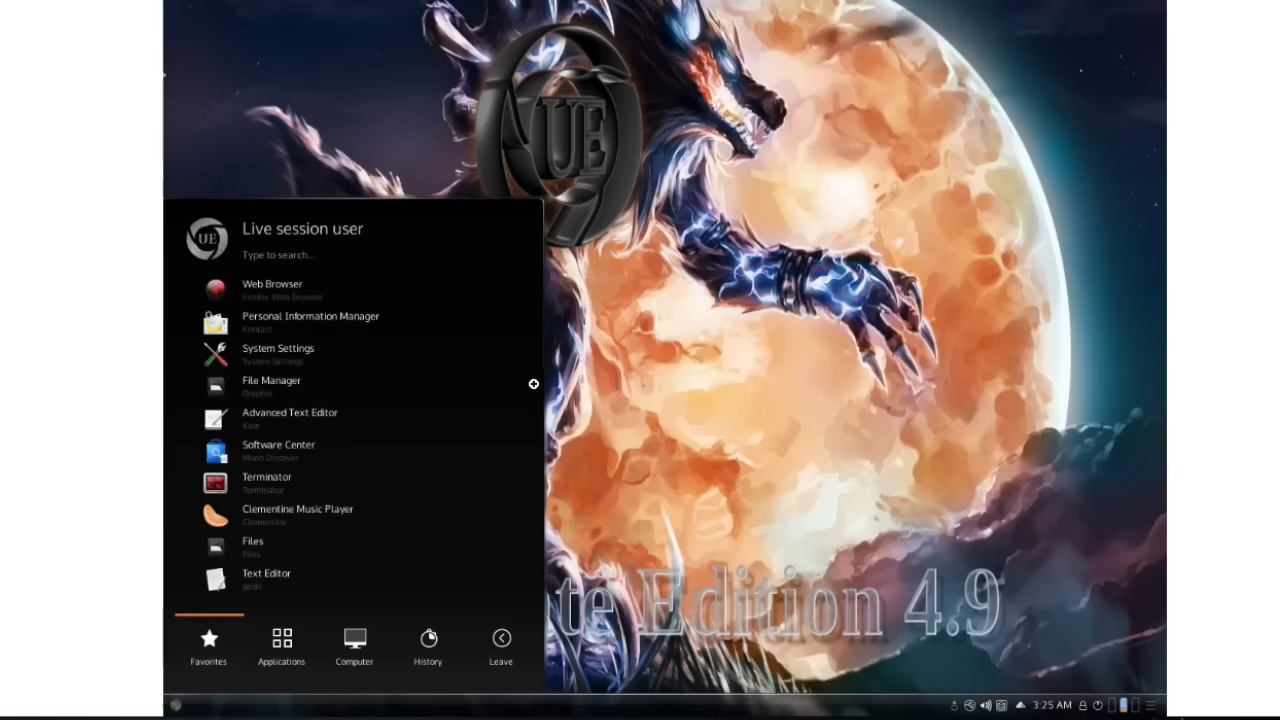
mouse_move(819, 299)
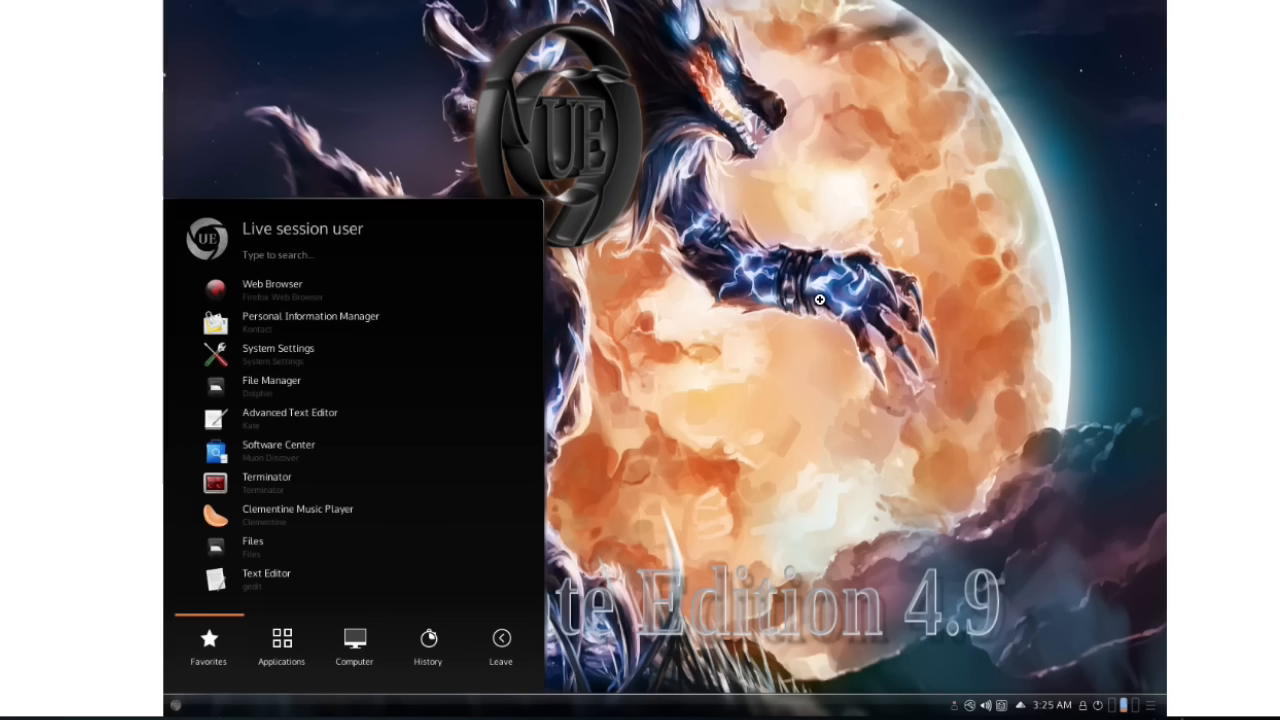
mouse_move(638, 279)
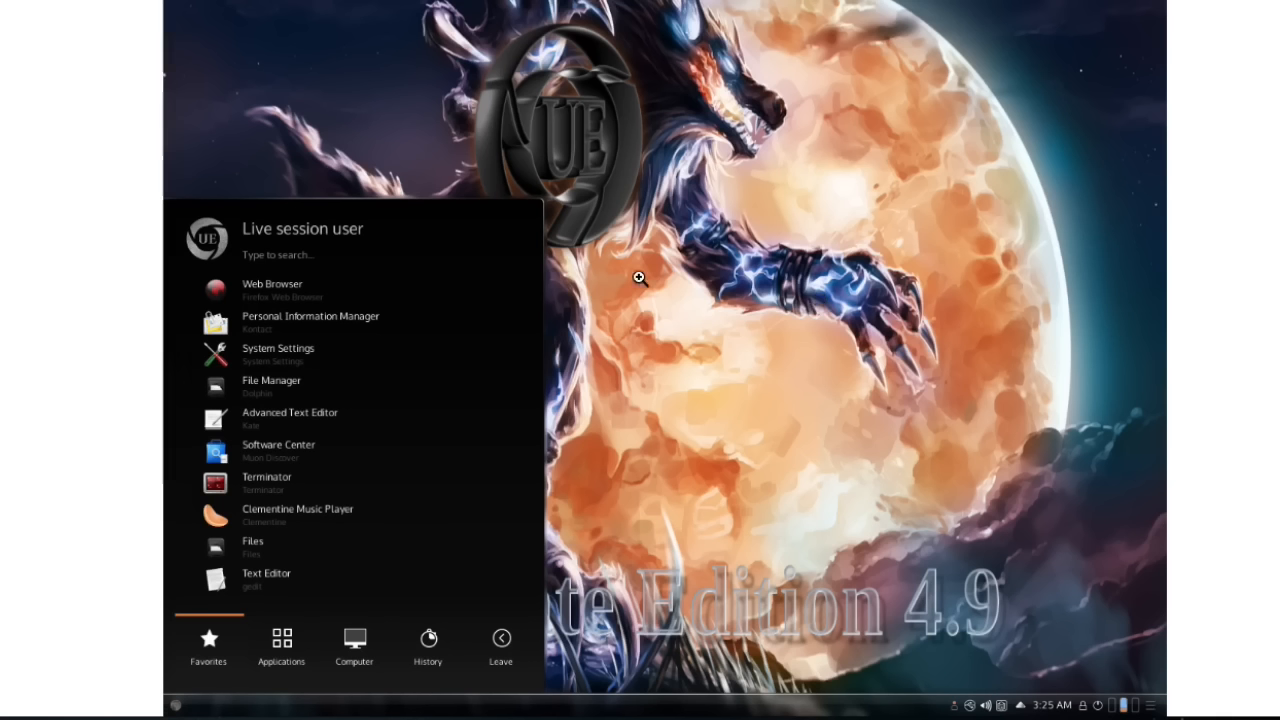
mouse_move(306, 304)
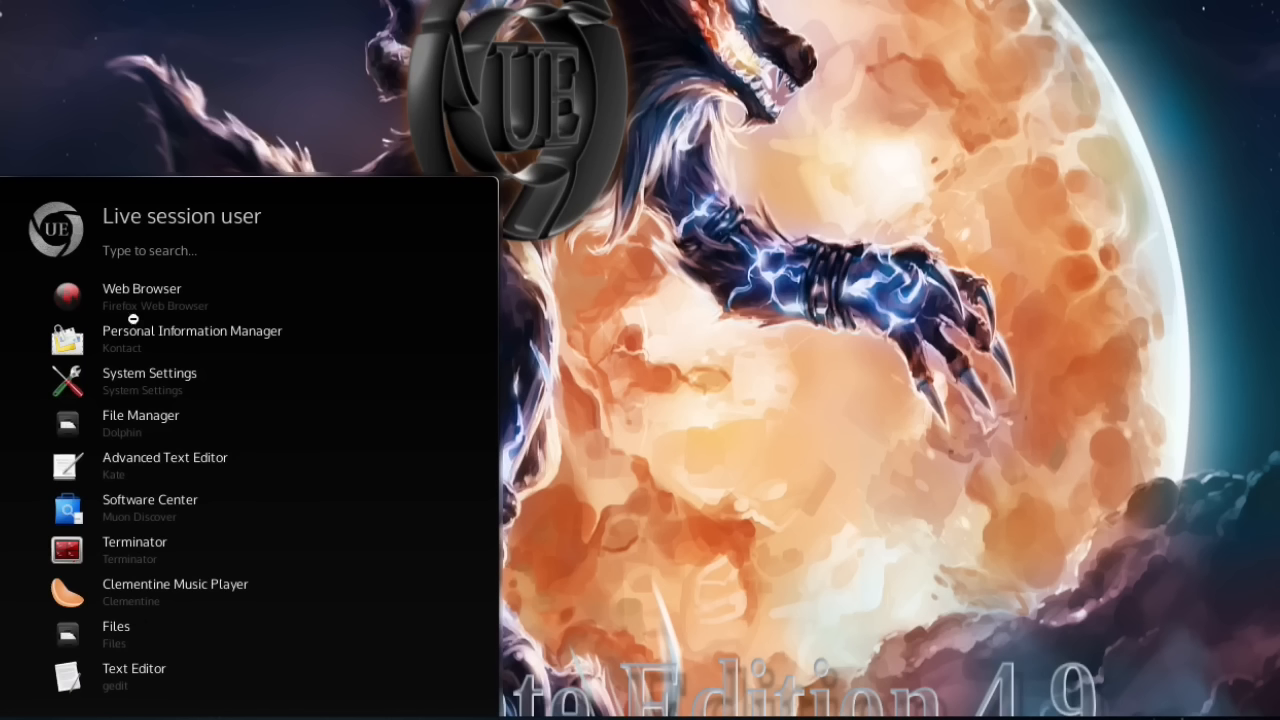
mouse_move(48, 358)
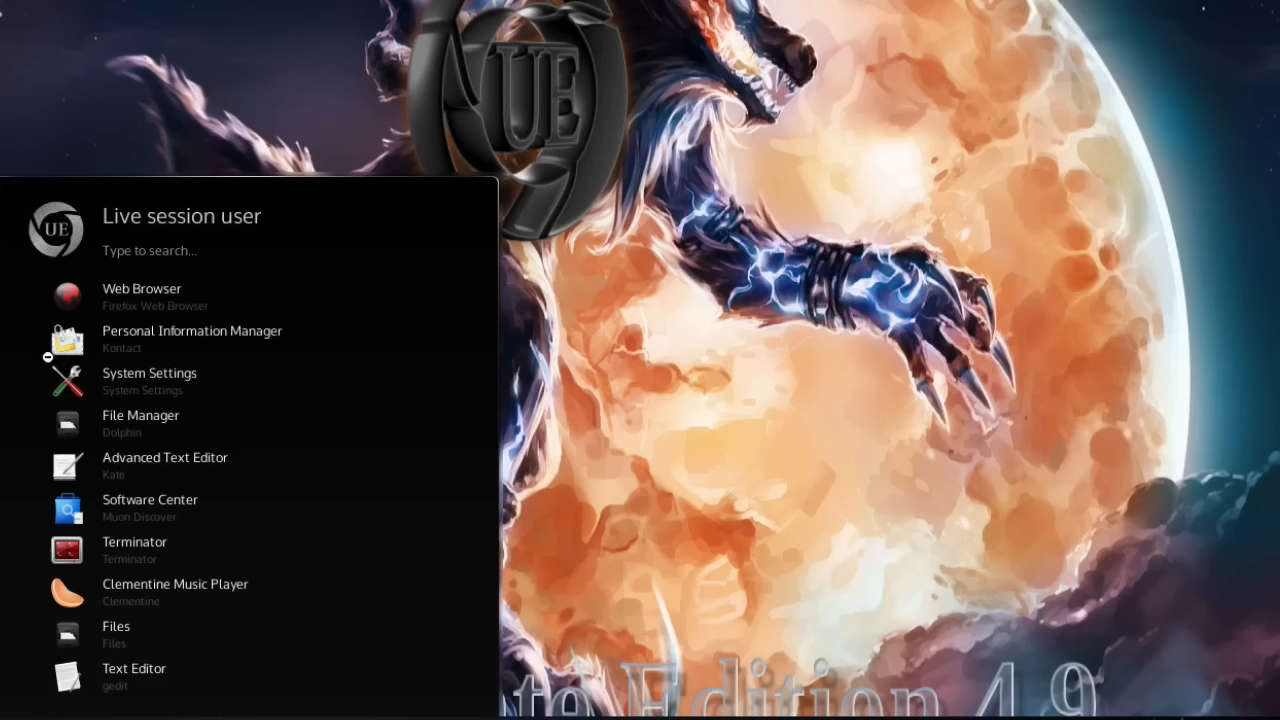
mouse_move(107, 295)
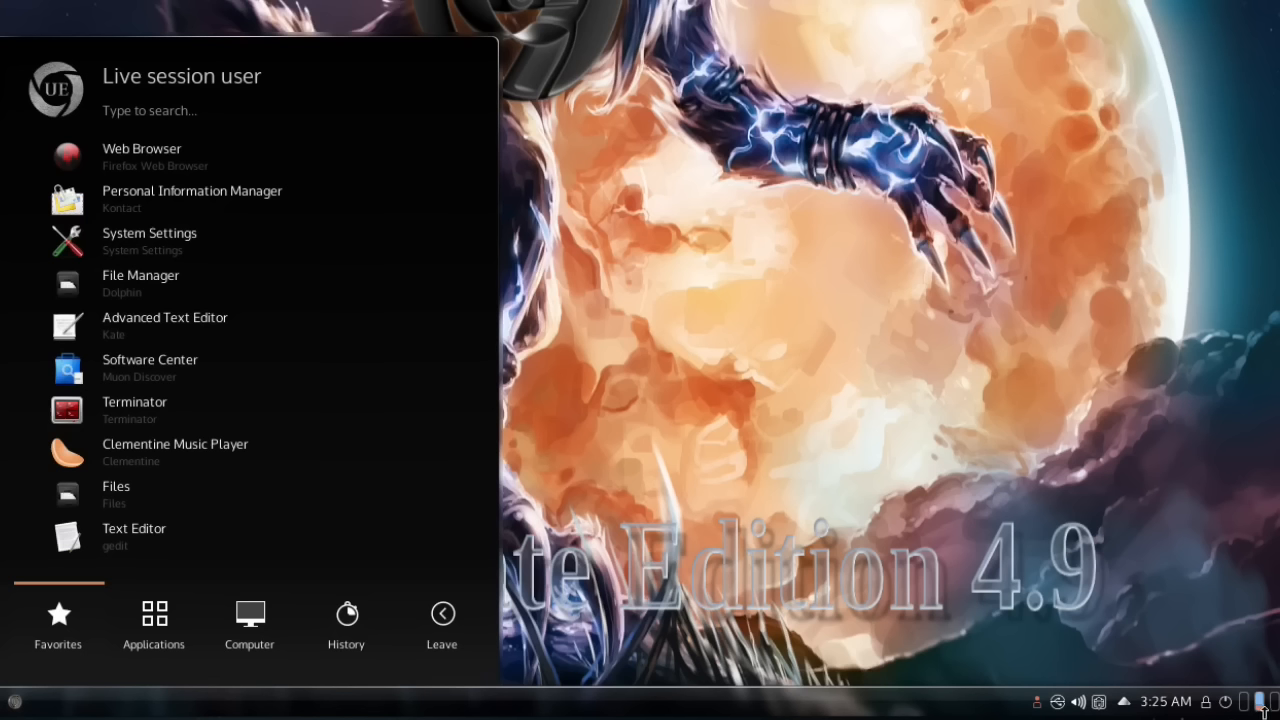
mouse_move(1088, 614)
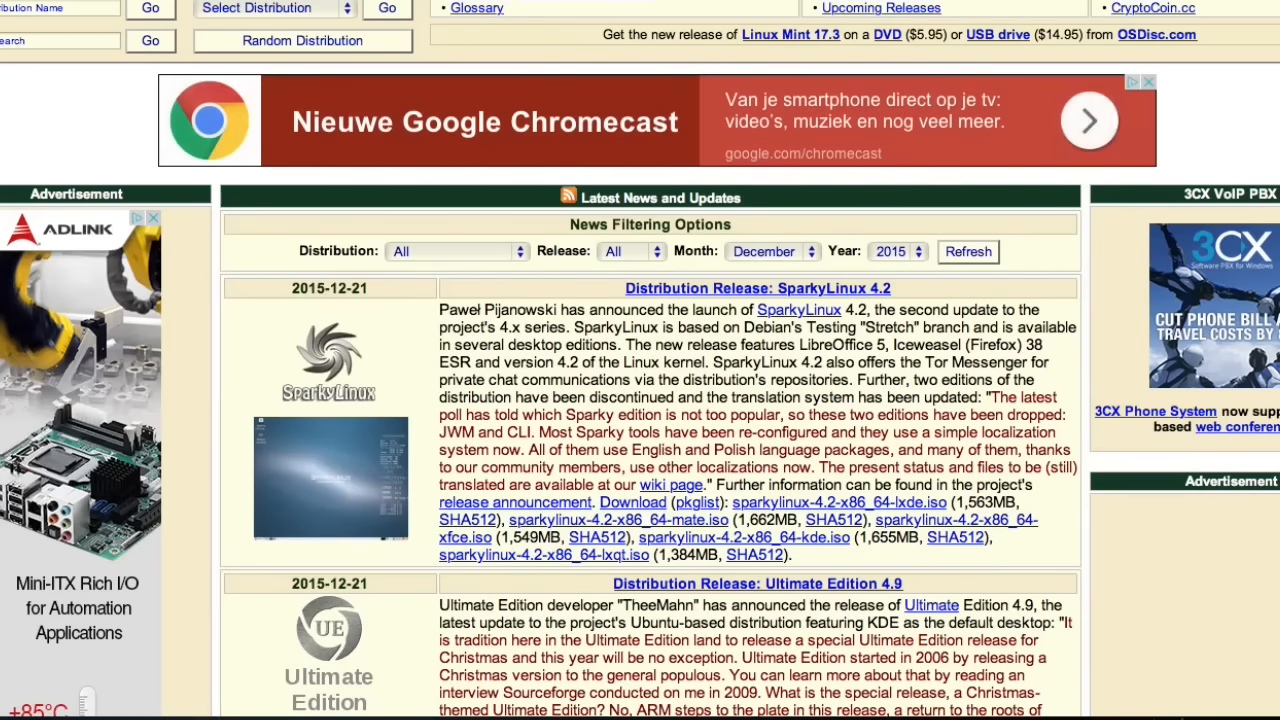
- Scroll past SparkyLinux, Ultimate Edition, Weekly, Alpine and Manjaro to deepin 15 Beta
scroll(down, 3)
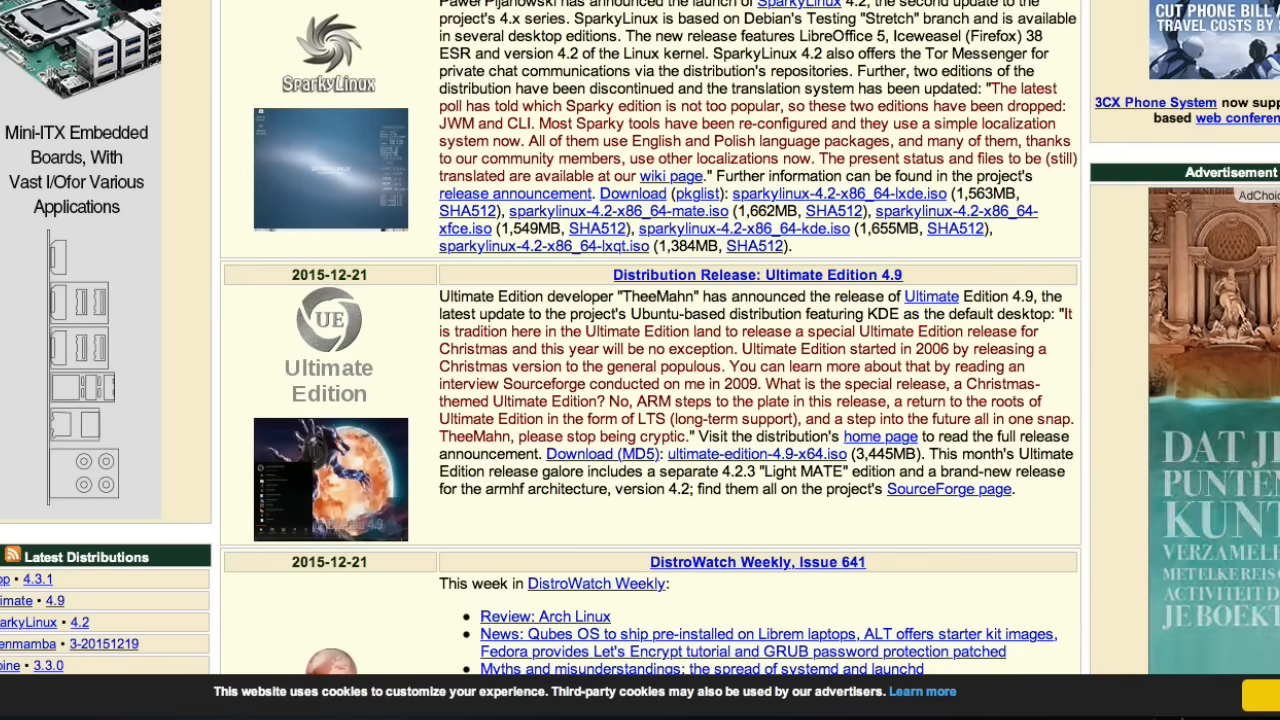
scroll(down, 3)
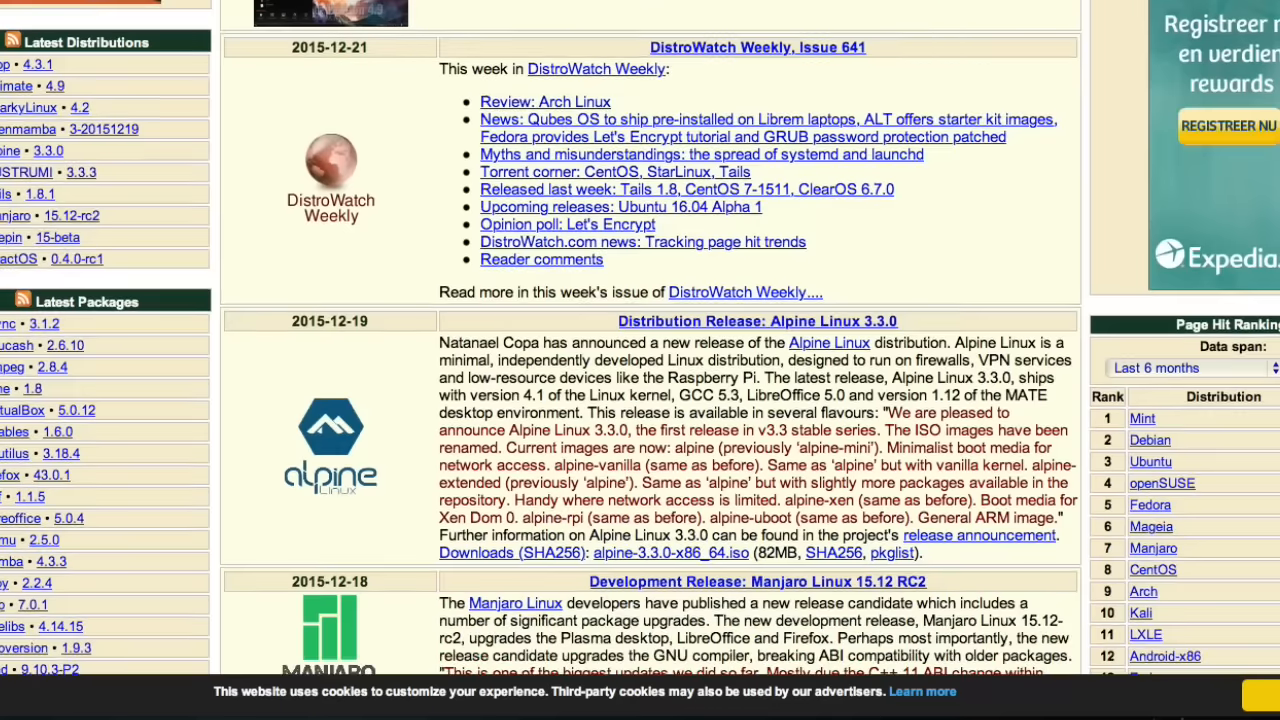
scroll(down, 3)
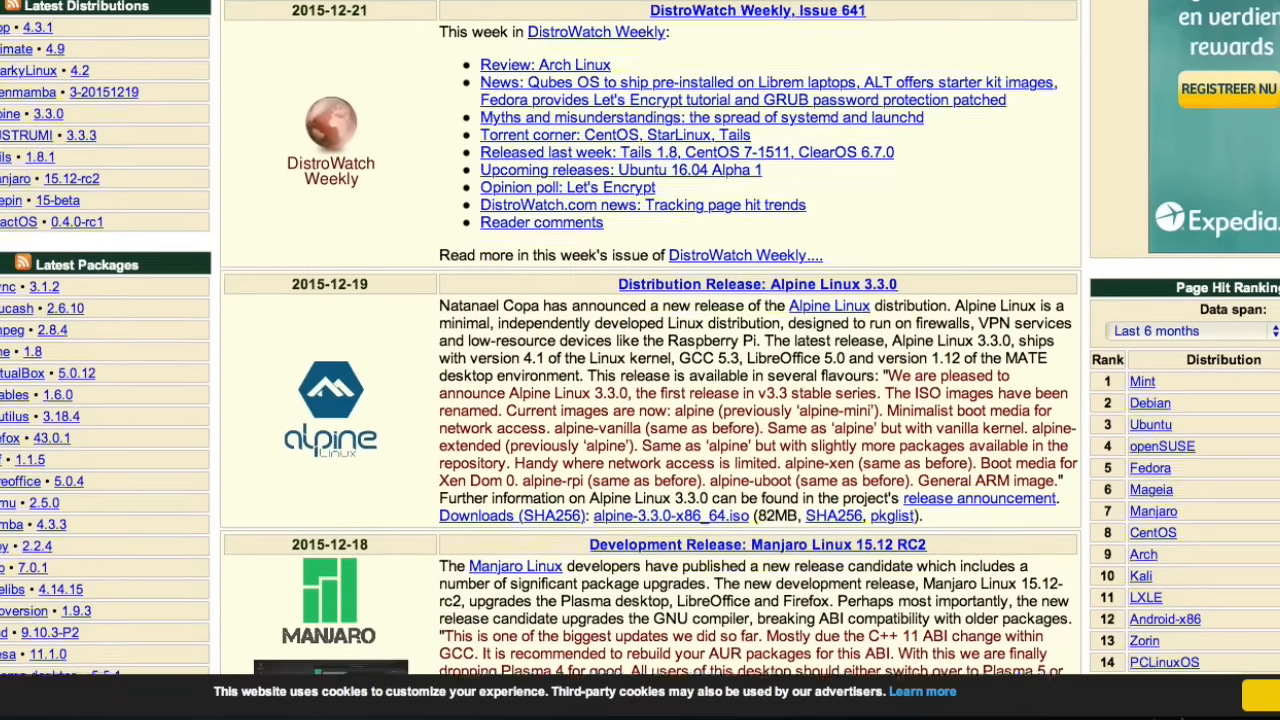
scroll(down, 3)
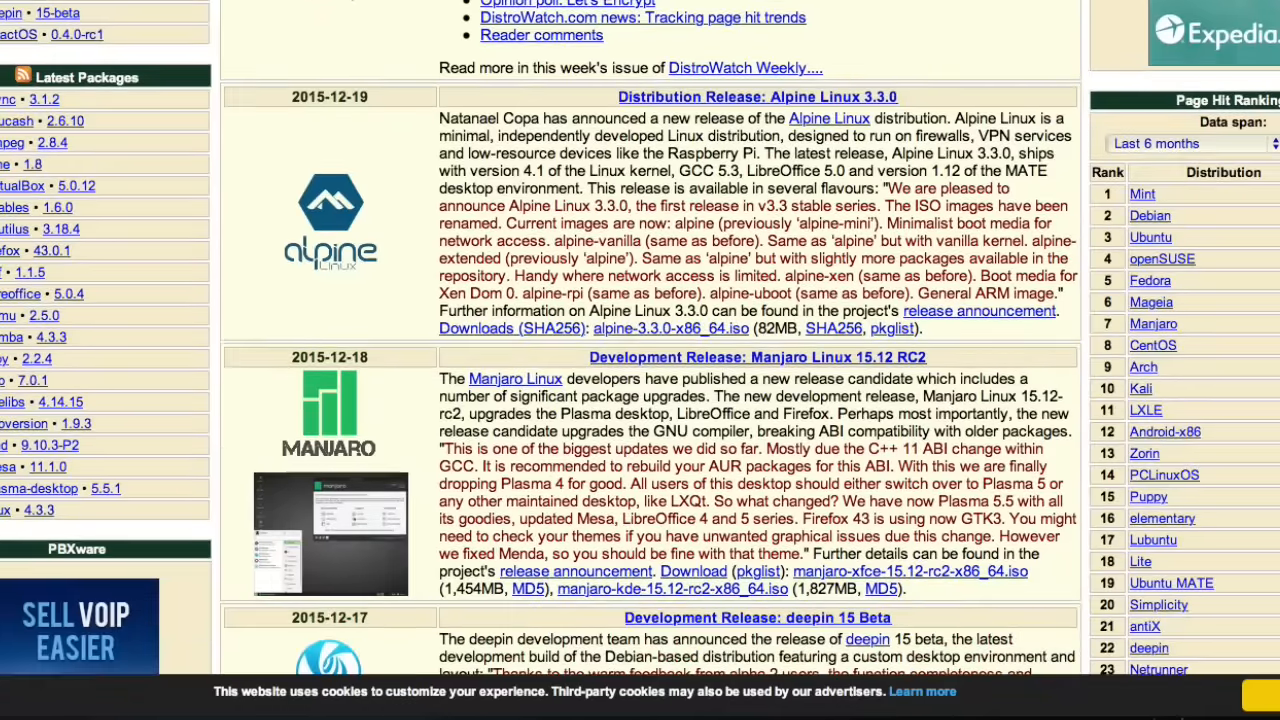
scroll(down, 3)
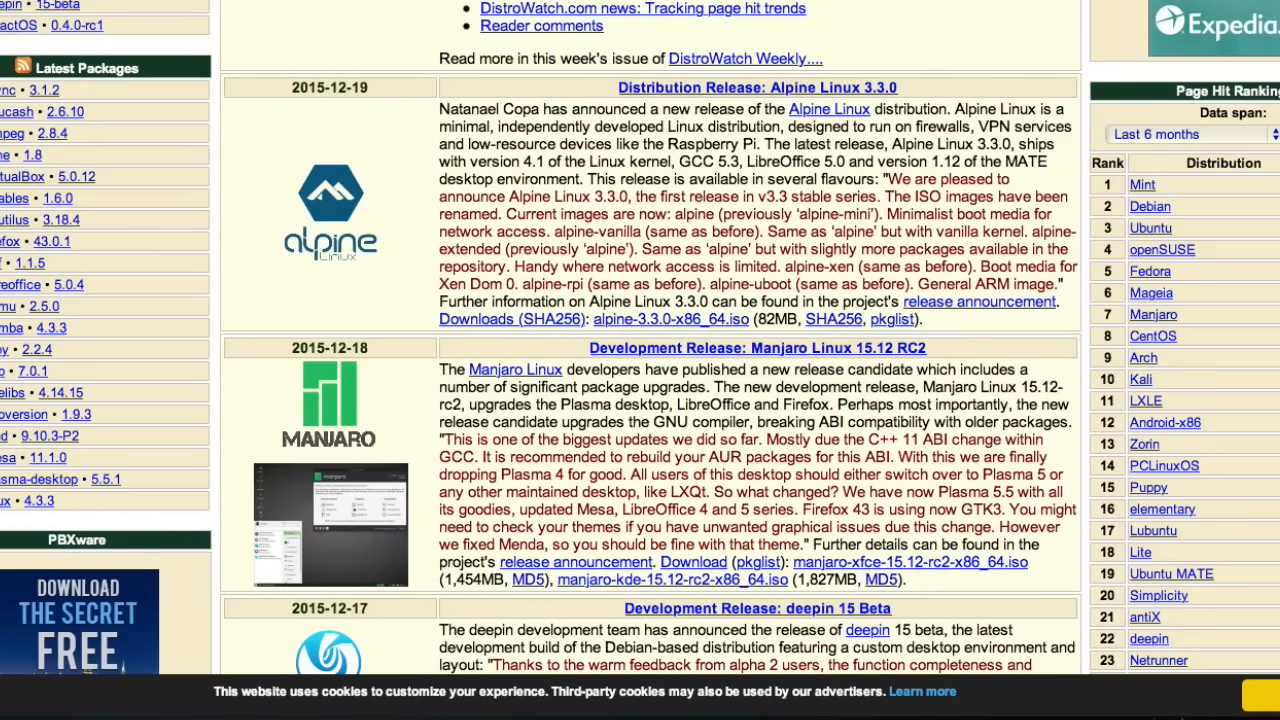
scroll(down, 3)
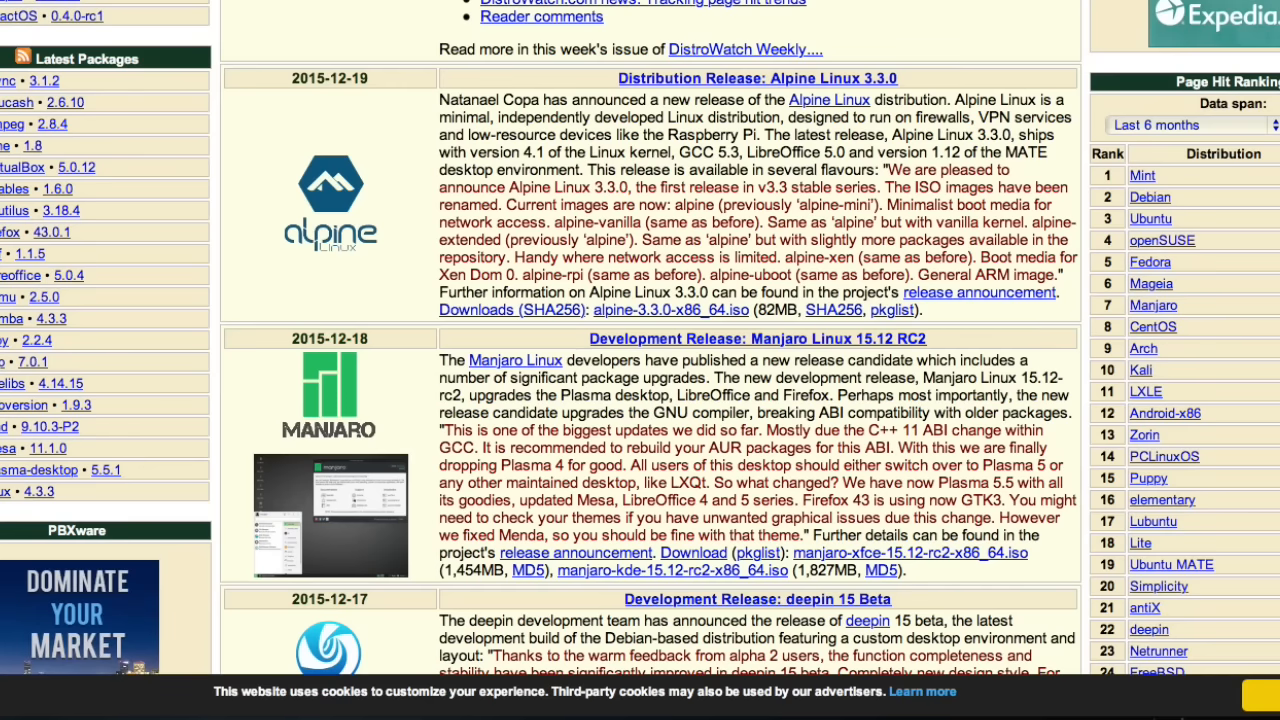
scroll(down, 3)
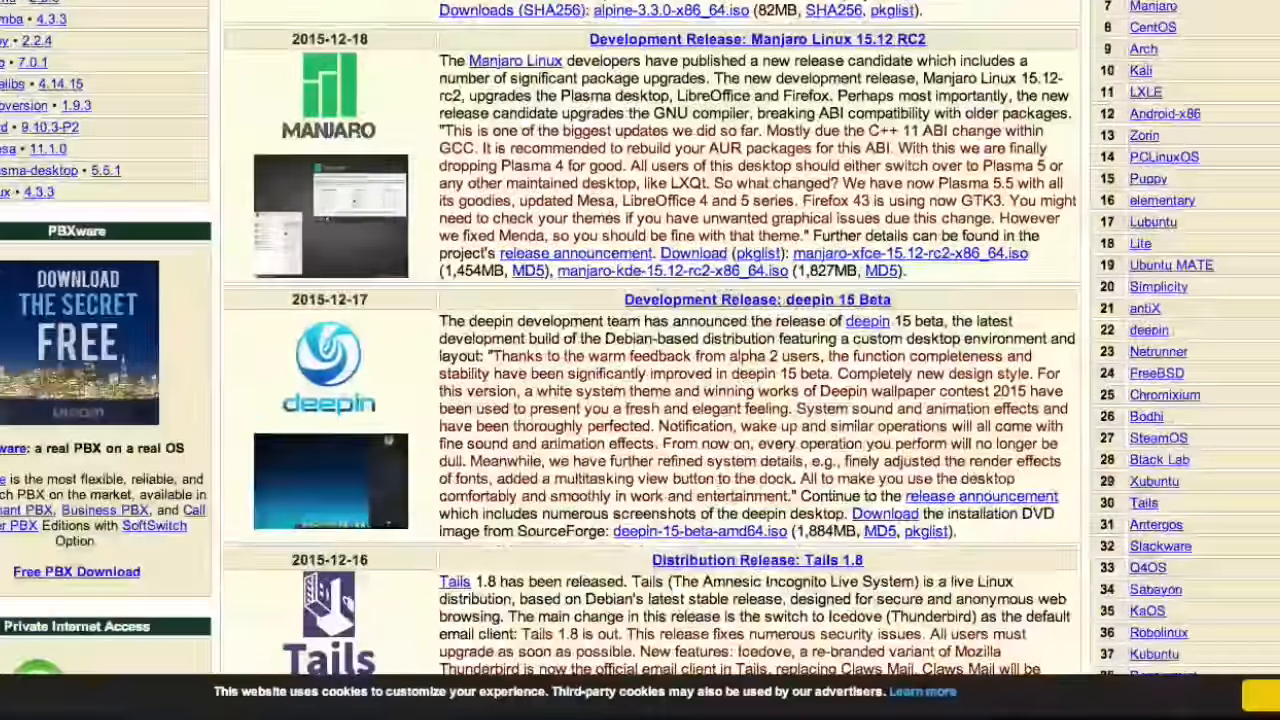
scroll(down, 3)
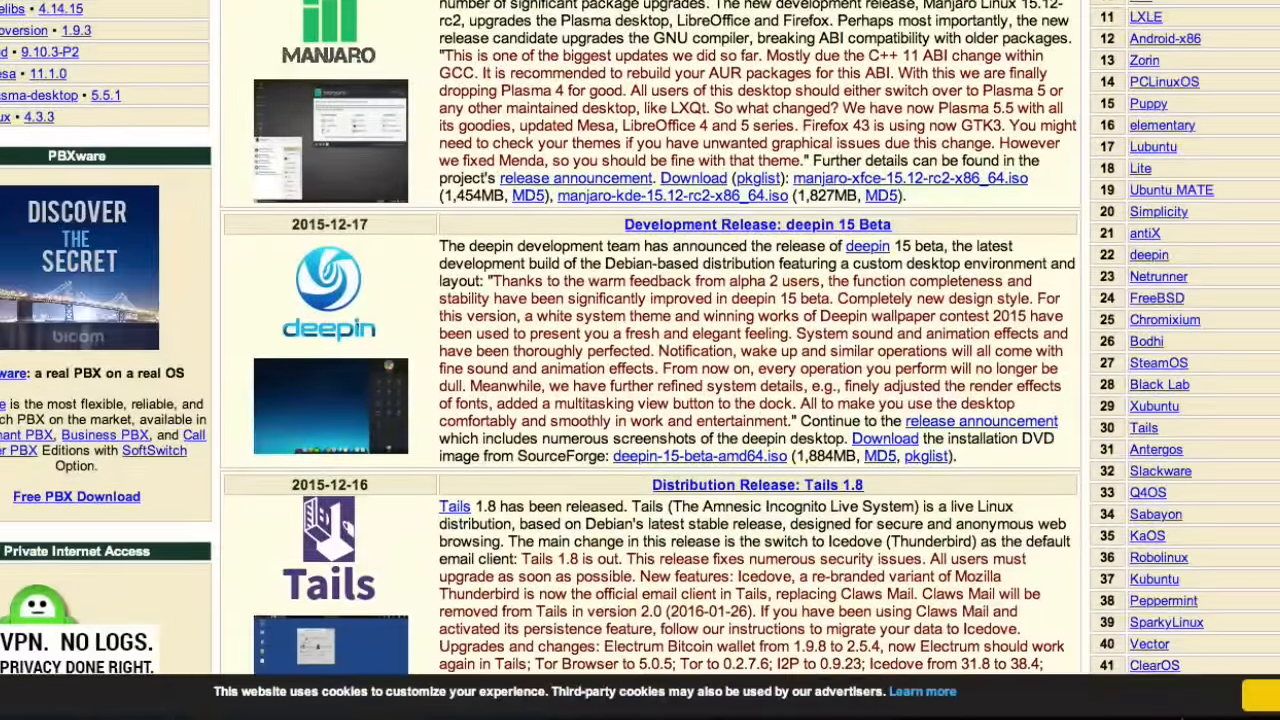
scroll(down, 3)
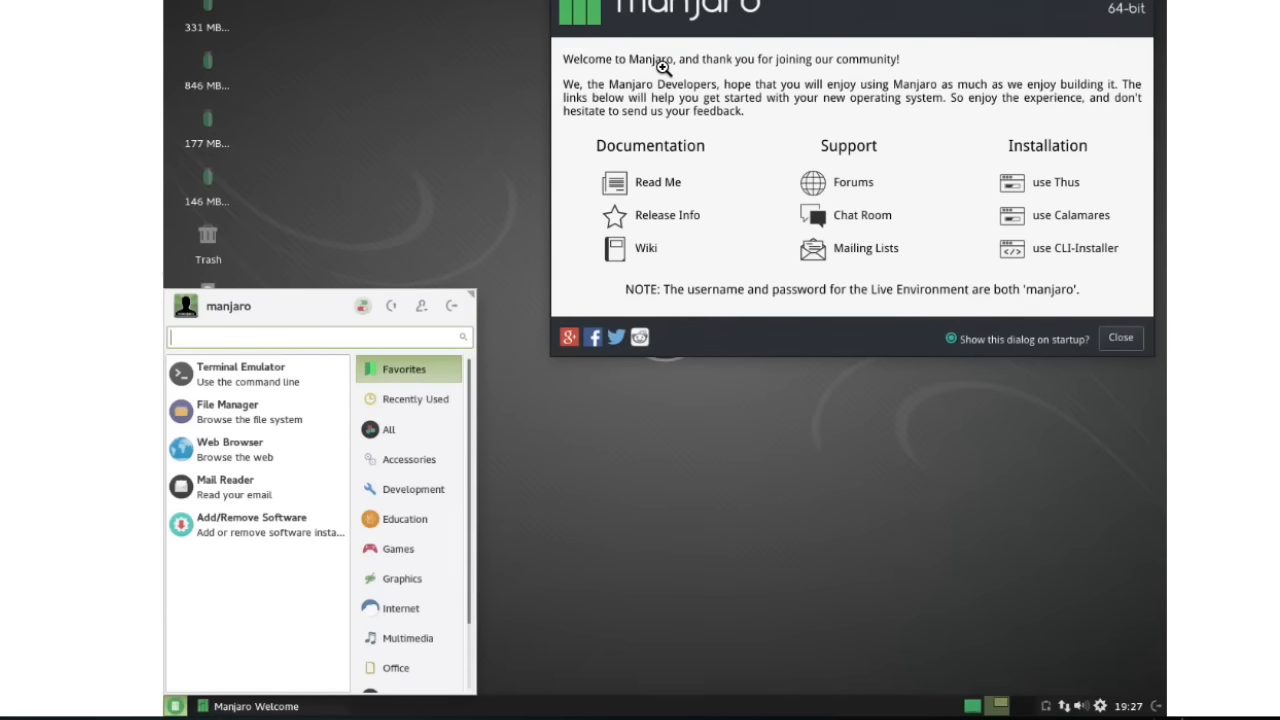
mouse_move(162, 698)
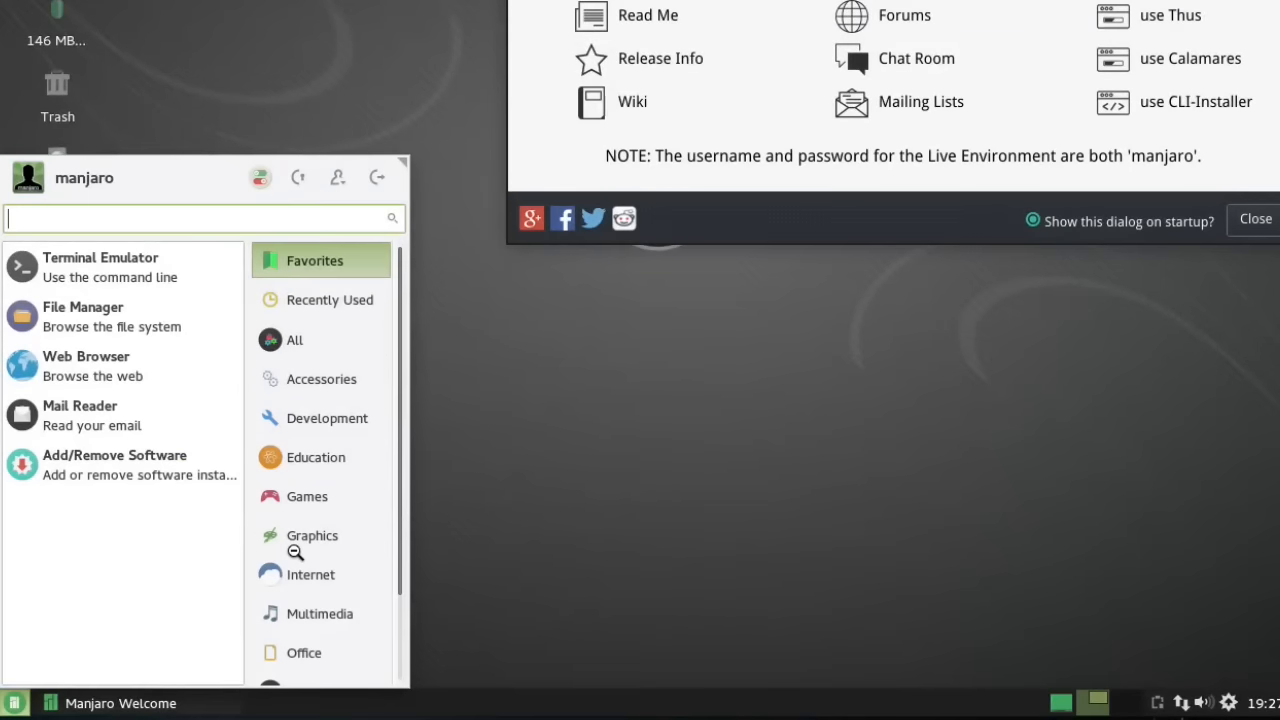
mouse_move(547, 554)
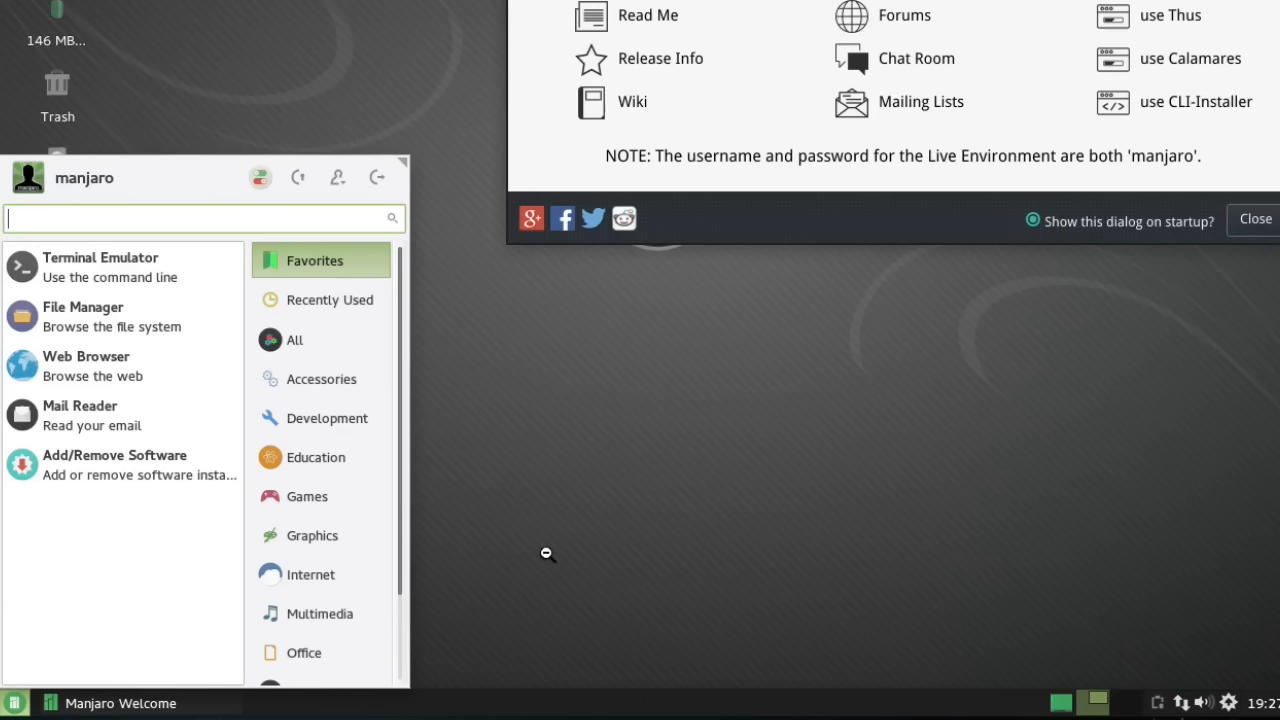
mouse_move(191, 674)
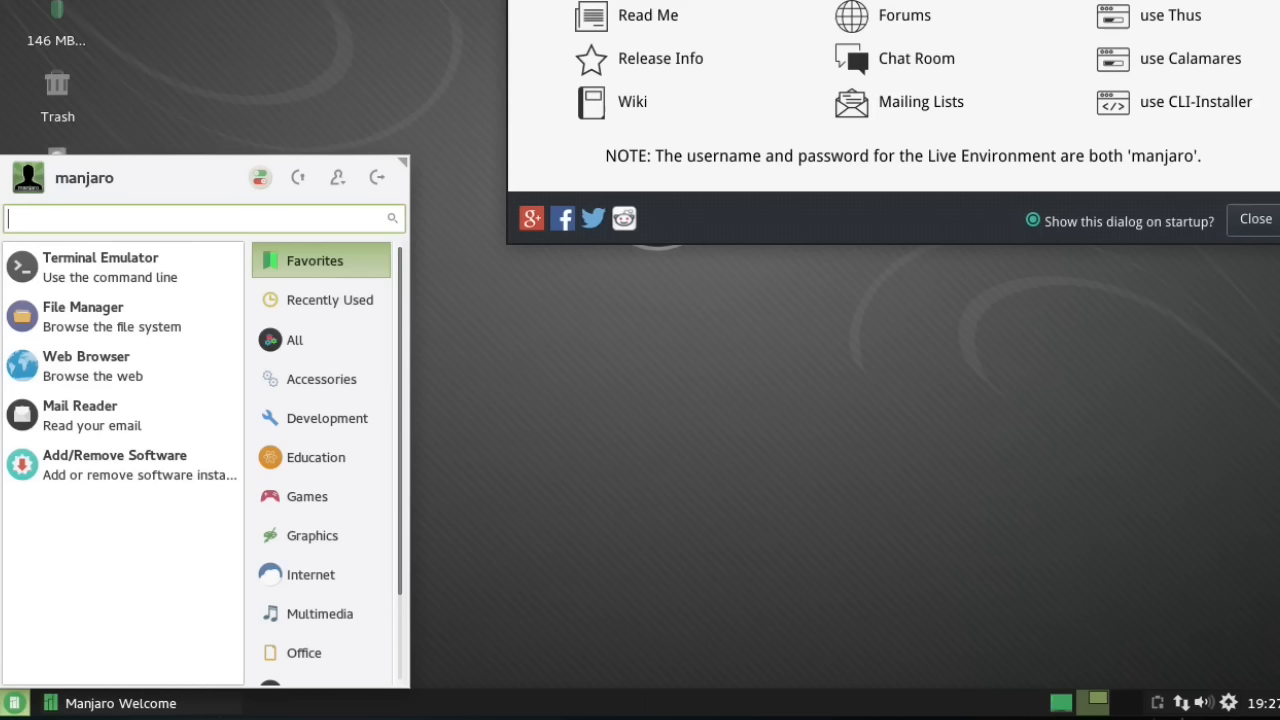
mouse_move(990, 506)
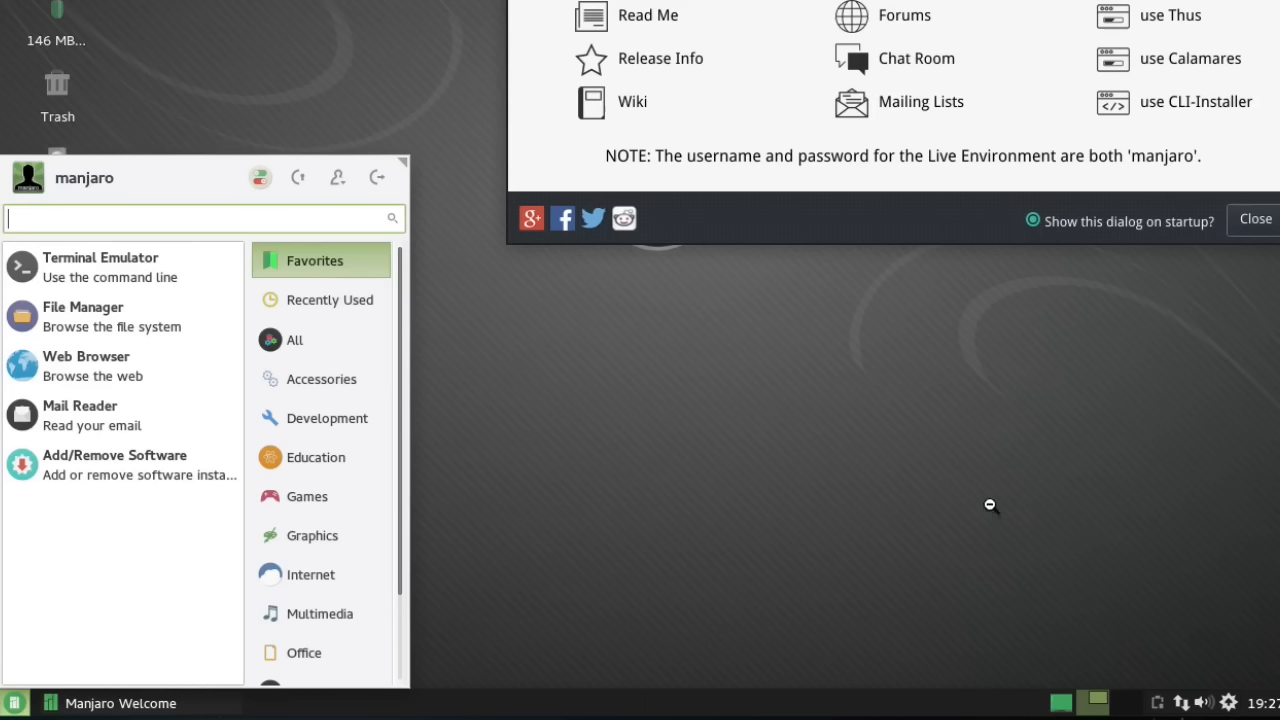
mouse_move(735, 613)
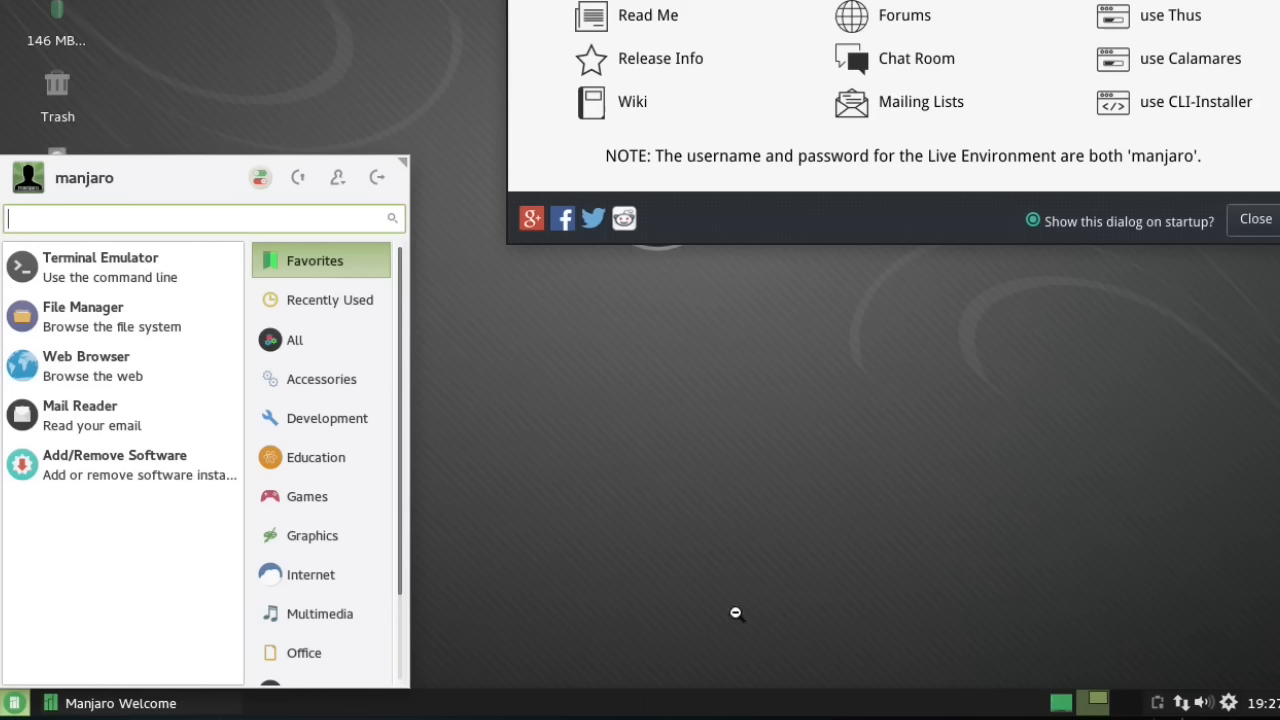
mouse_move(490, 451)
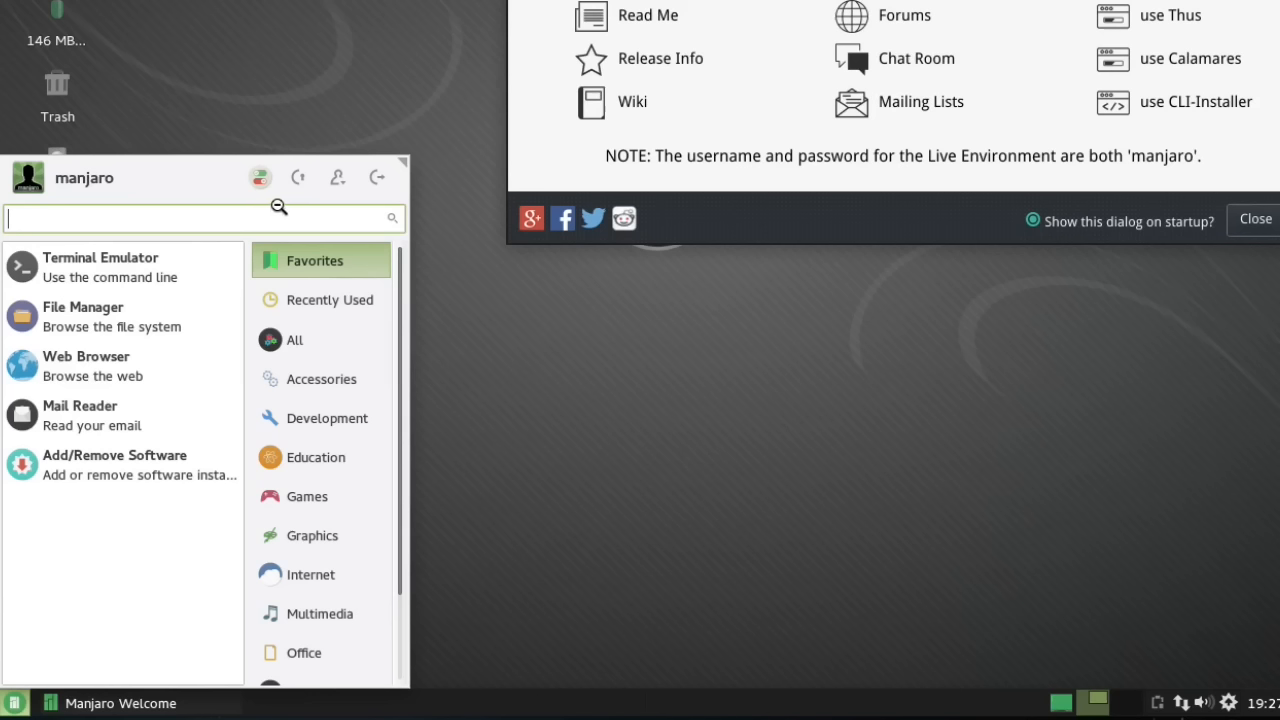
mouse_move(405, 190)
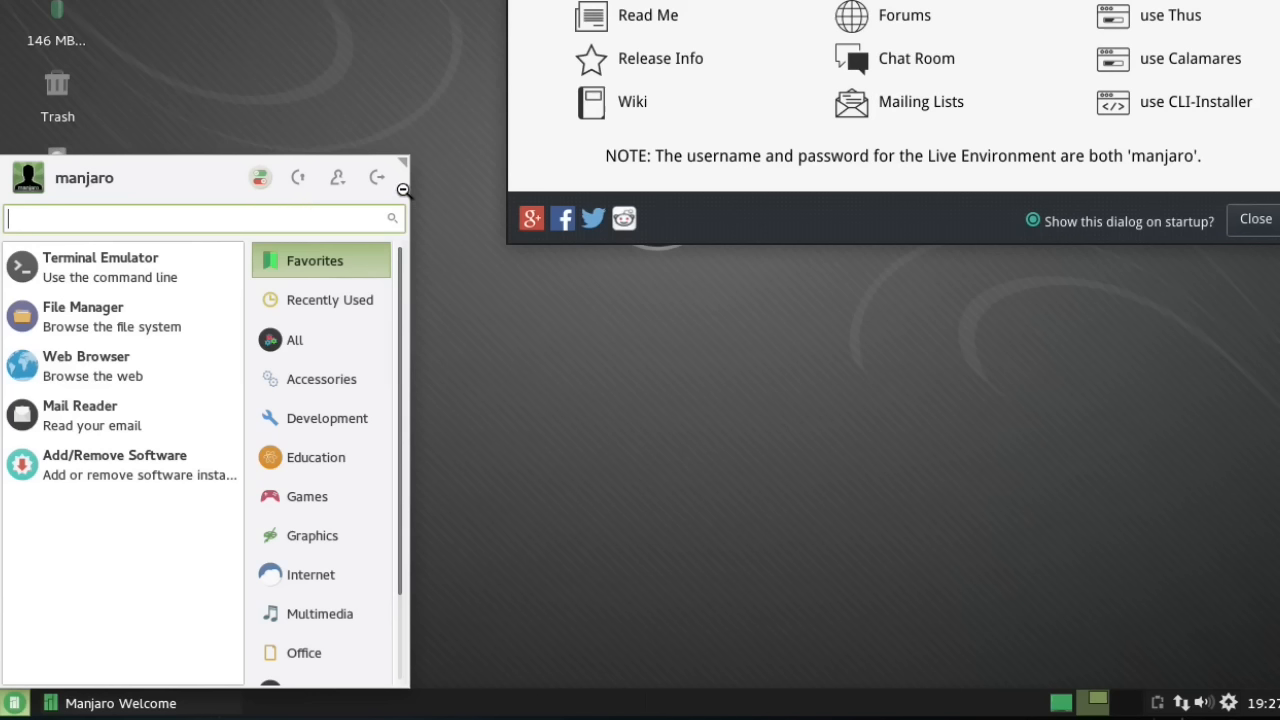
mouse_move(474, 249)
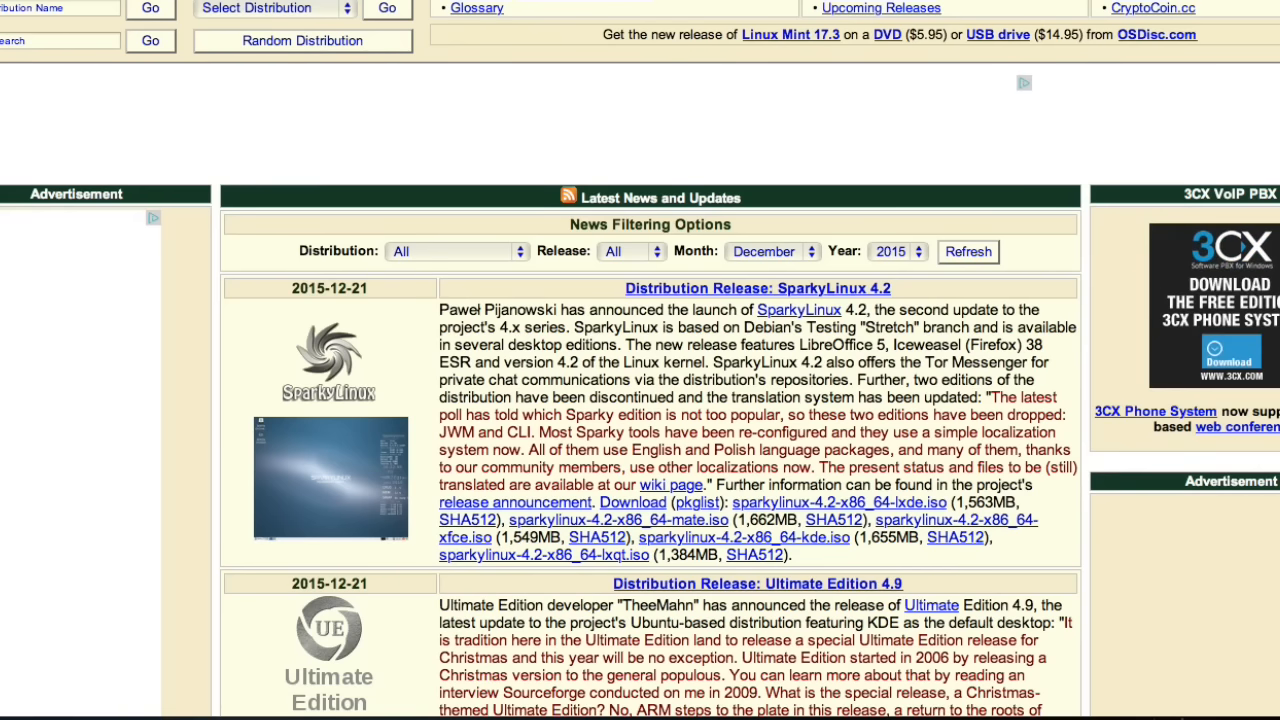
- Scroll past Manjaro and deepin to the Tails 1.8 and Parsix 8.5 Test 2 entries
scroll(down, 3)
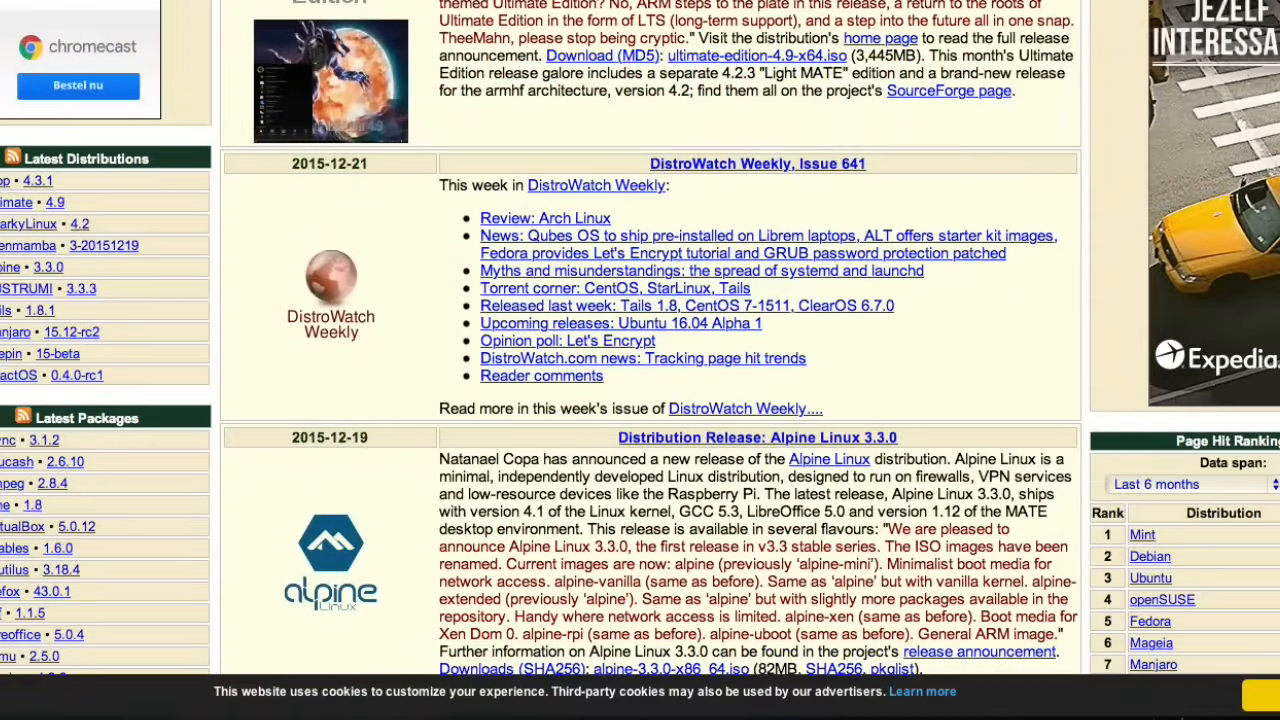
scroll(down, 3)
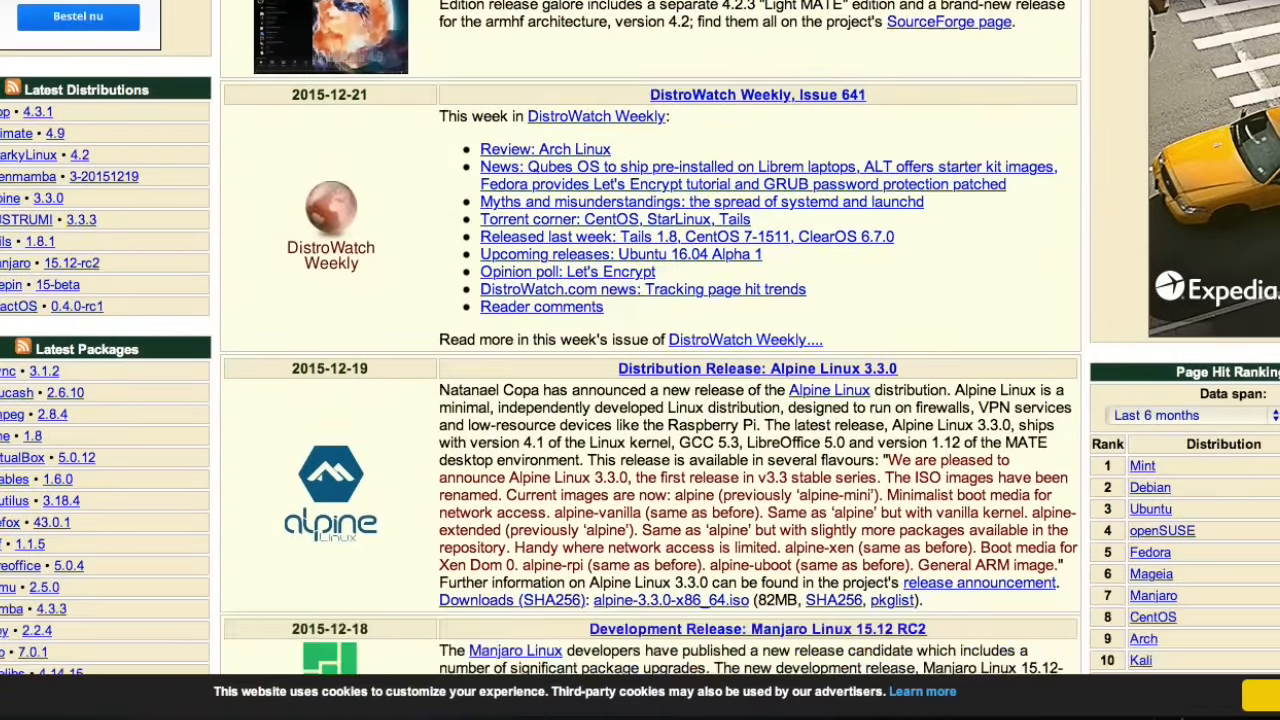
scroll(down, 3)
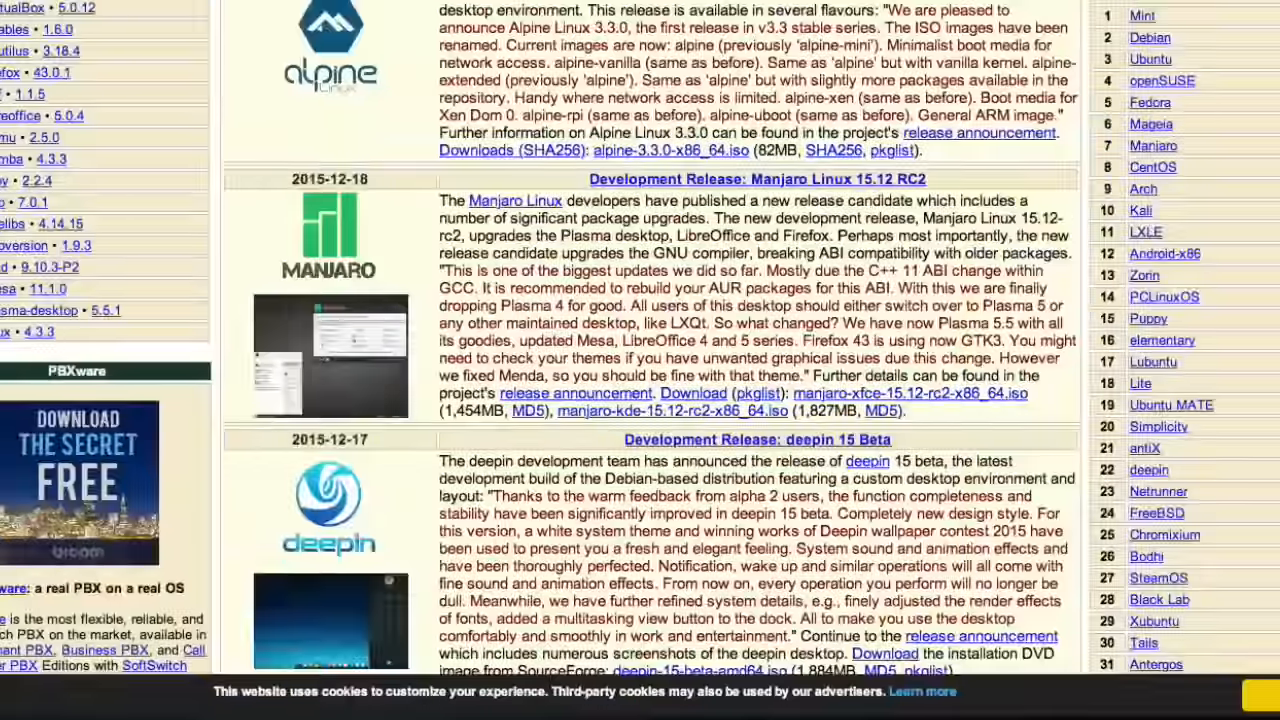
scroll(down, 3)
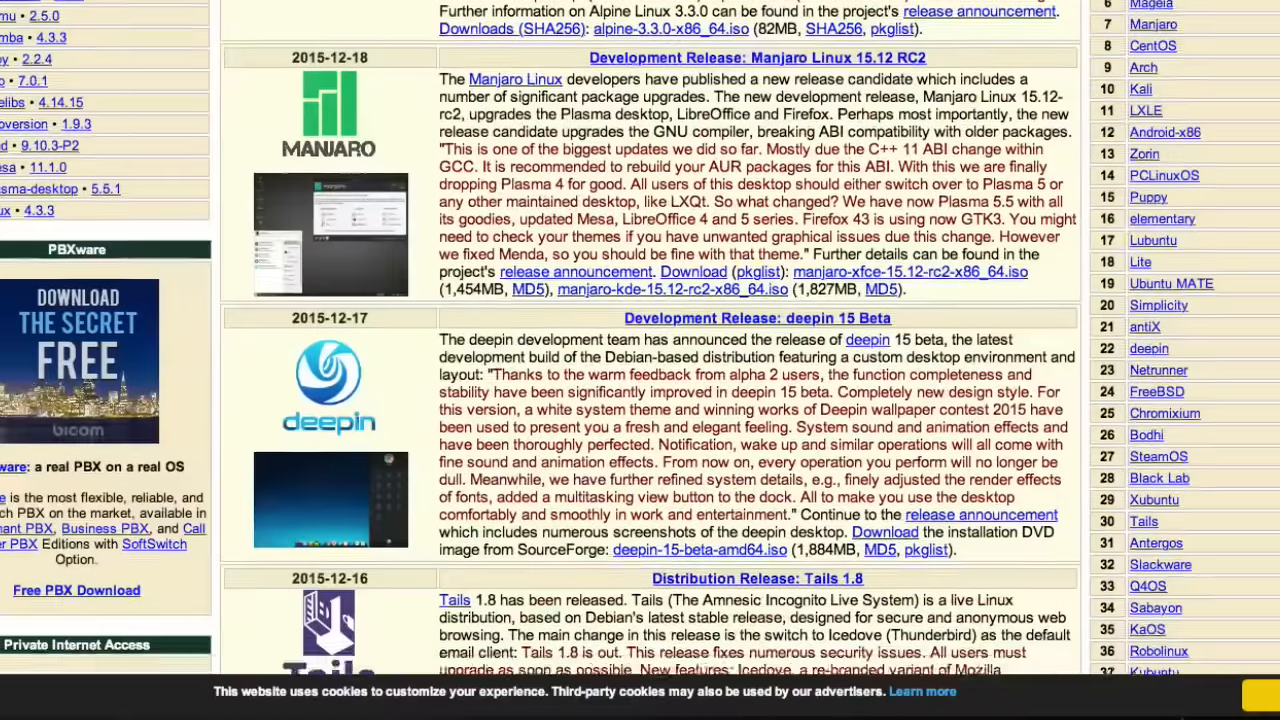
scroll(down, 3)
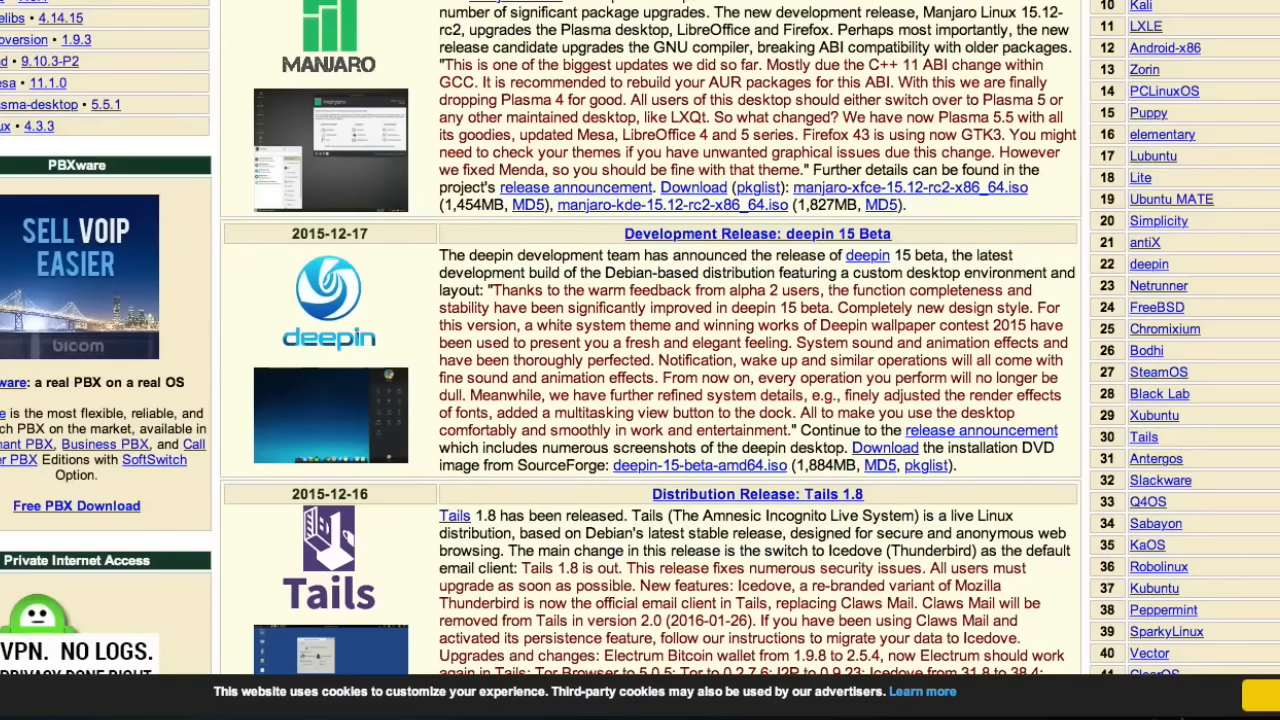
scroll(down, 3)
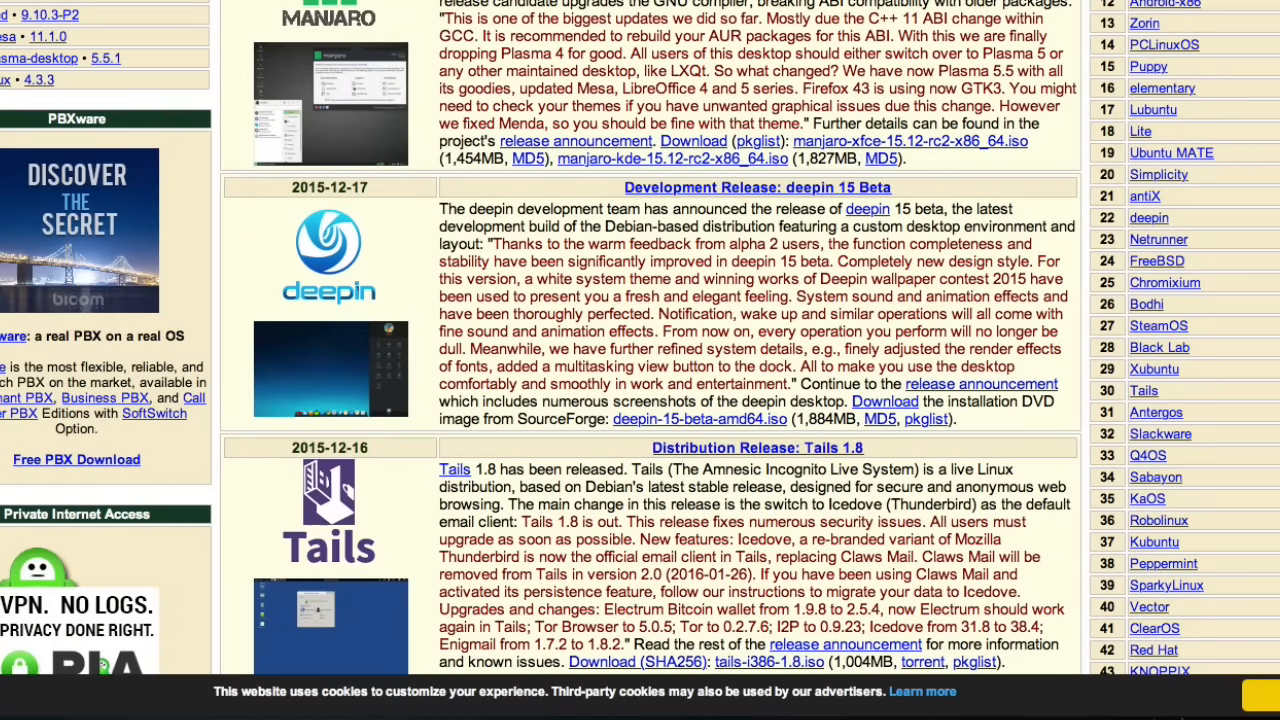
scroll(down, 3)
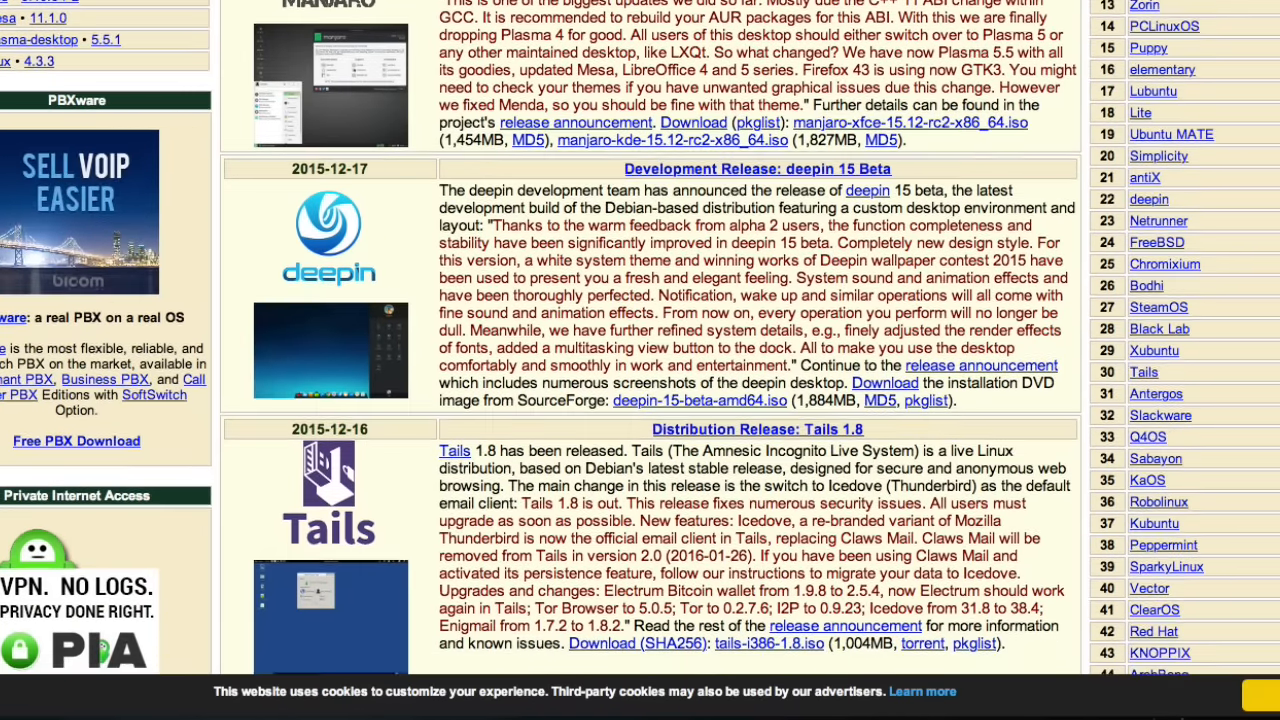
scroll(down, 3)
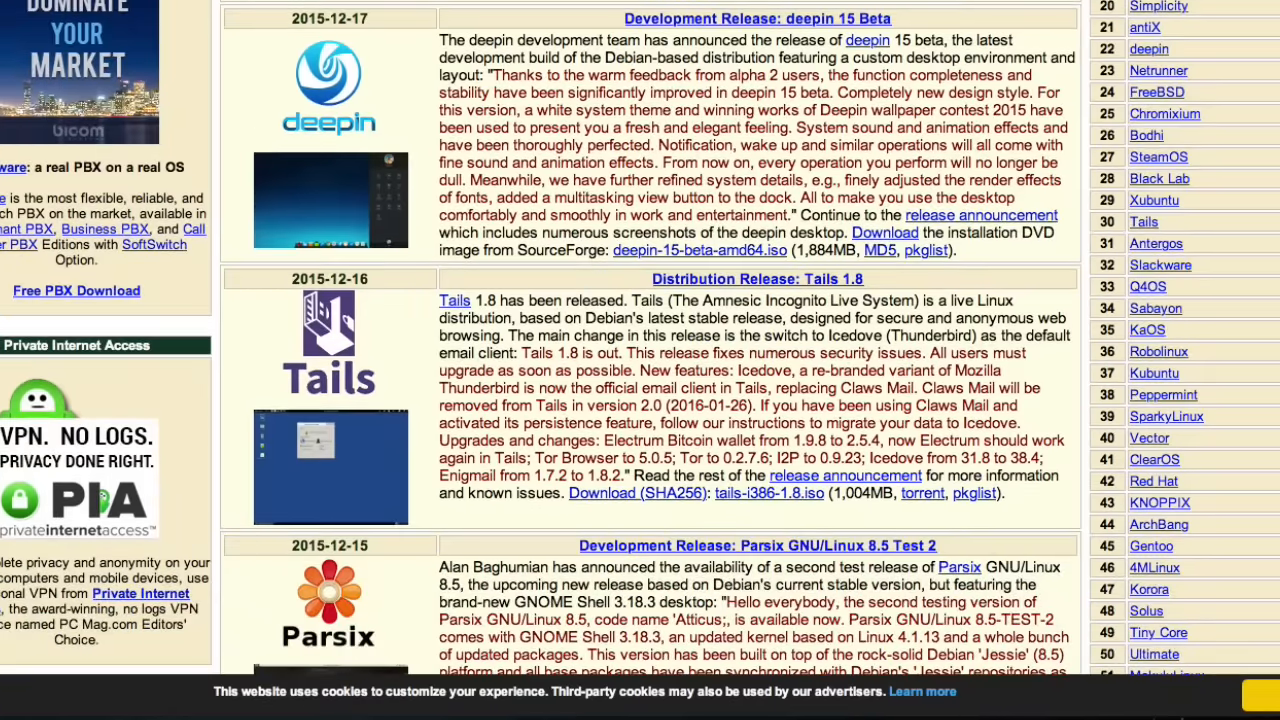
mouse_move(359, 213)
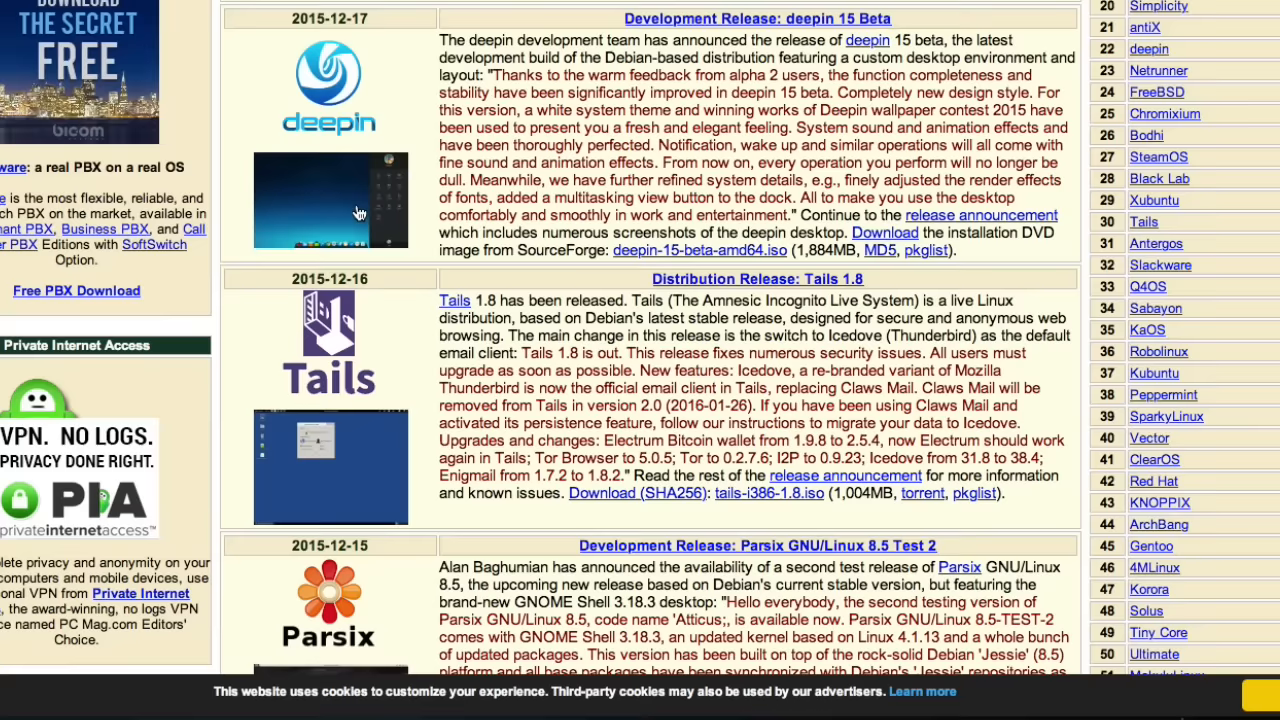
mouse_move(359, 213)
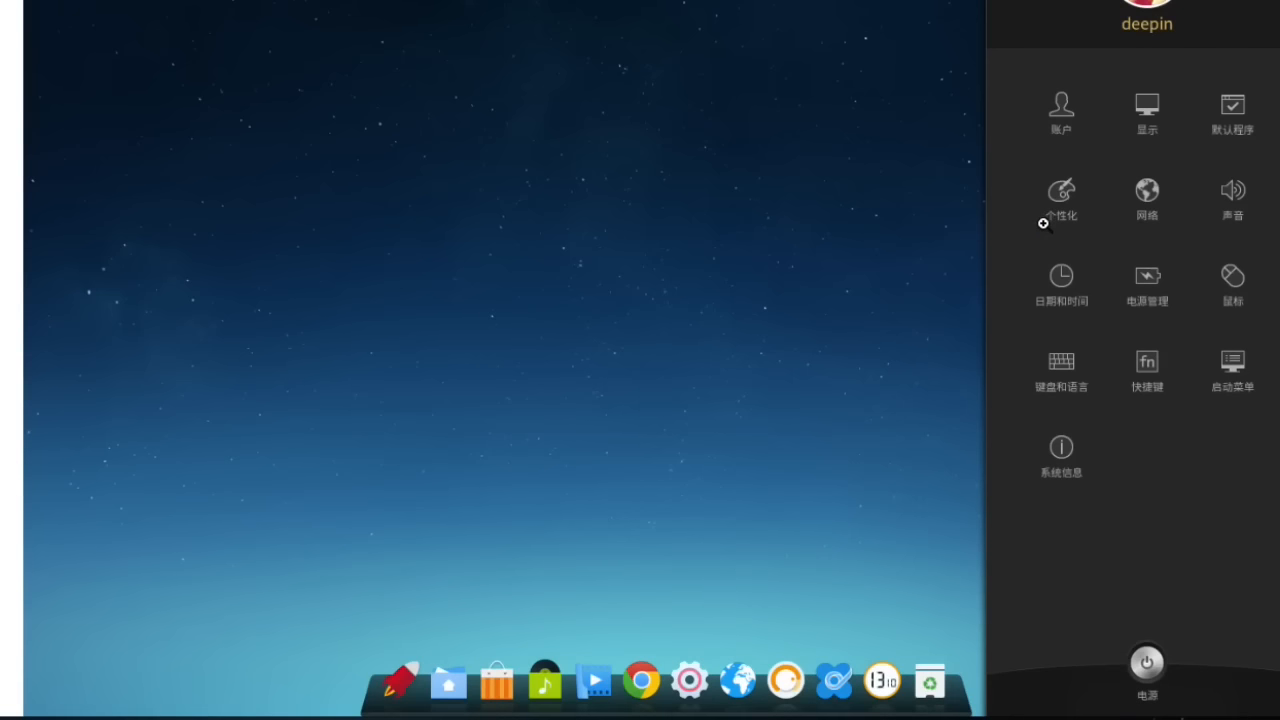
mouse_move(464, 617)
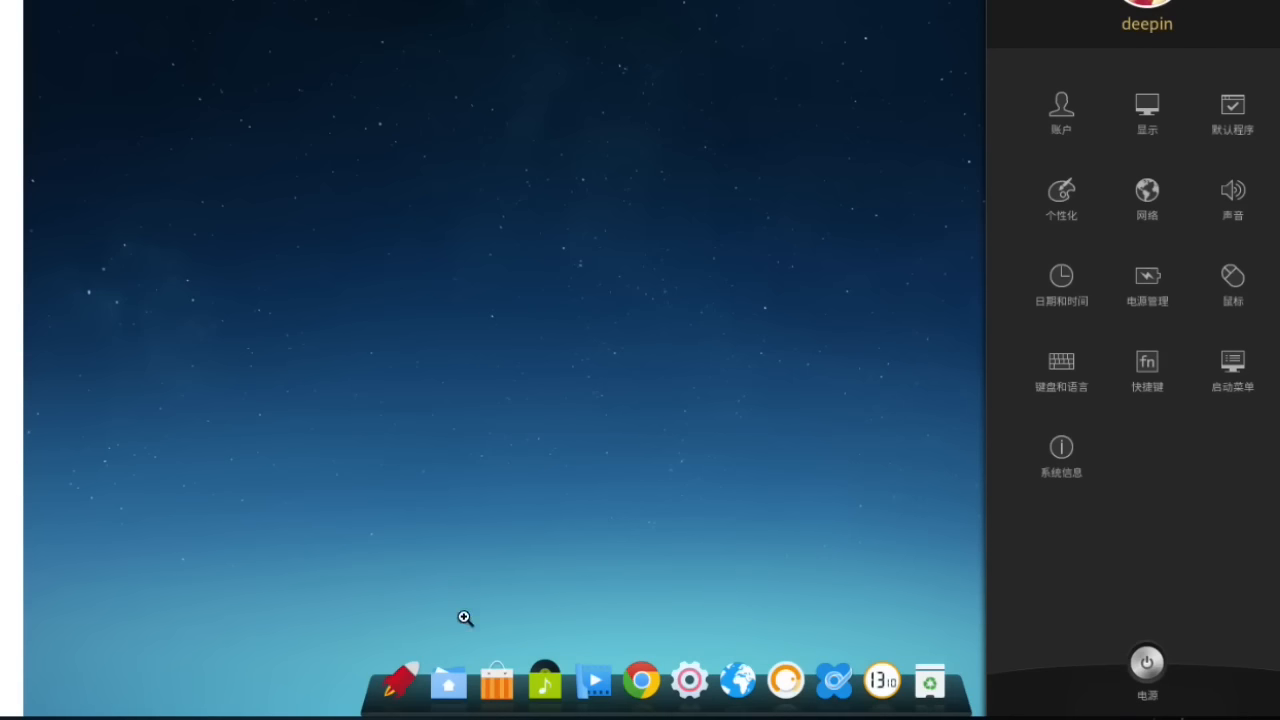
mouse_move(497, 683)
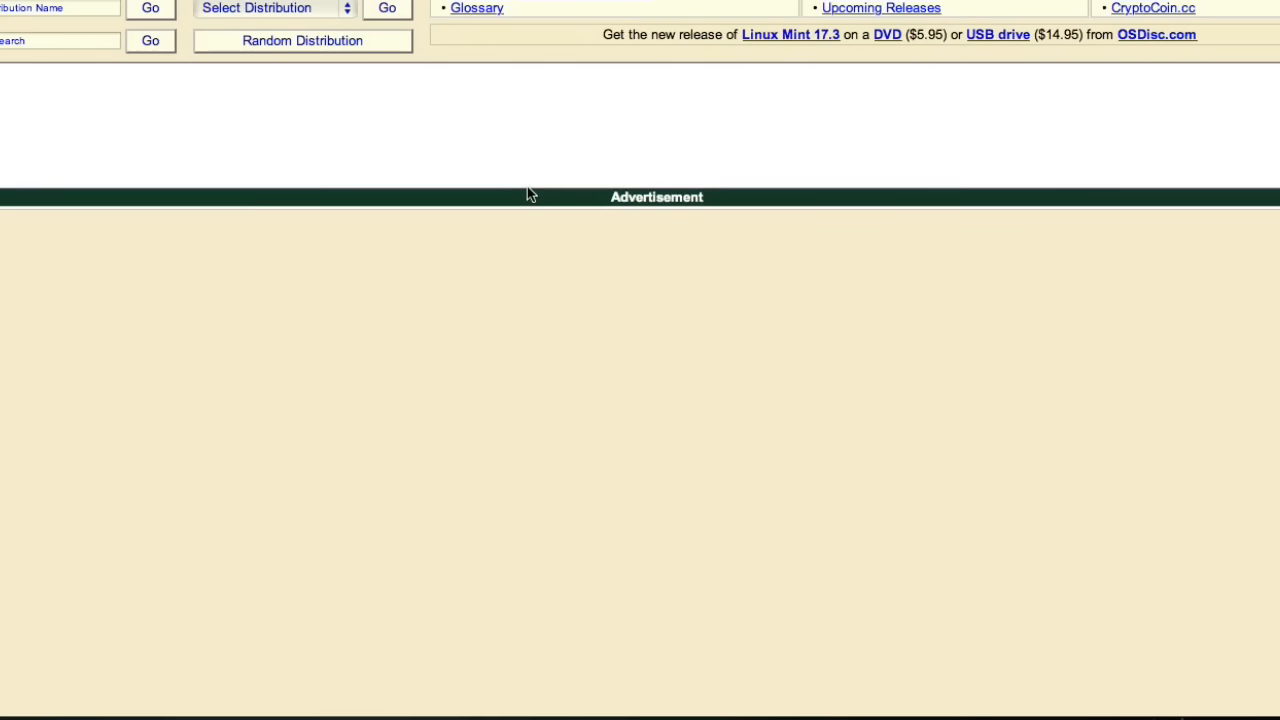
scroll(down, 3)
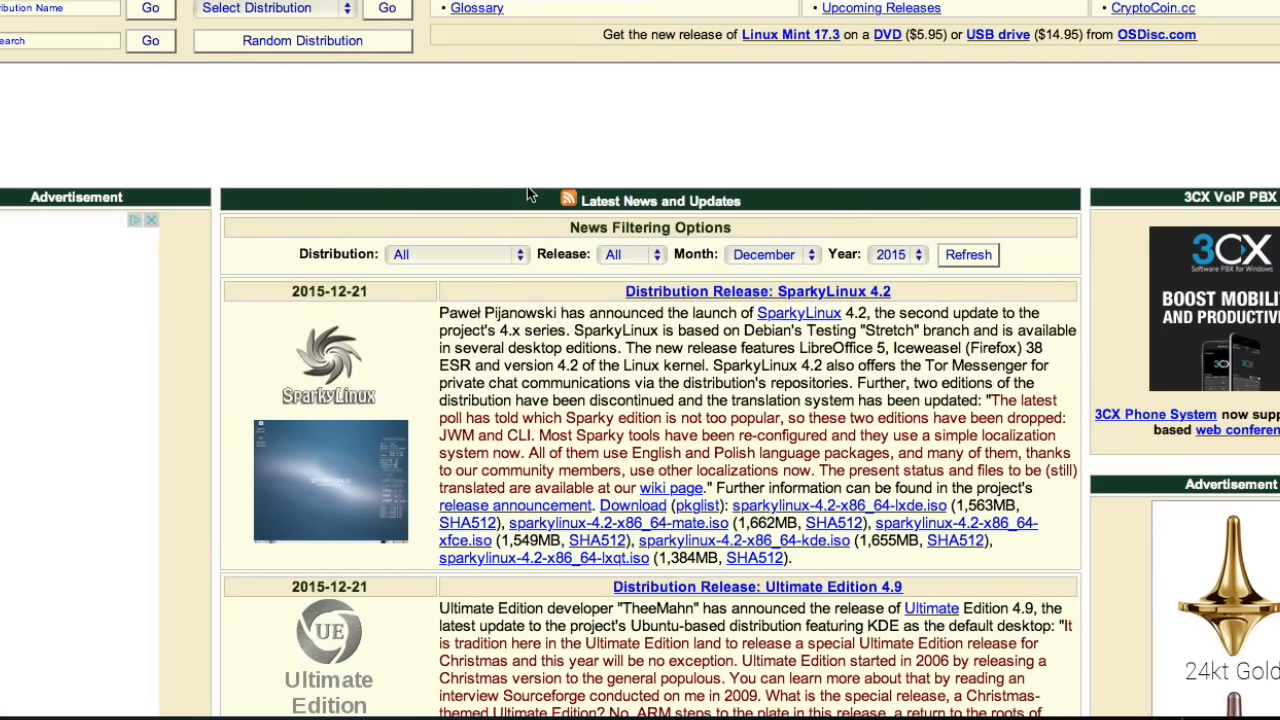
scroll(down, 3)
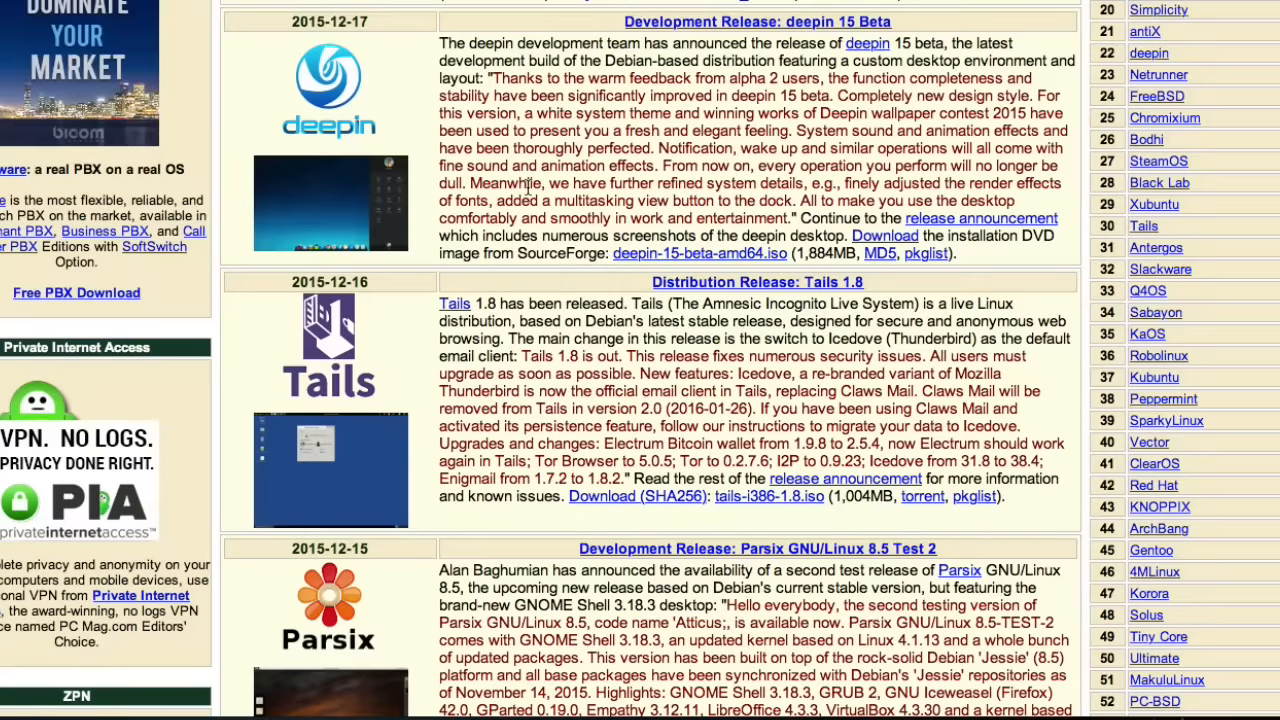
mouse_move(1261, 348)
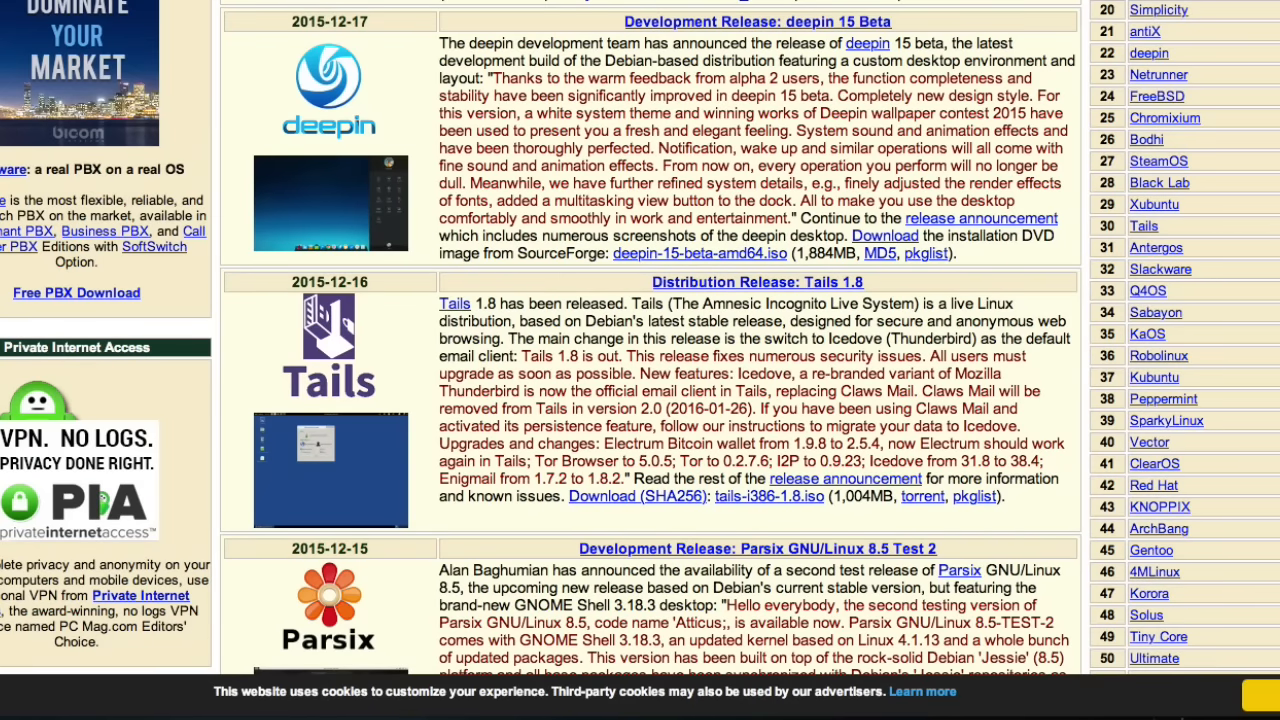
- Scroll past Tails to the Parsix GNU/Linux 8.5 Test 2 entry, with ClearOS 6.7.0 below
scroll(down, 3)
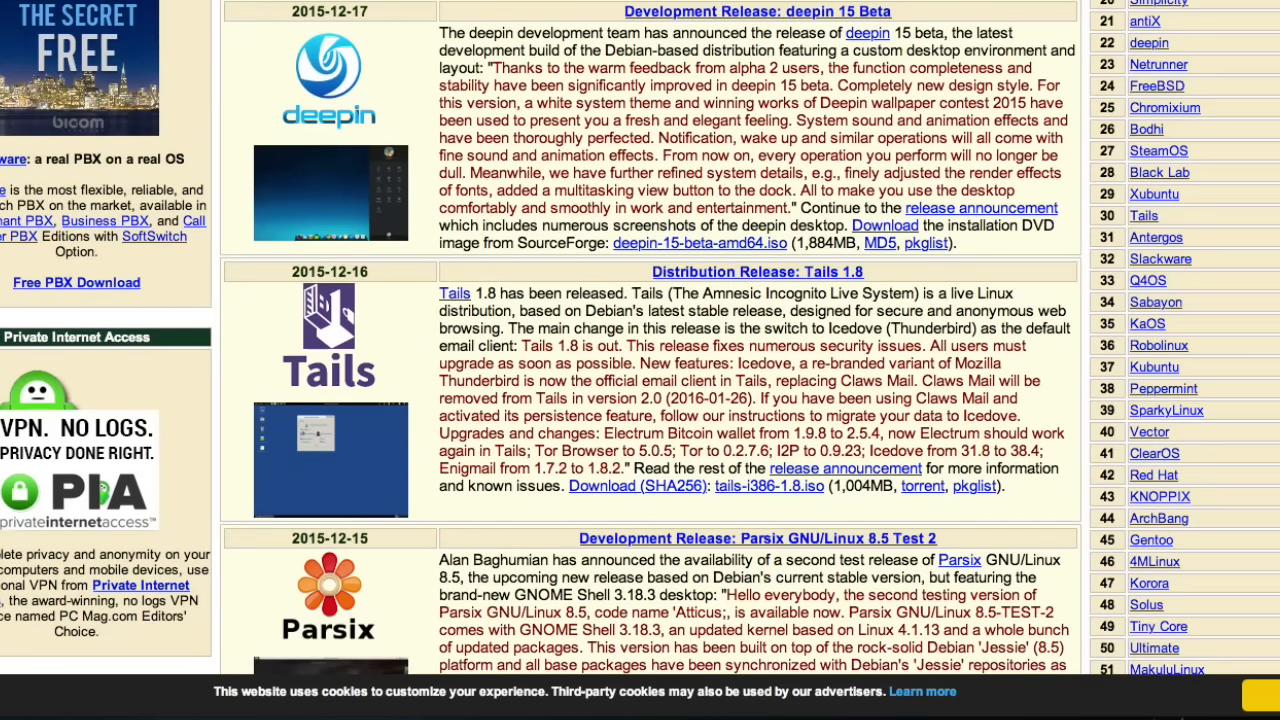
scroll(down, 3)
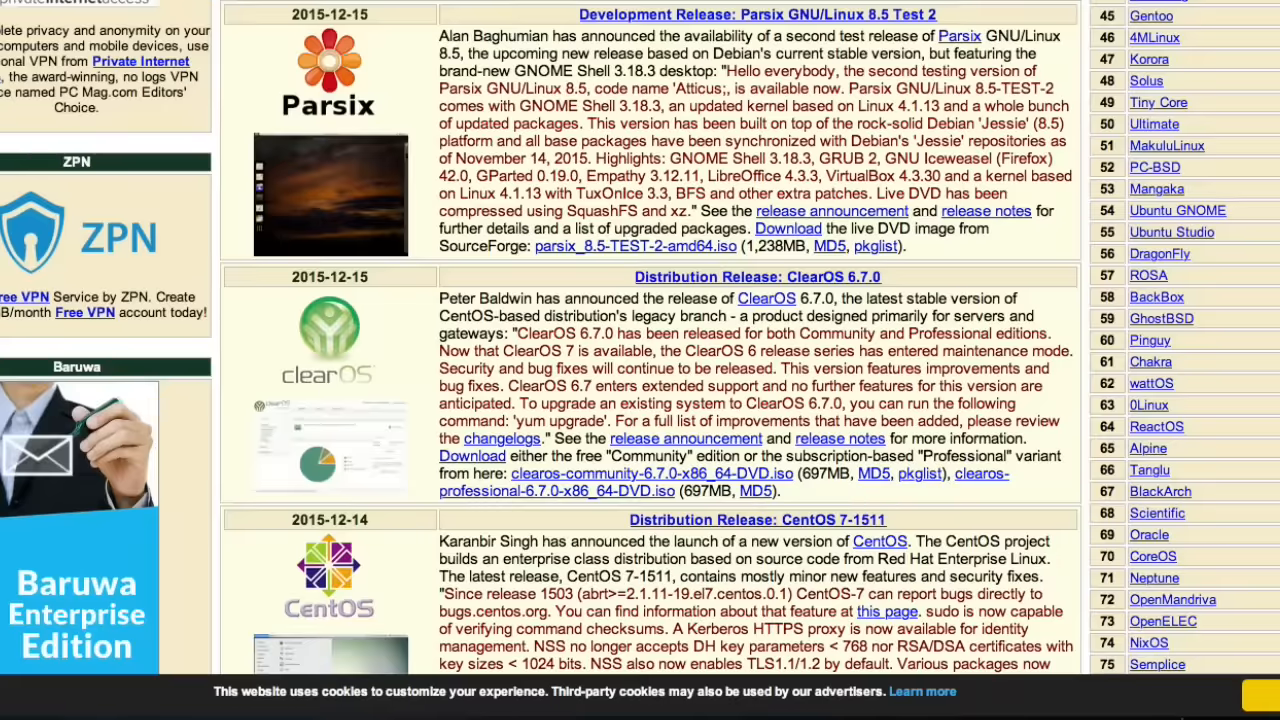
scroll(down, 3)
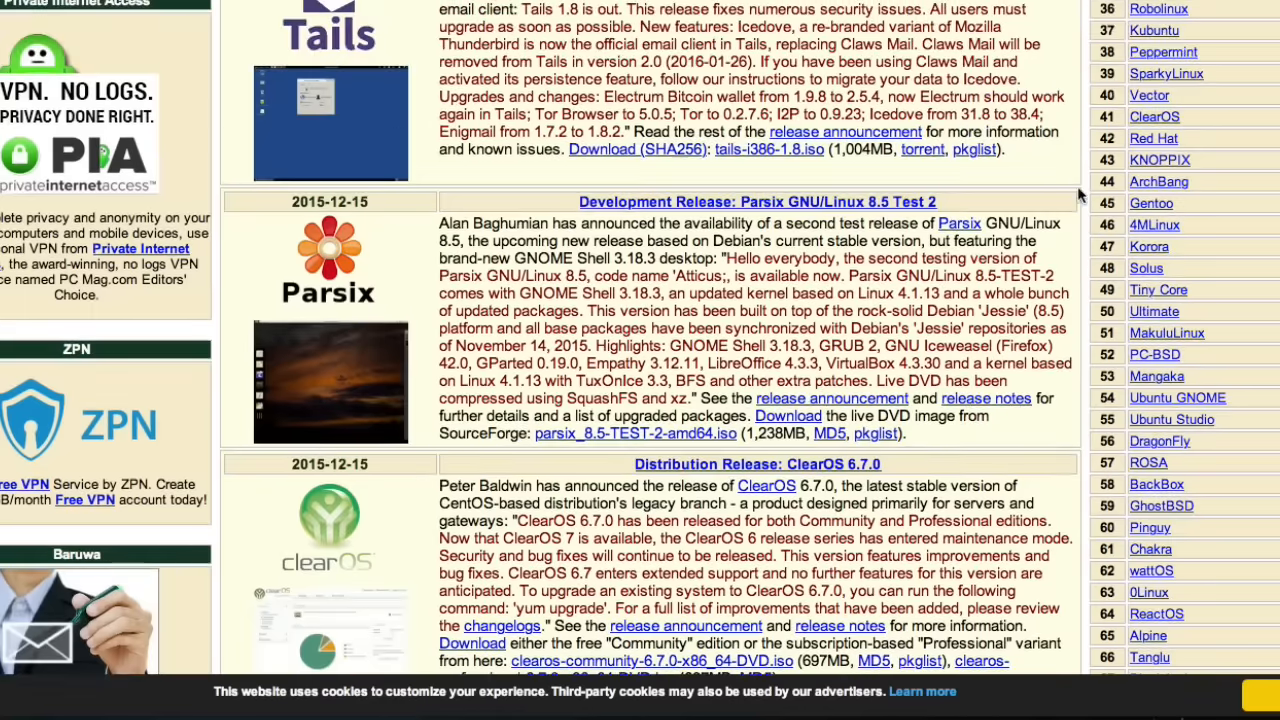
mouse_move(343, 135)
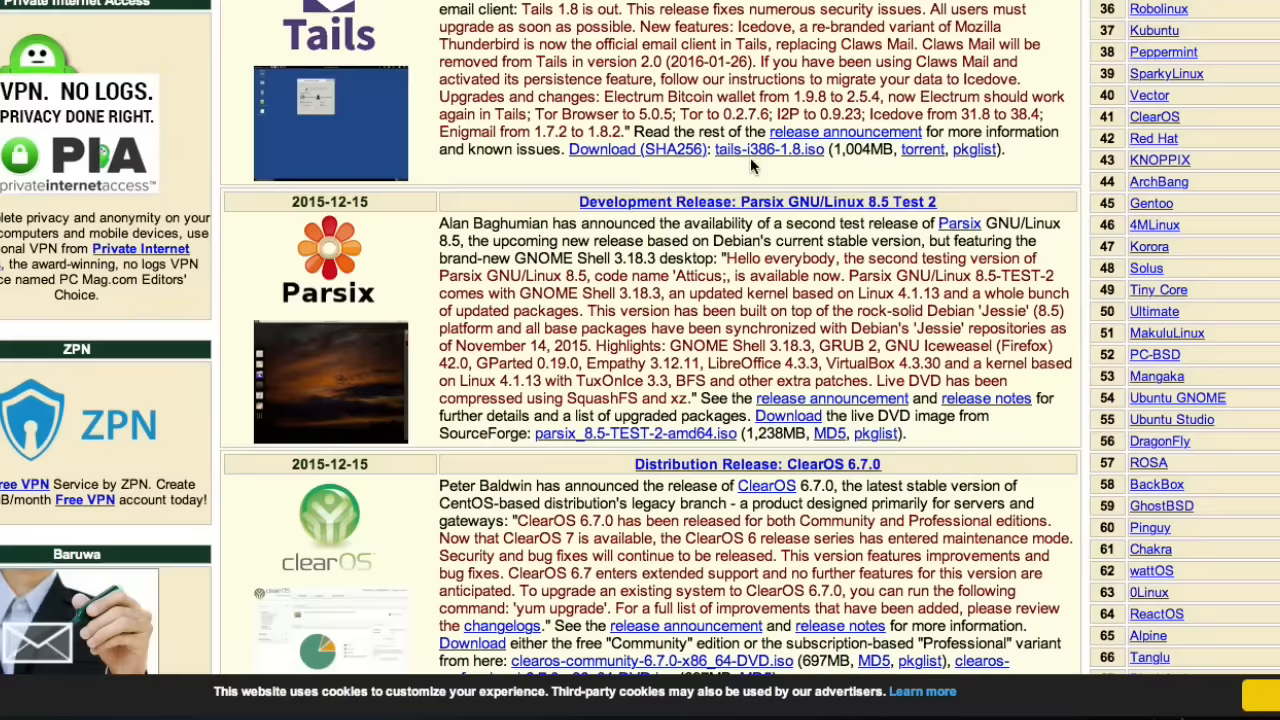
mouse_move(778, 167)
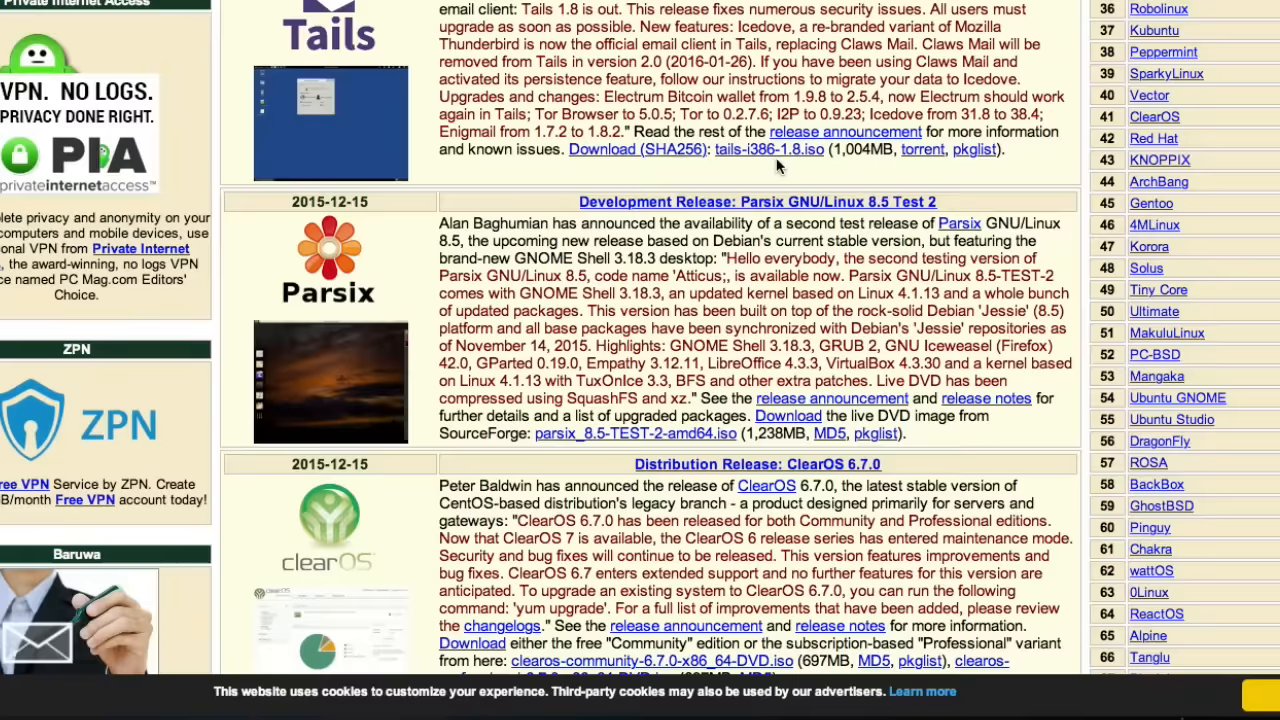
mouse_move(782, 166)
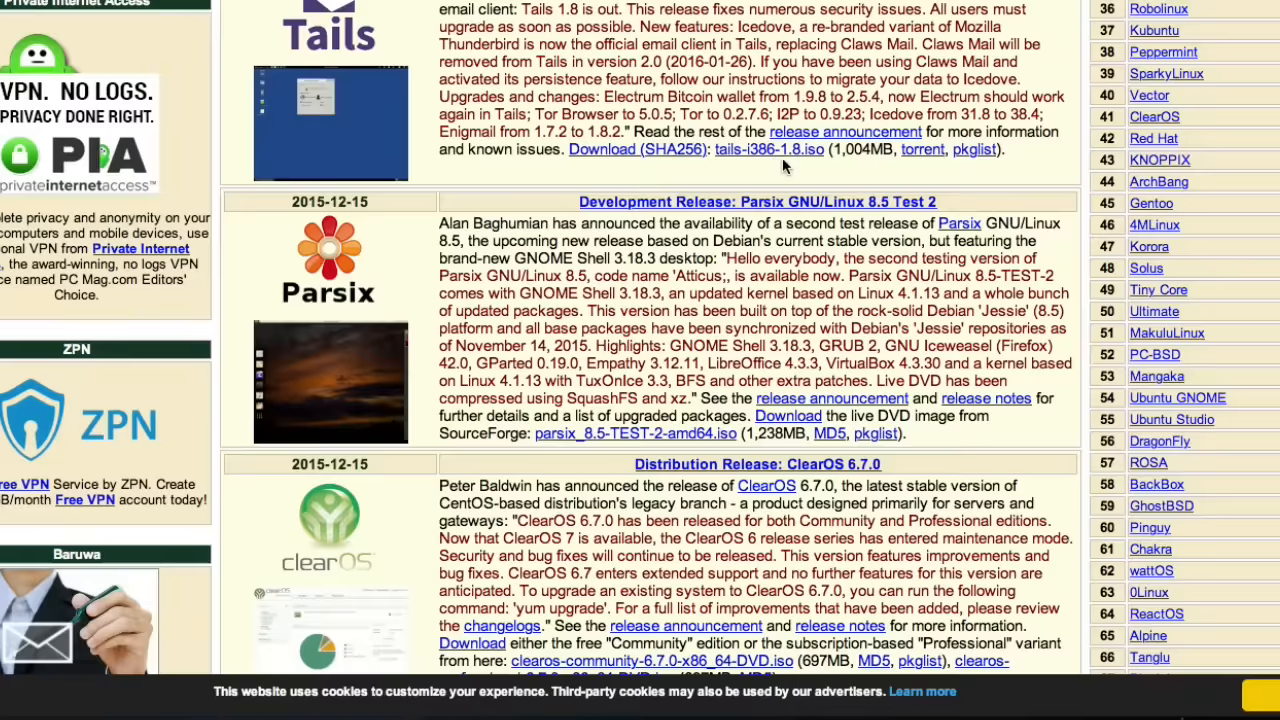
mouse_move(740, 168)
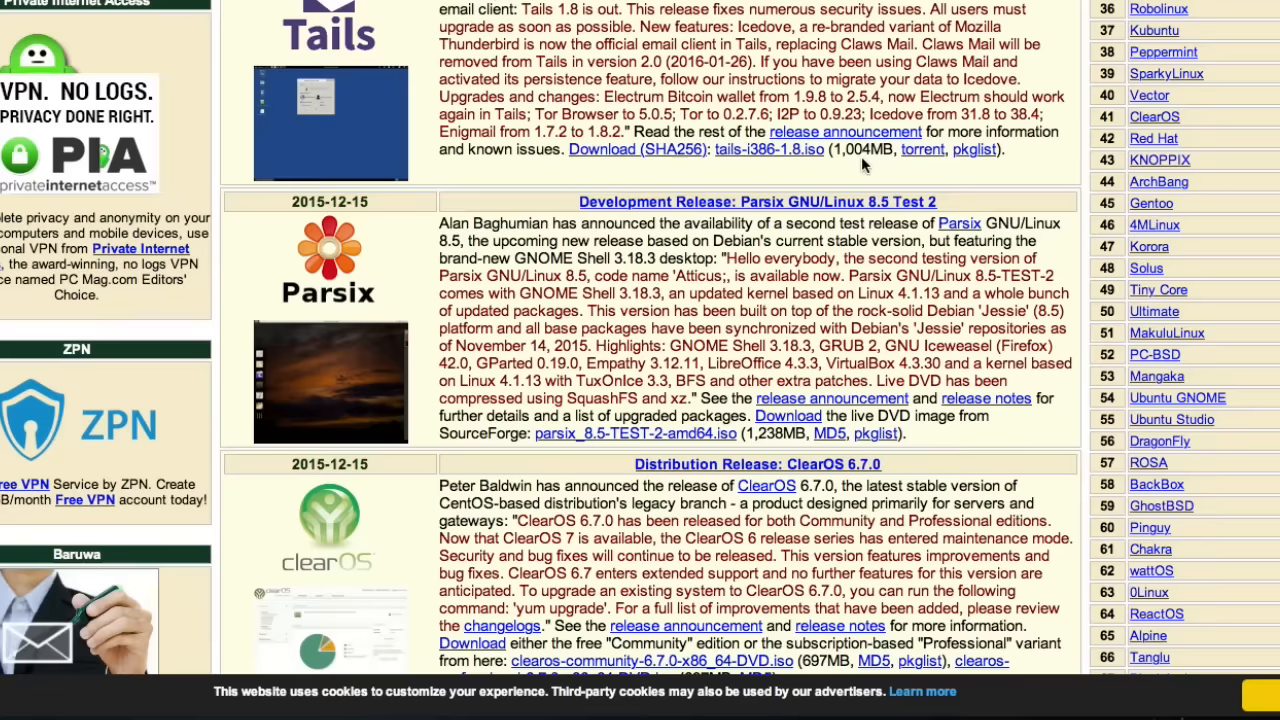
mouse_move(330, 110)
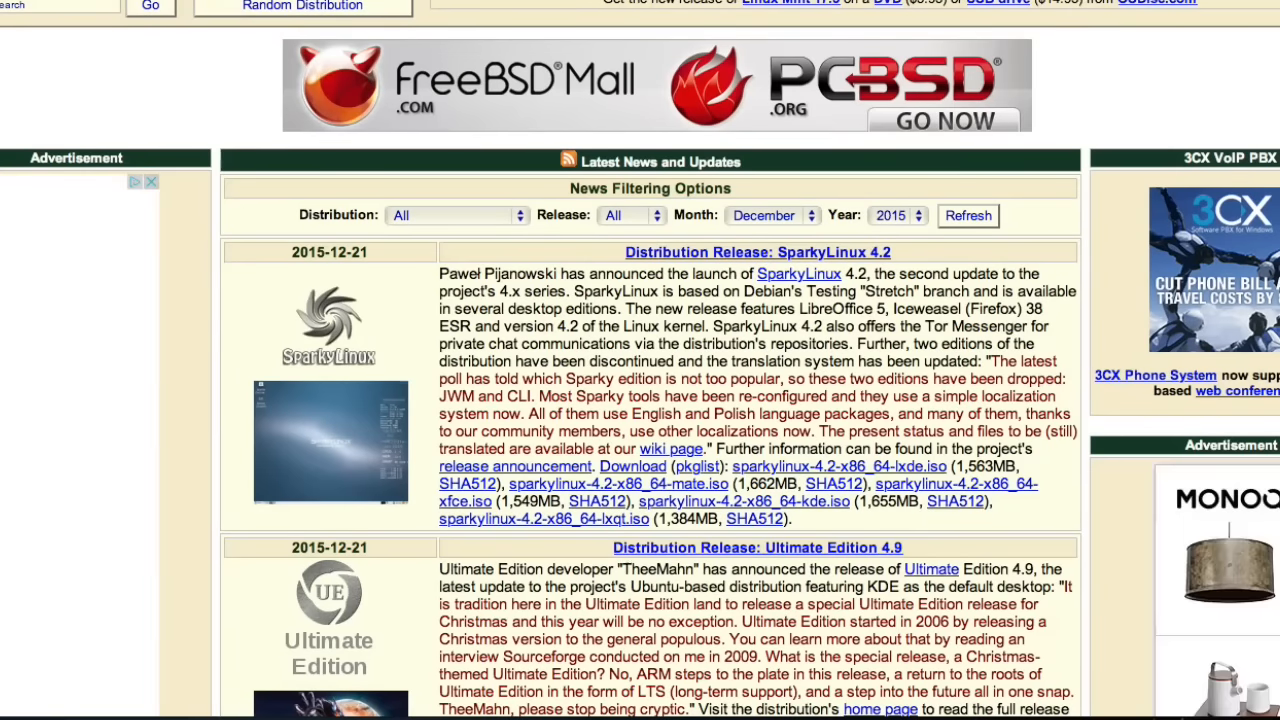
scroll(down, 3)
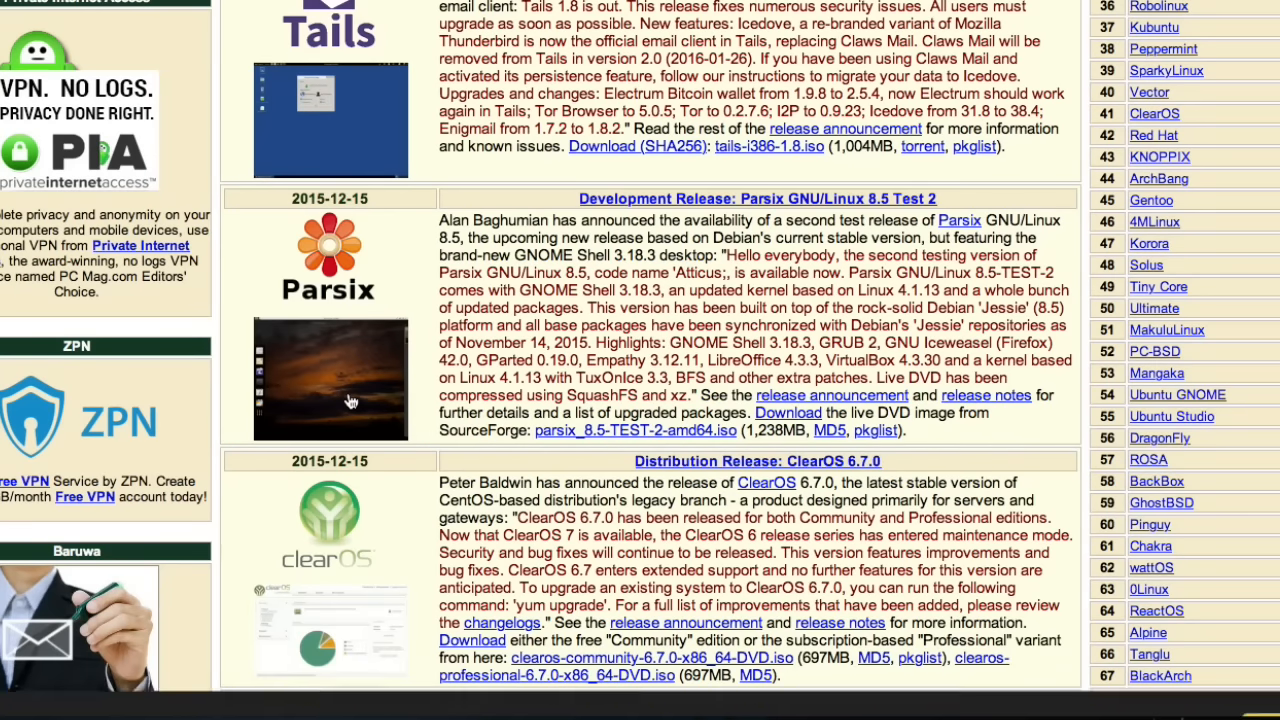
click(330, 380)
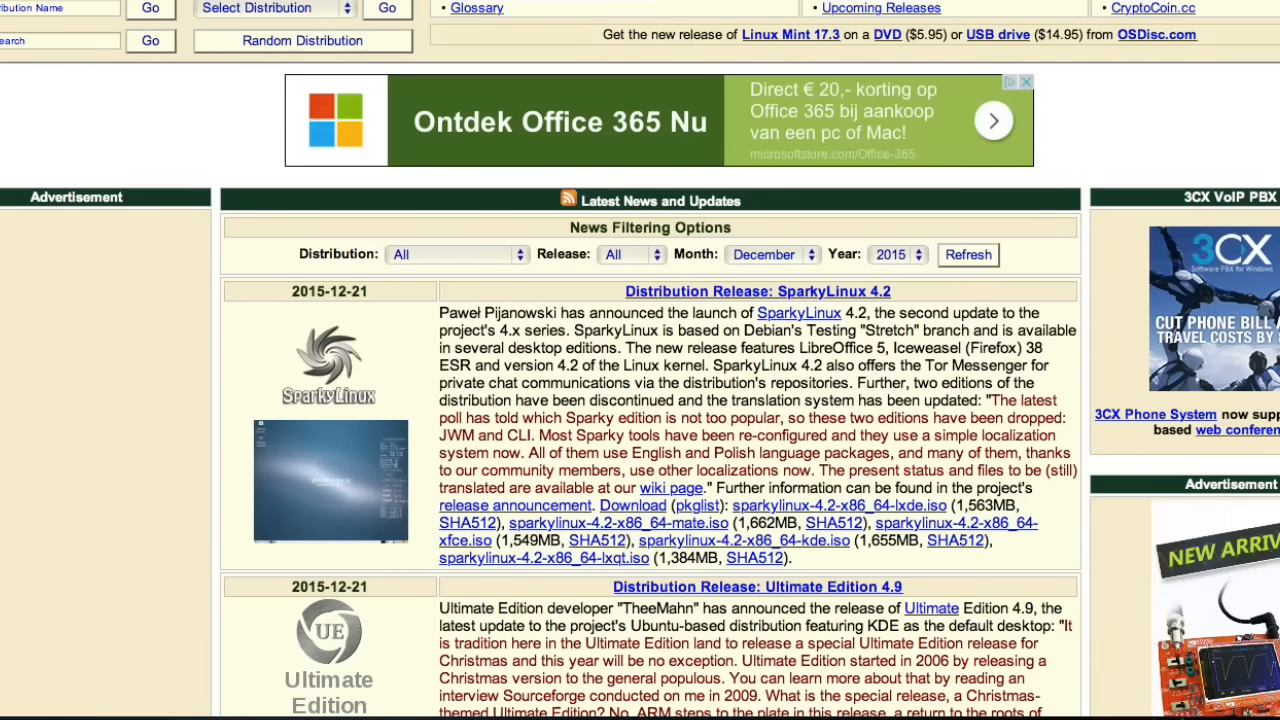
- Bring up the Parsix ISO link's context menu, then scroll to ClearOS and CentOS 7-1511
scroll(down, 3)
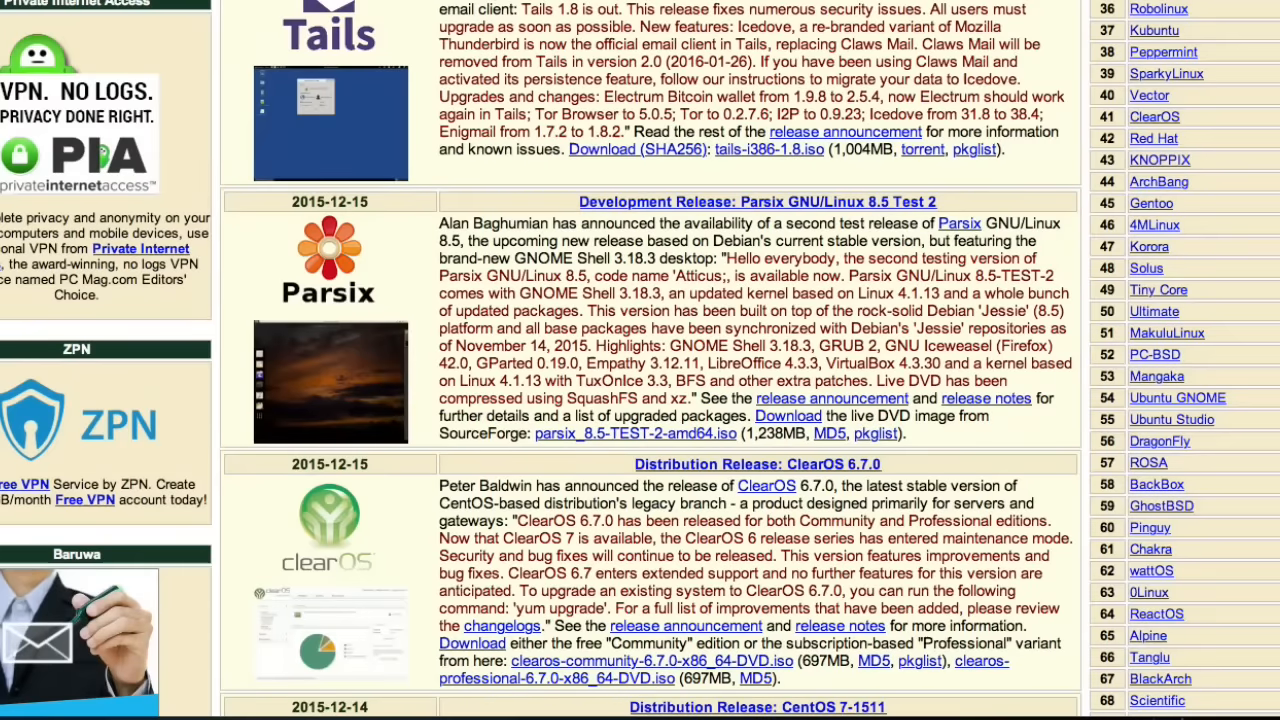
mouse_move(757, 455)
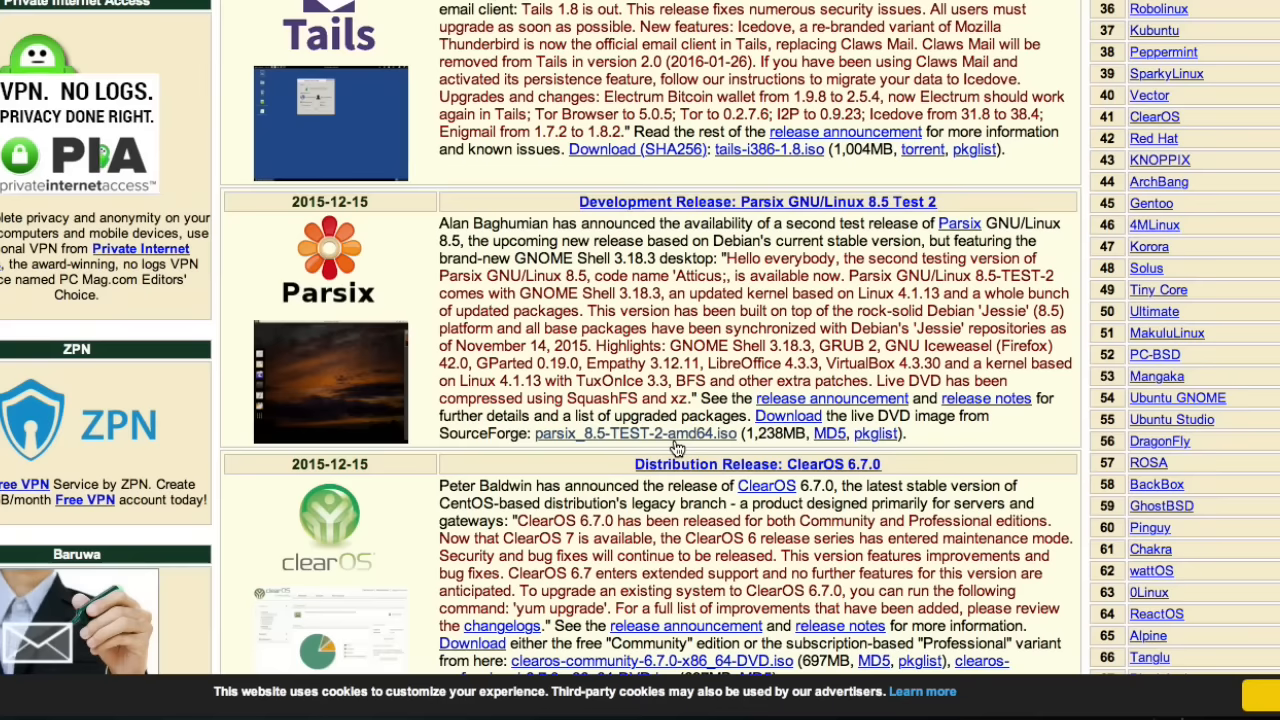
mouse_move(615, 443)
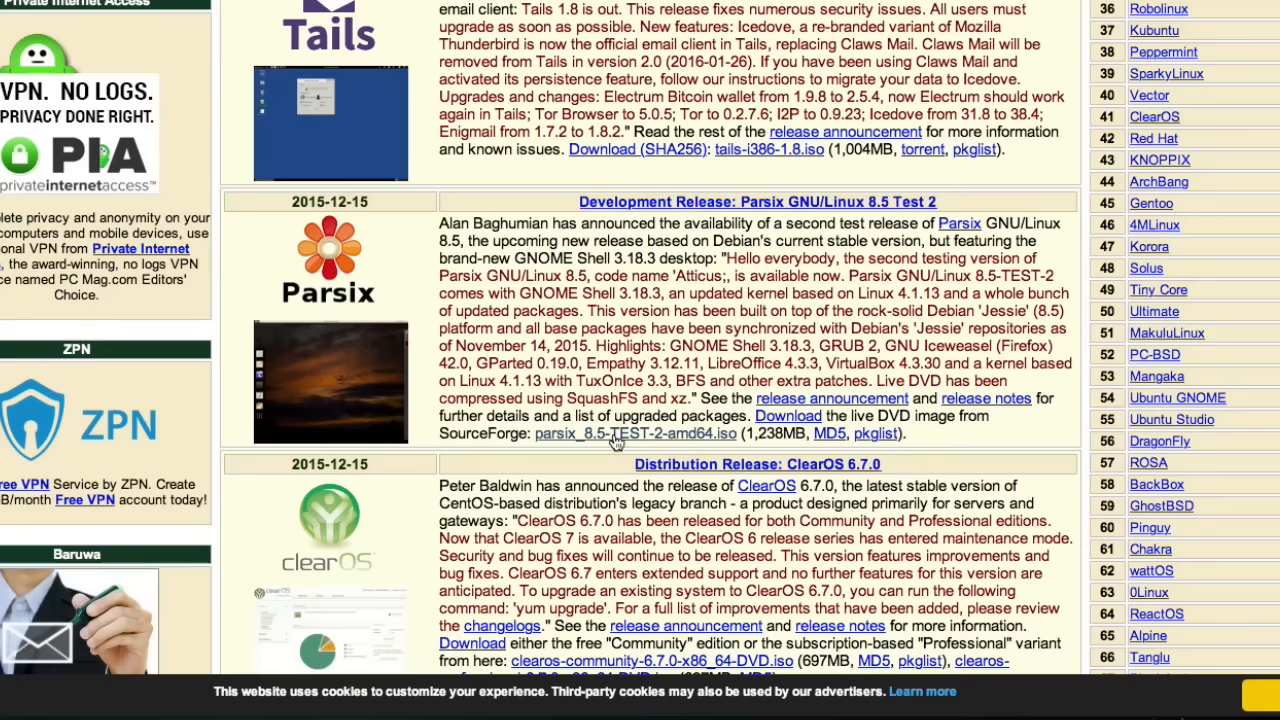
right_click(636, 433)
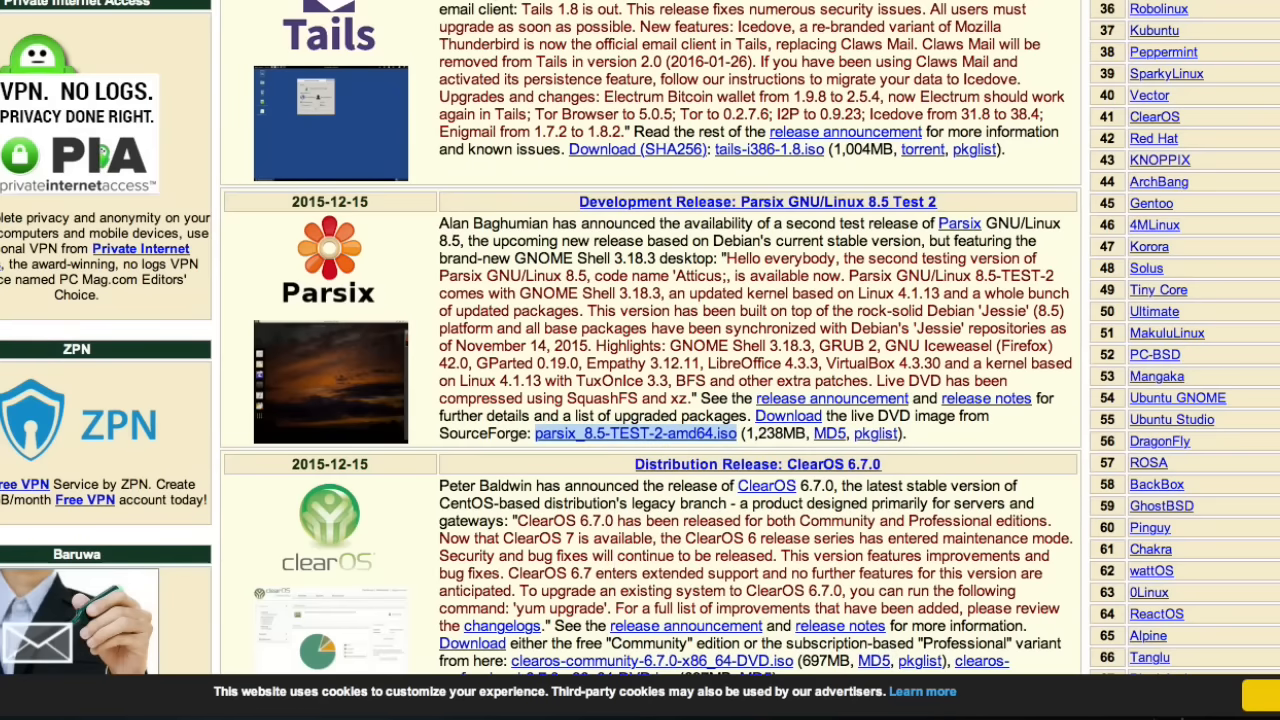
scroll(down, 3)
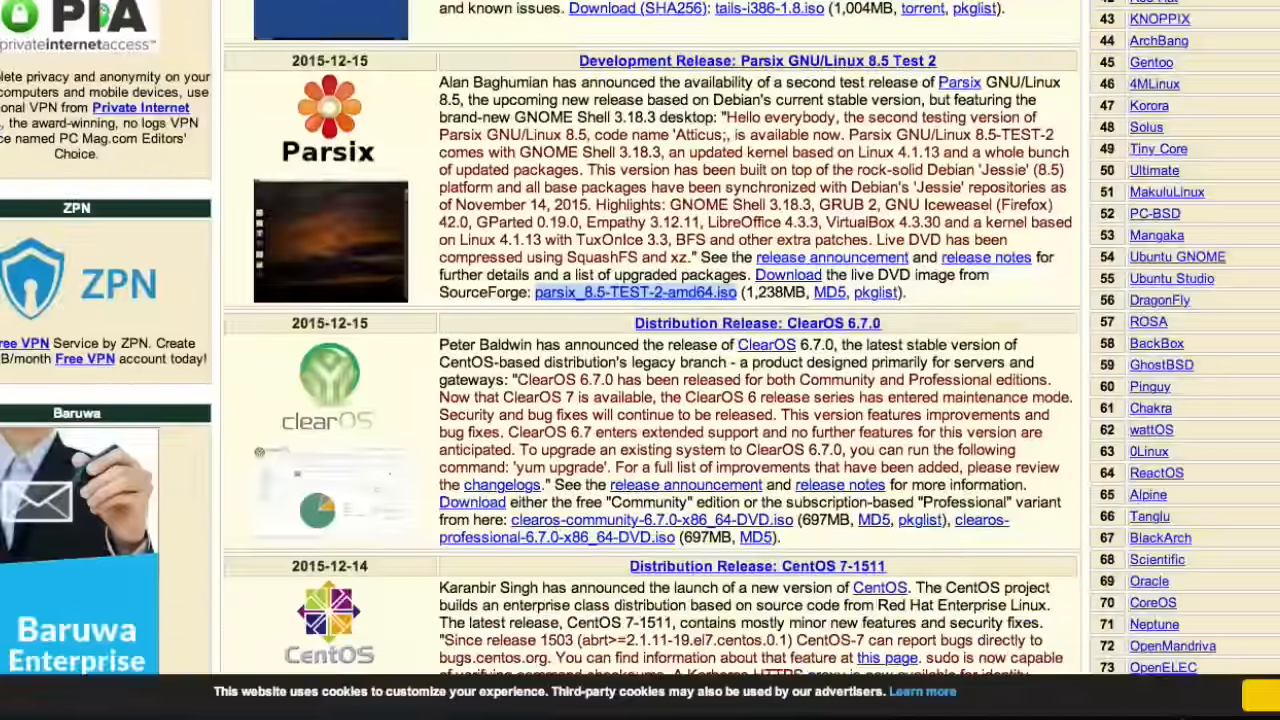
scroll(down, 3)
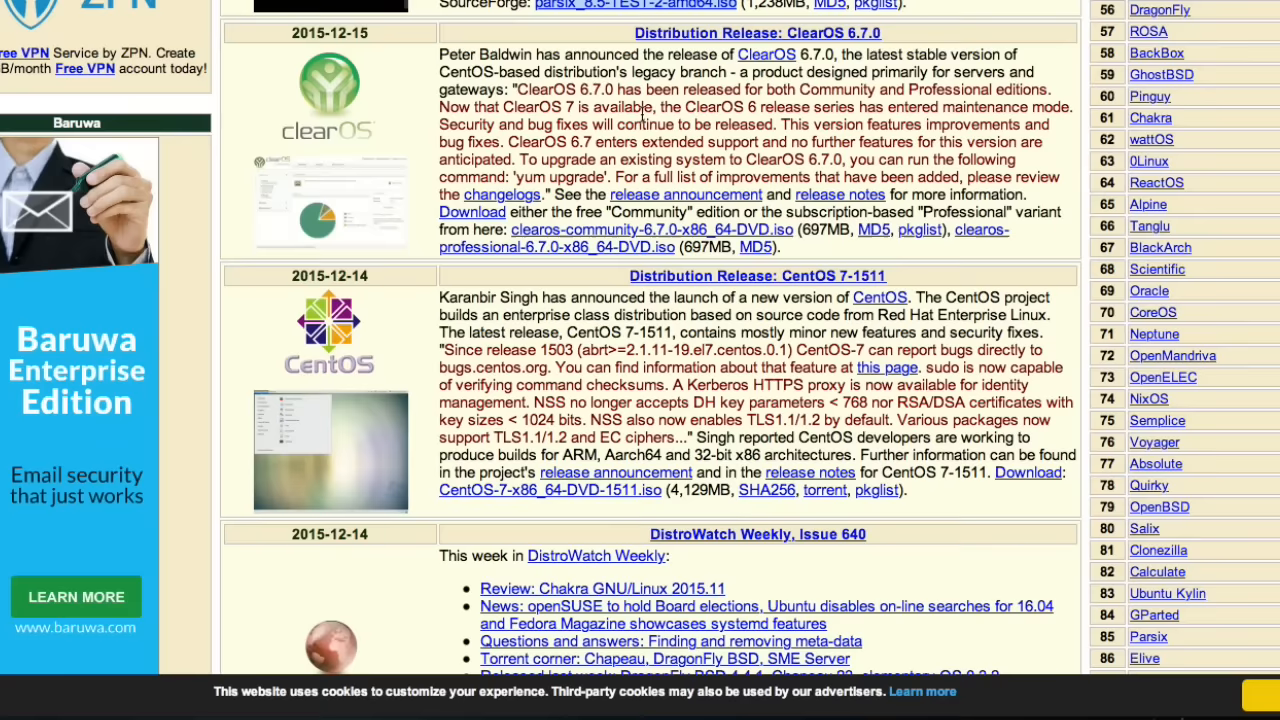
mouse_move(320, 485)
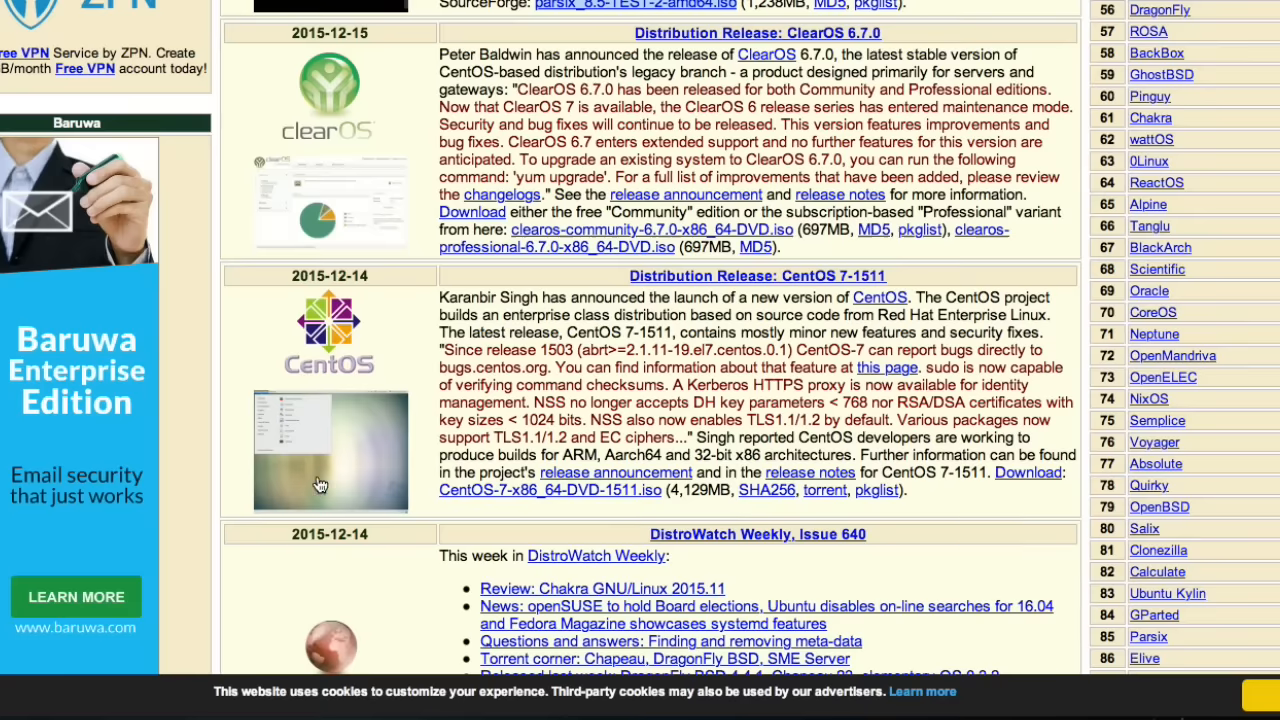
mouse_move(320, 481)
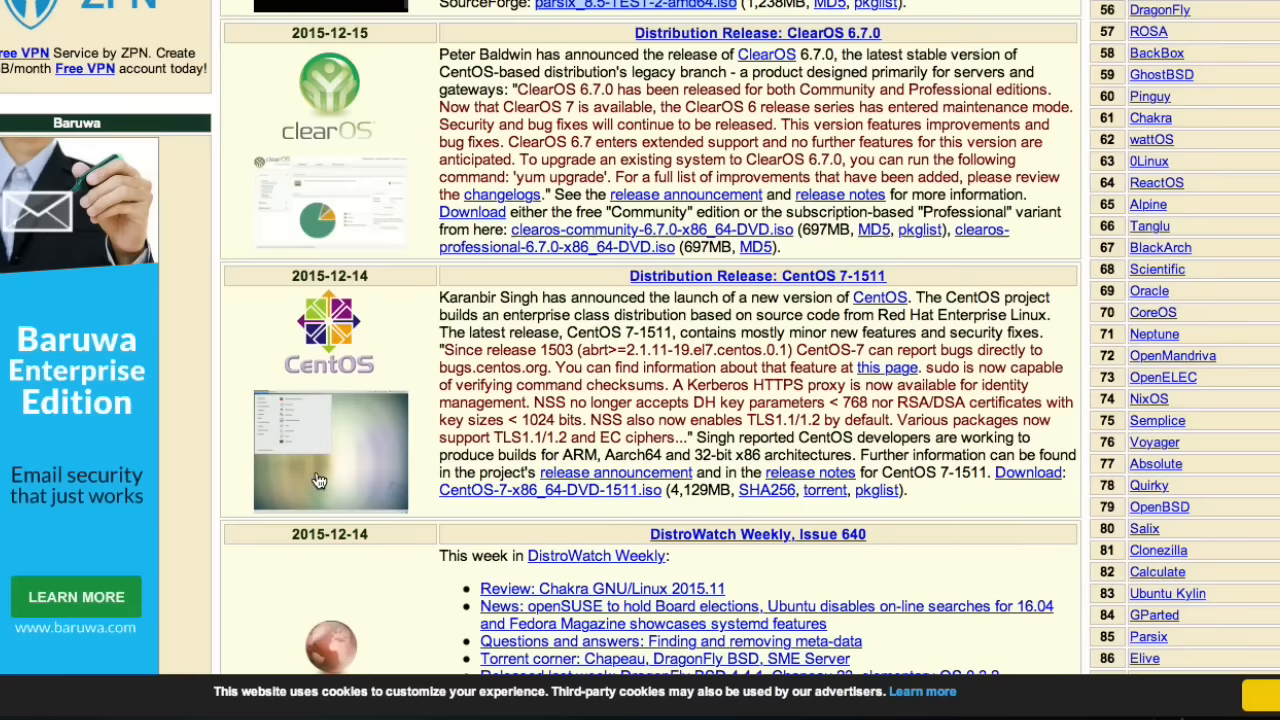
mouse_move(318, 478)
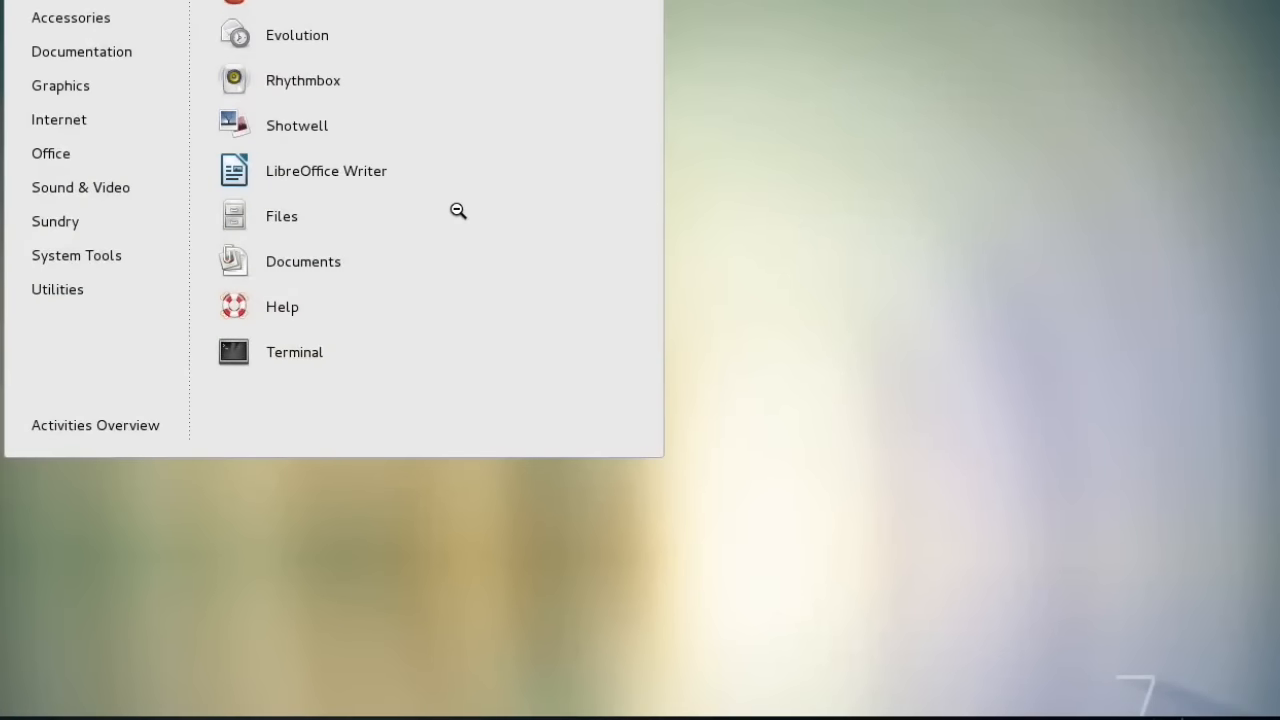
mouse_move(213, 37)
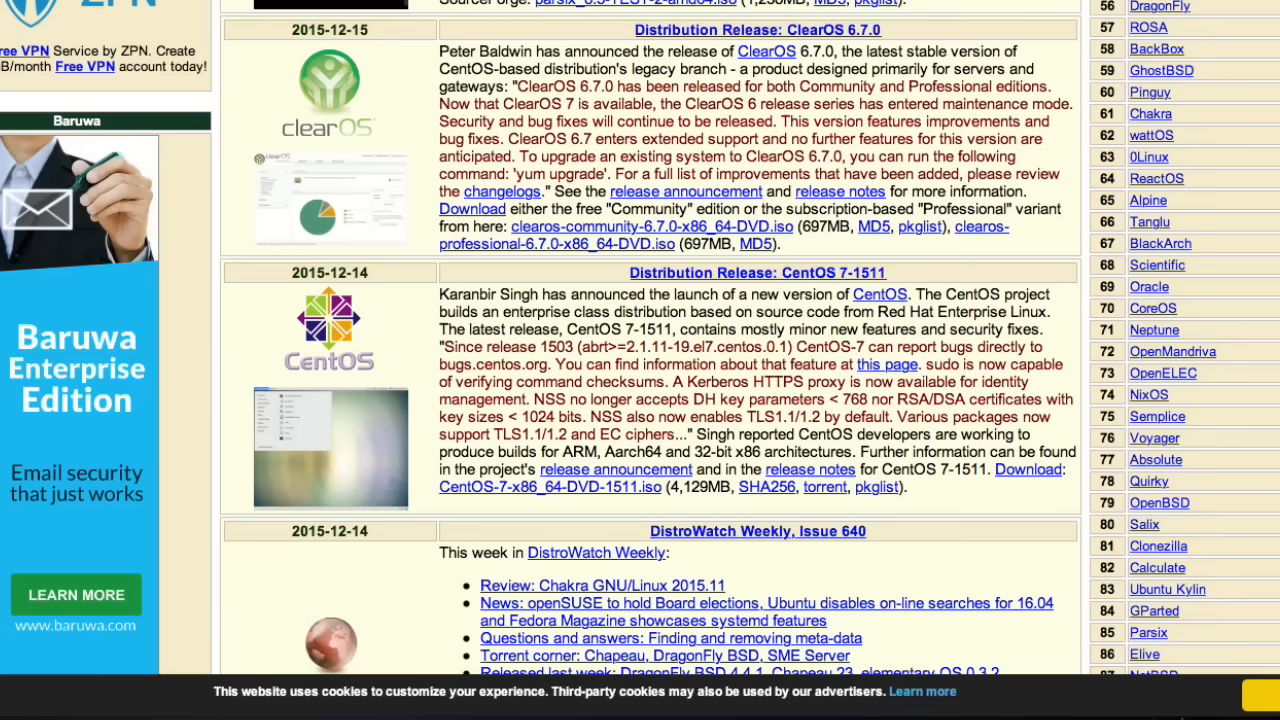
- Scroll past Rockstor 3.8-10 to the ROSA R6 LXQt and IPFire 2.17 entries
scroll(down, 3)
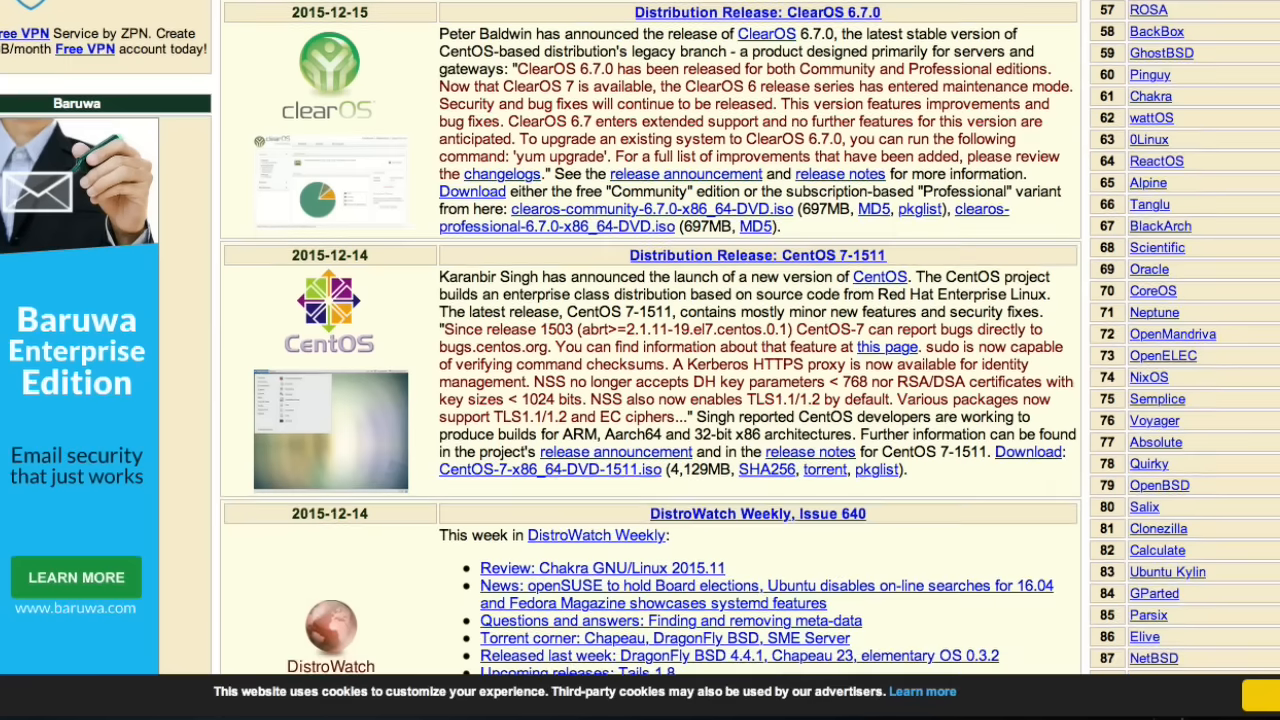
scroll(down, 3)
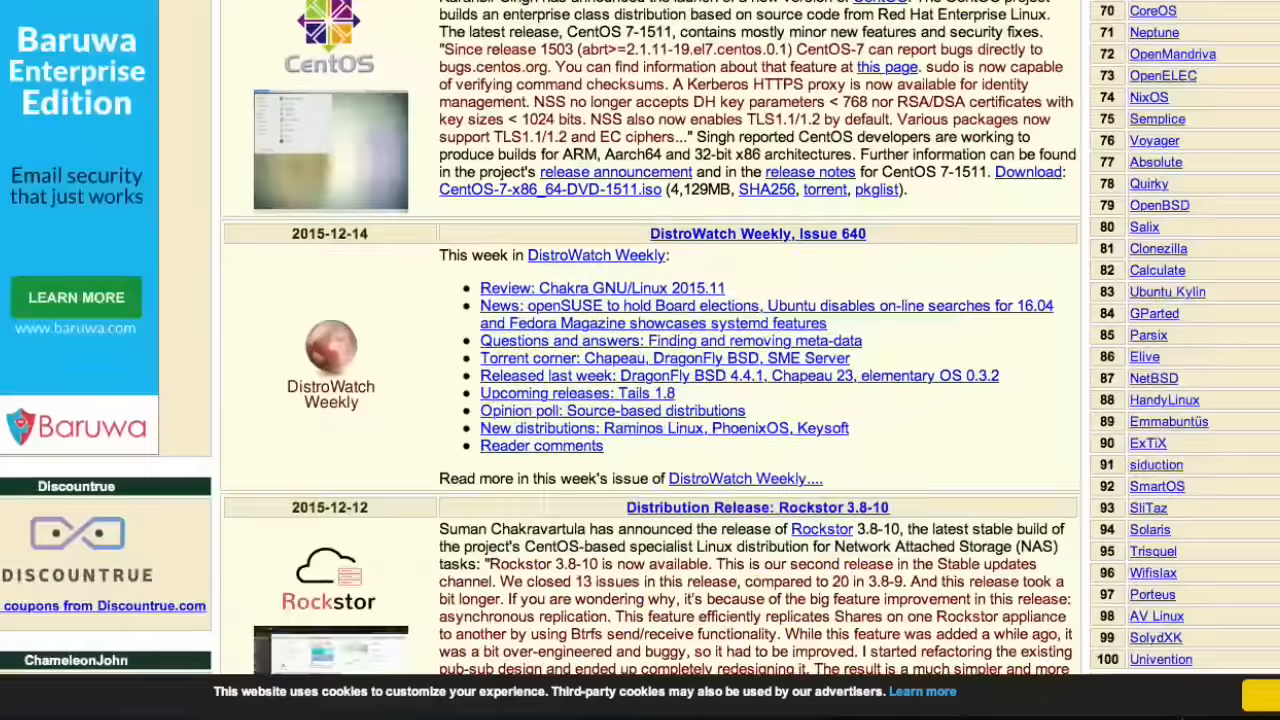
scroll(down, 3)
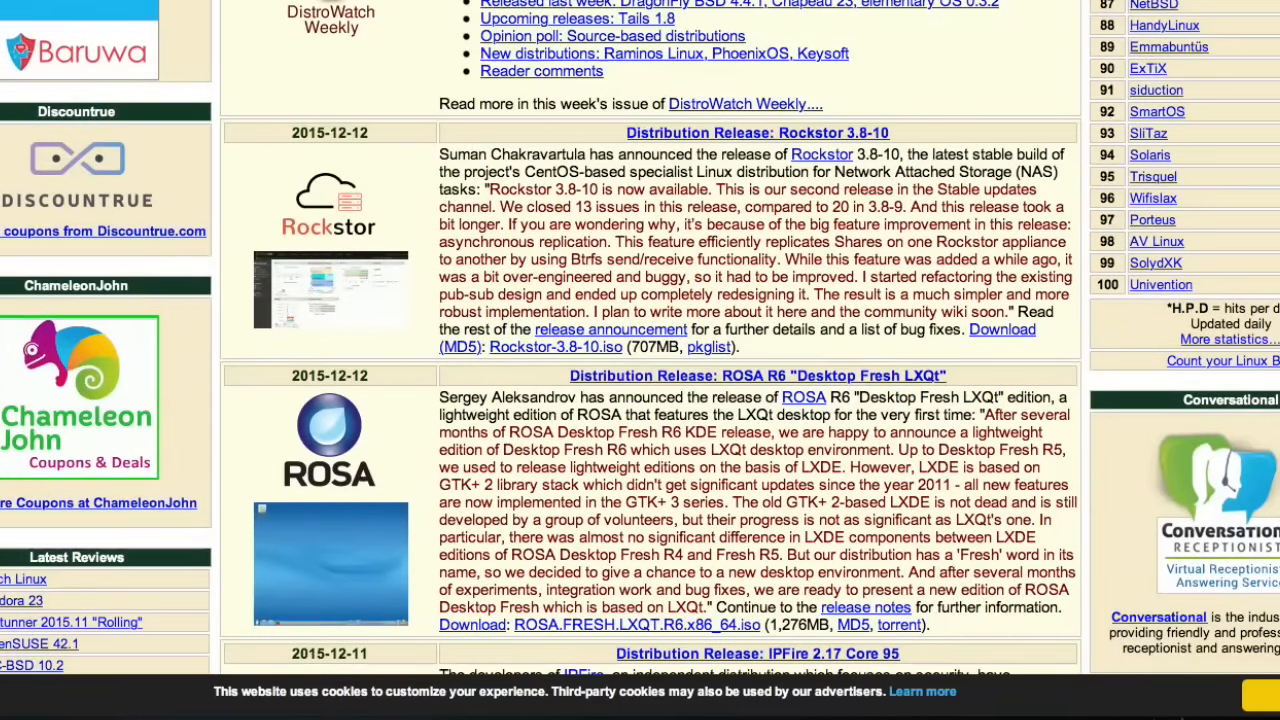
scroll(down, 3)
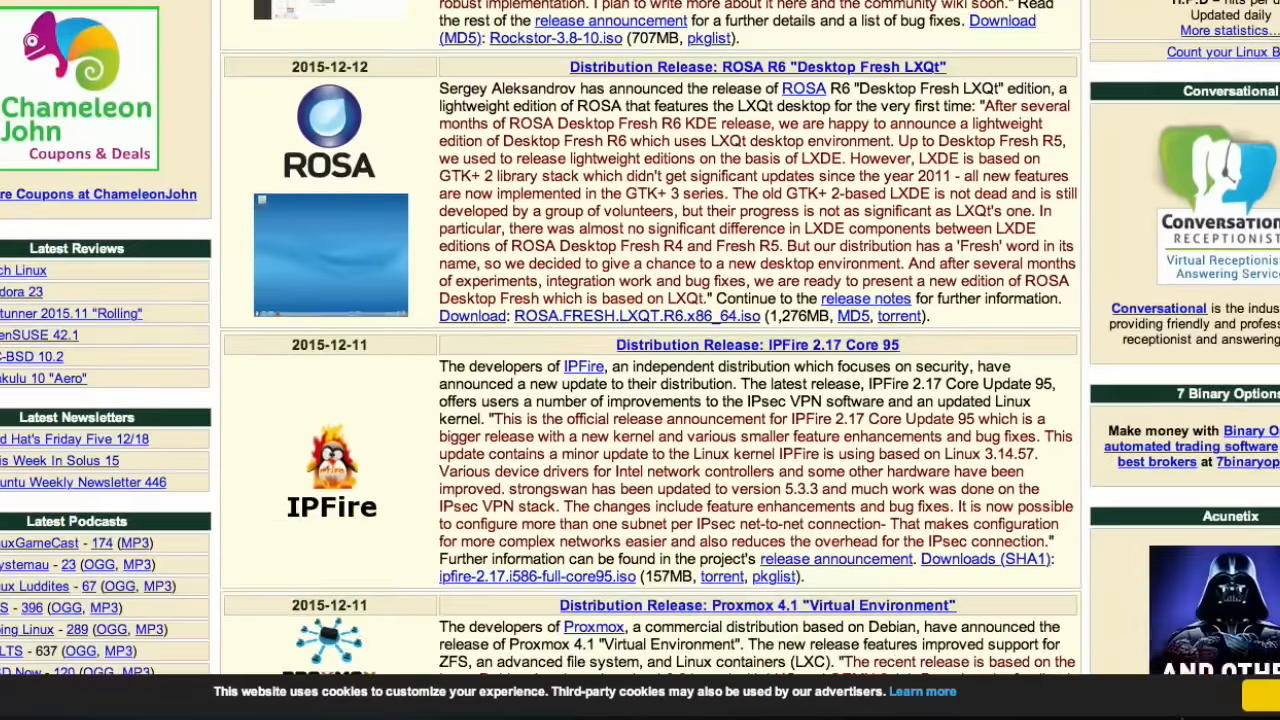
mouse_move(358, 208)
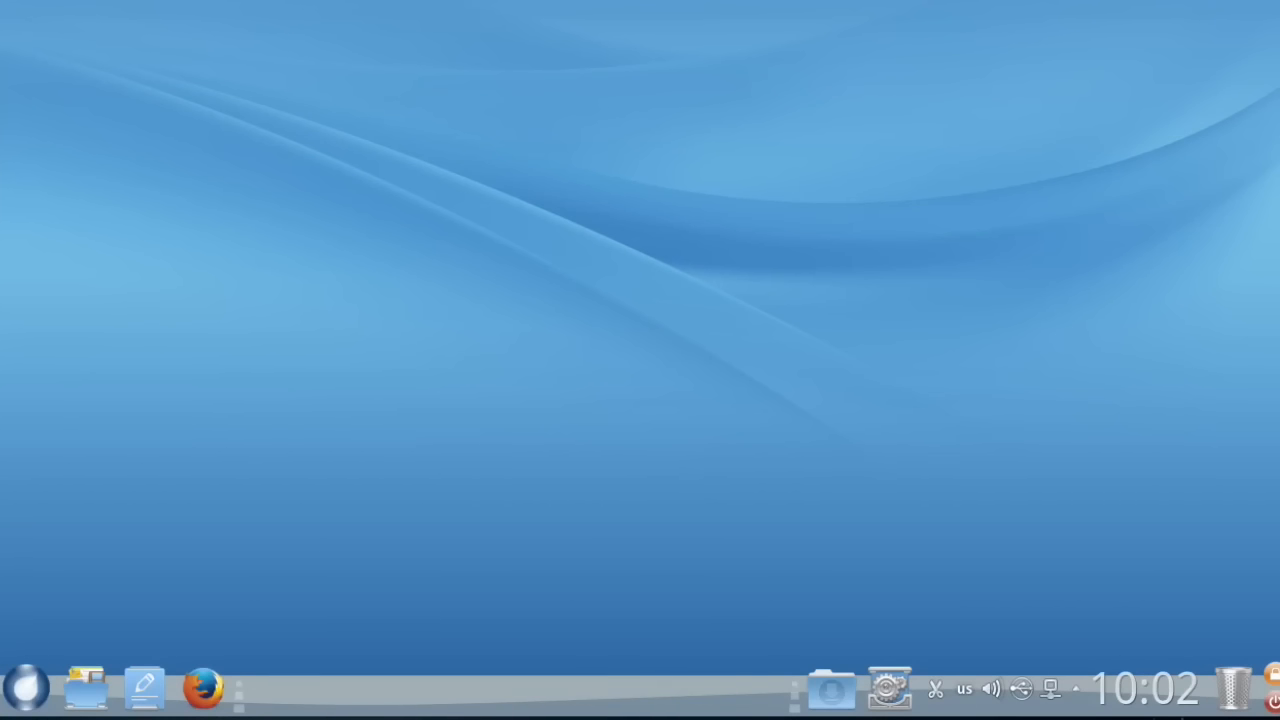
mouse_move(347, 667)
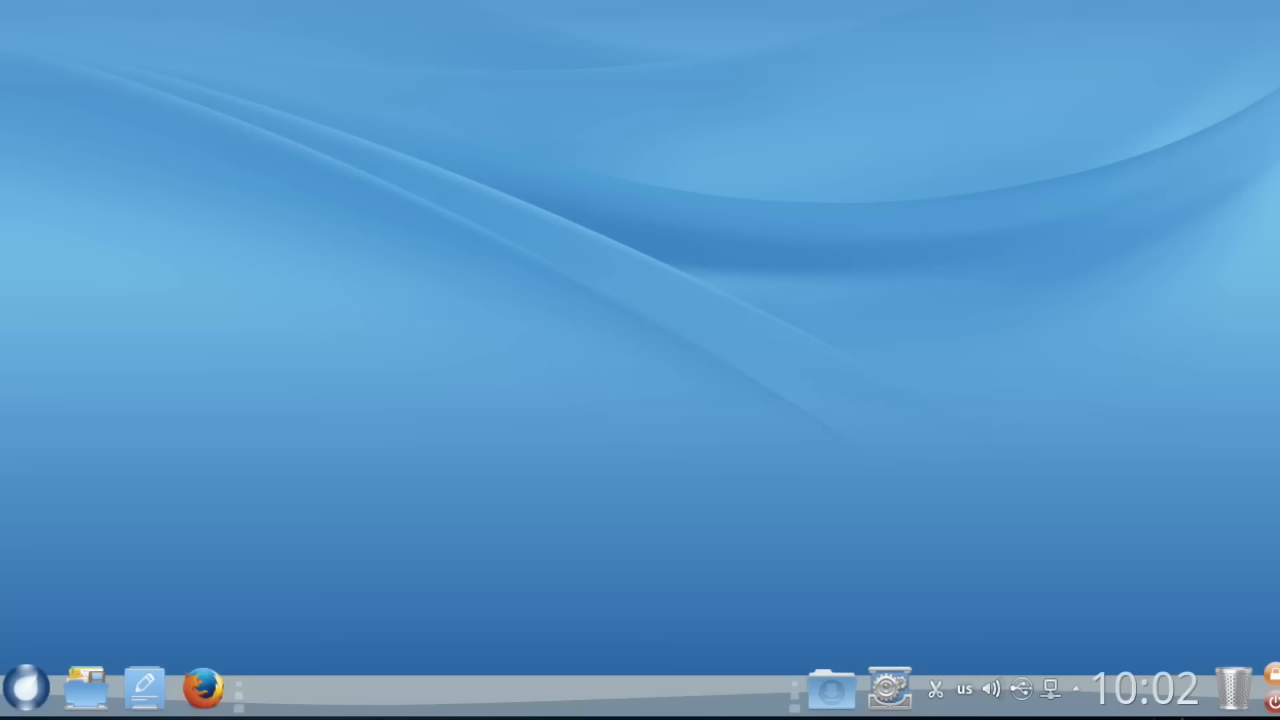
click(202, 687)
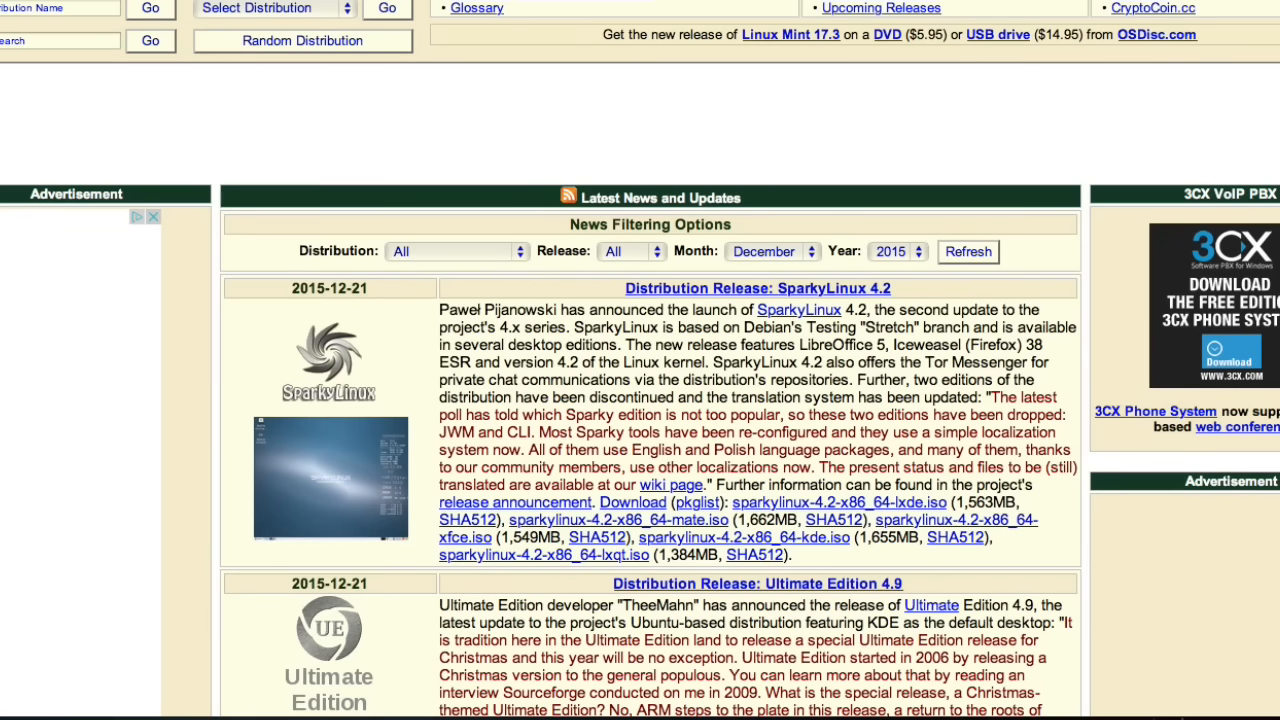
- Scroll past IPFire, Proxmox and SME Server to elementary OS 0.3.2, Chapeau 23, DragonFly BSD 4.4.1
scroll(down, 3)
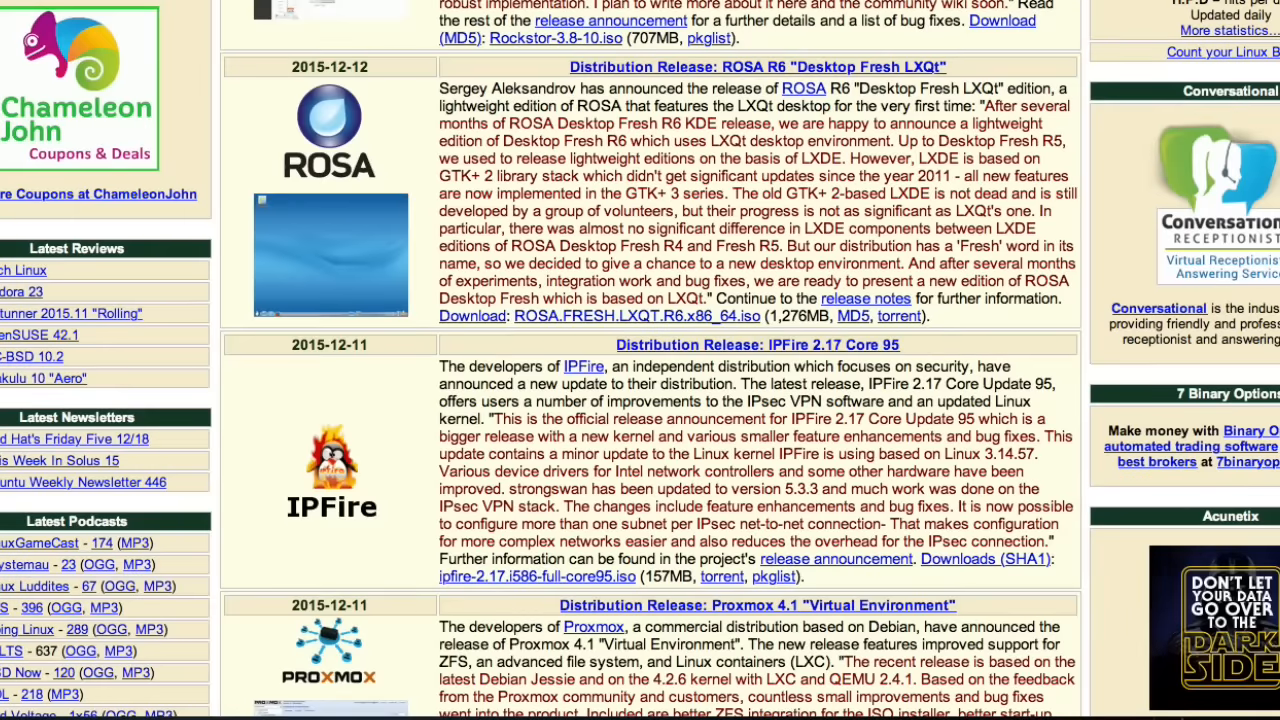
mouse_move(698, 88)
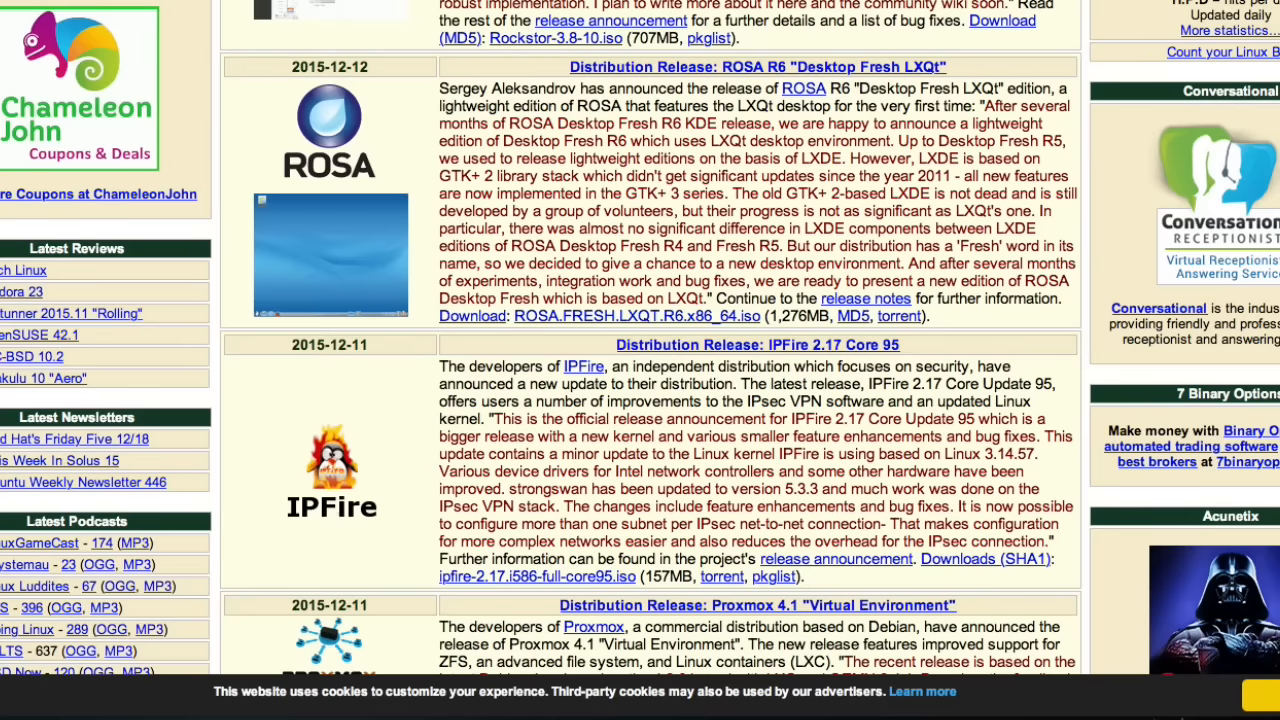
scroll(down, 3)
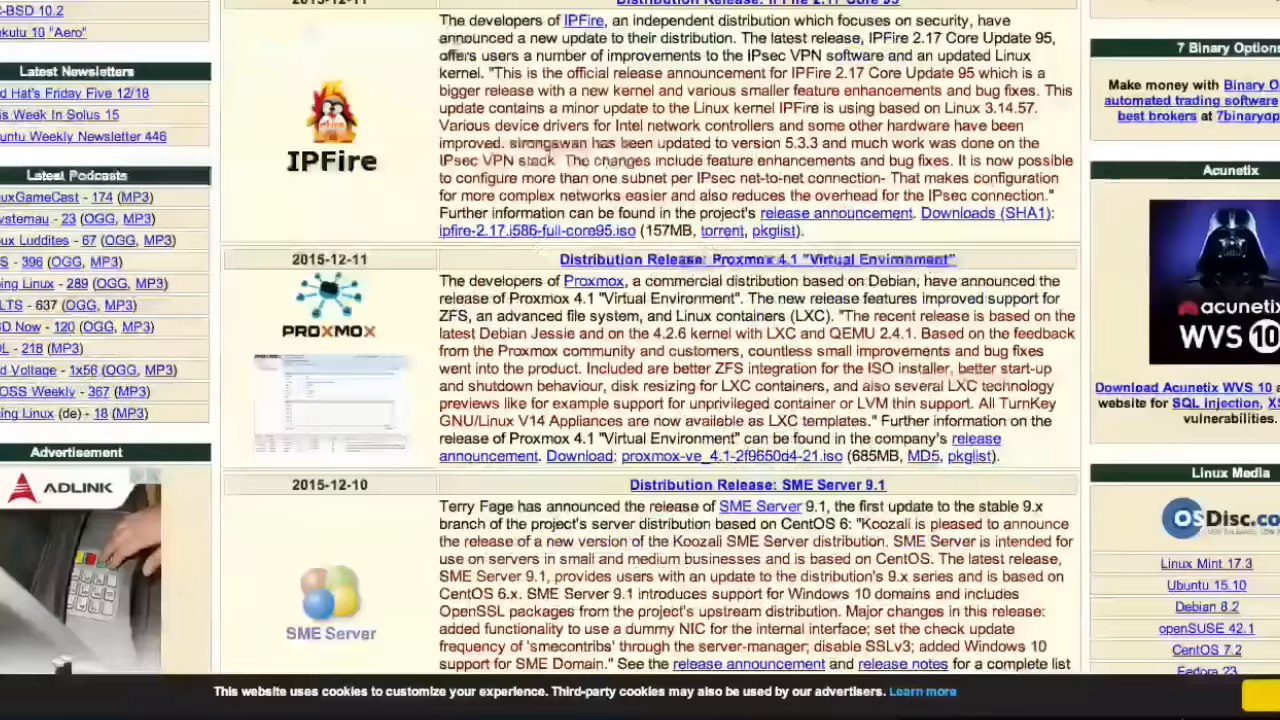
scroll(down, 3)
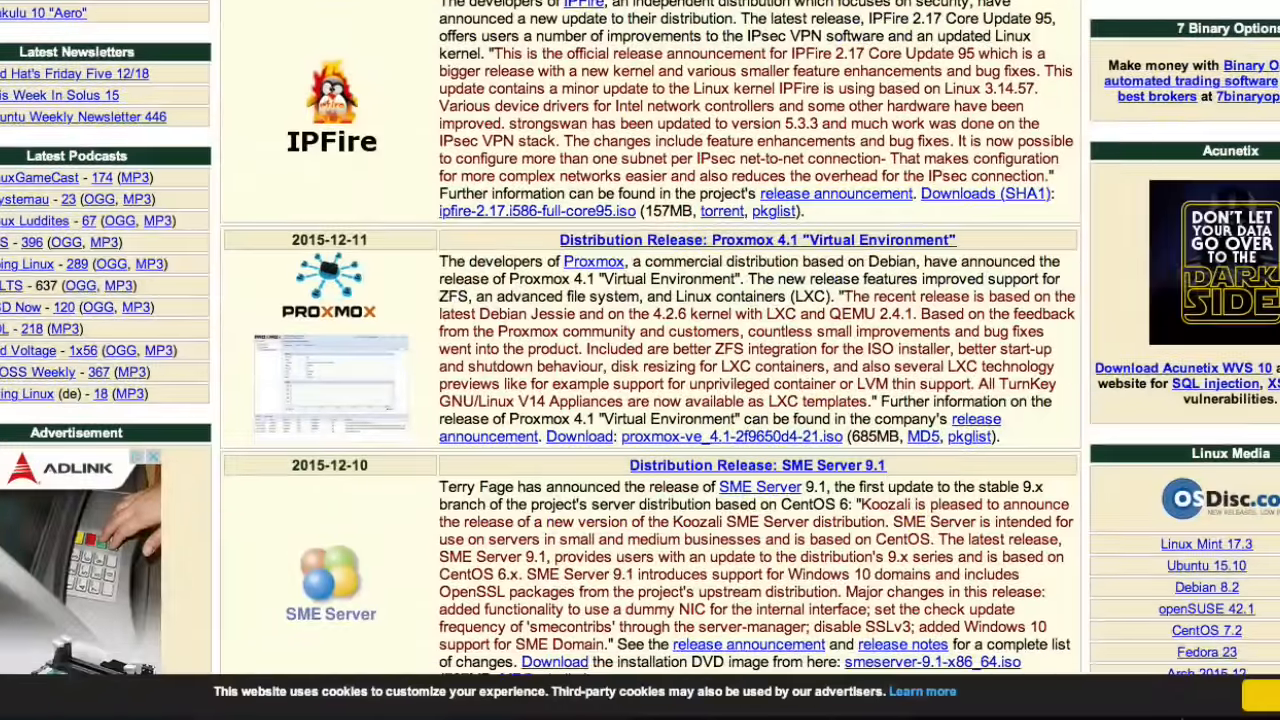
scroll(down, 3)
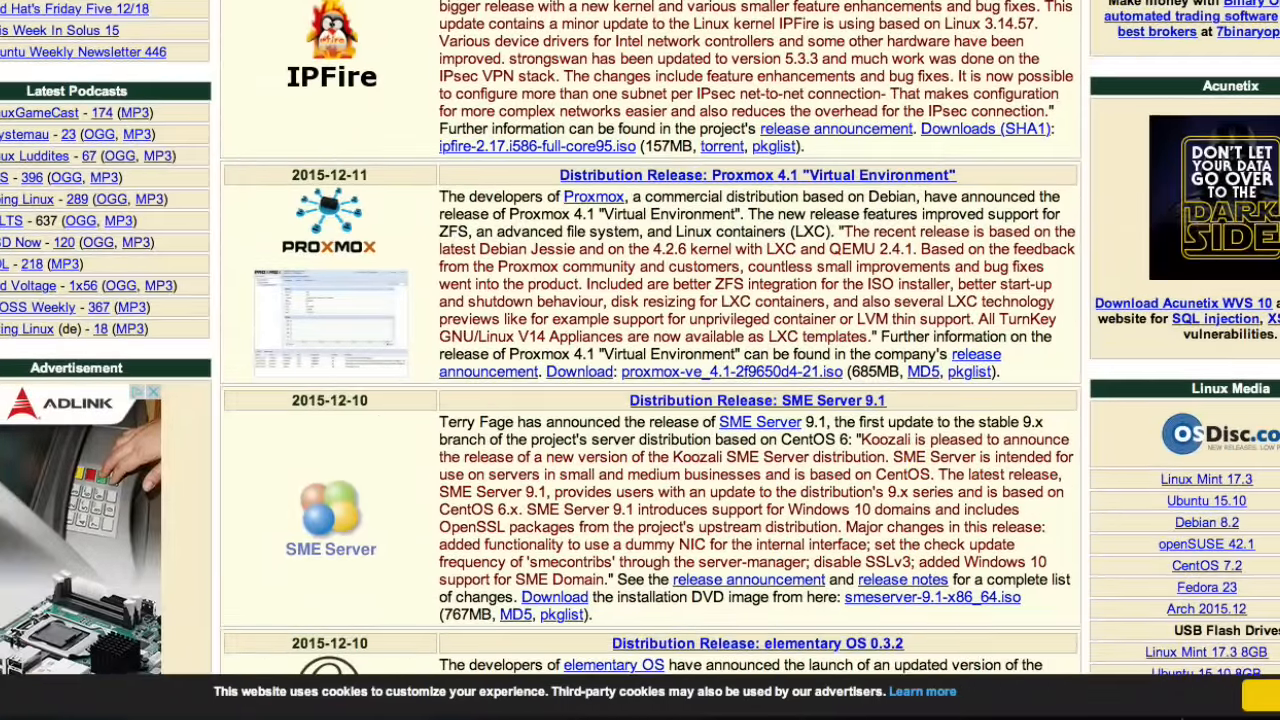
scroll(down, 3)
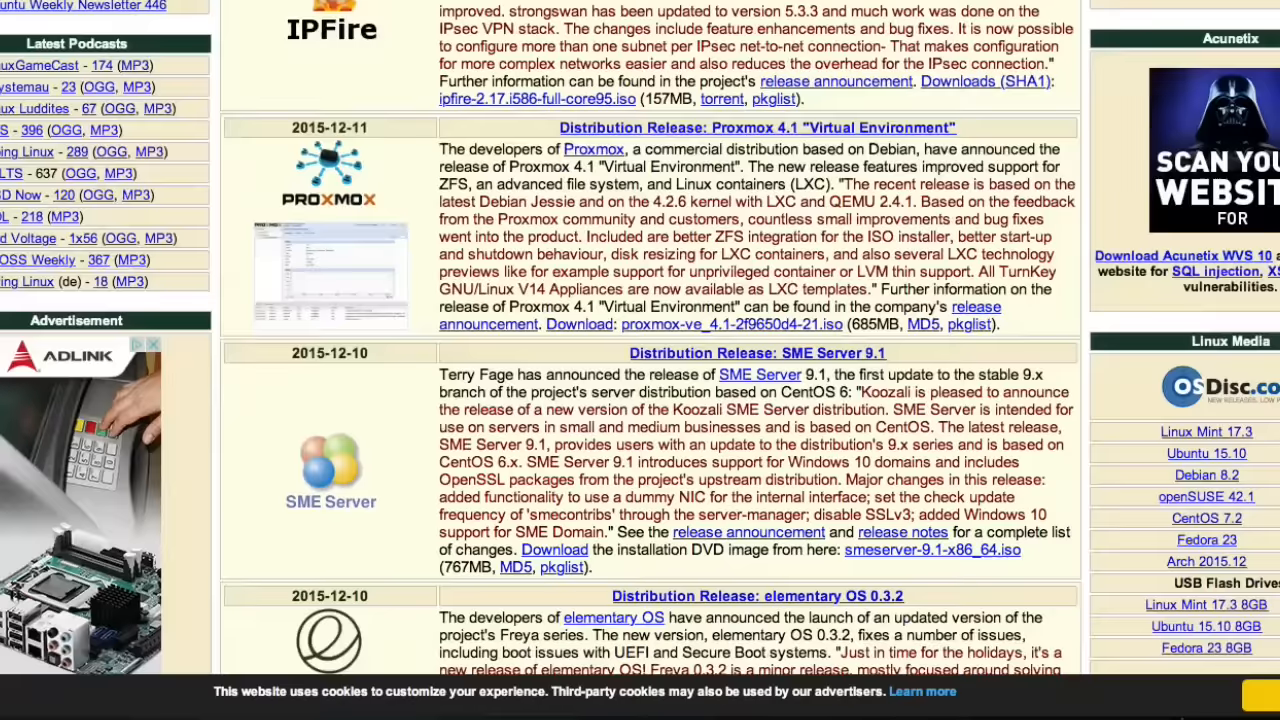
scroll(down, 3)
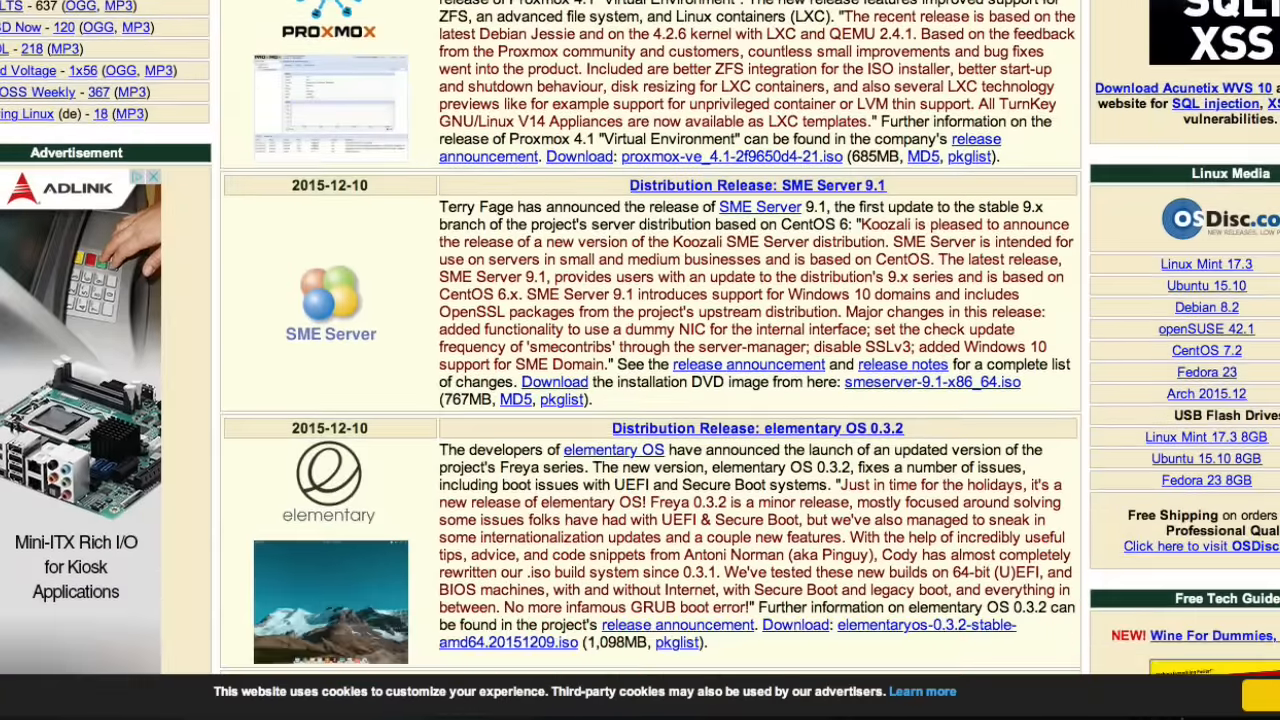
scroll(down, 3)
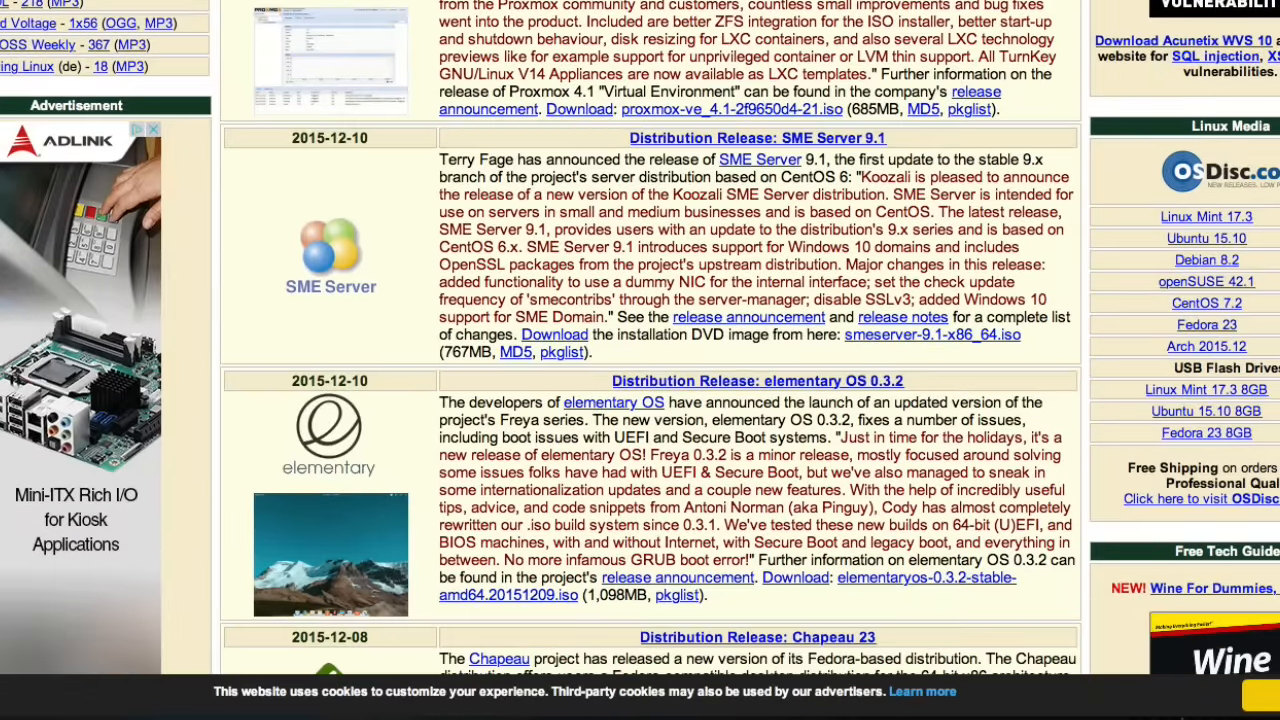
scroll(down, 3)
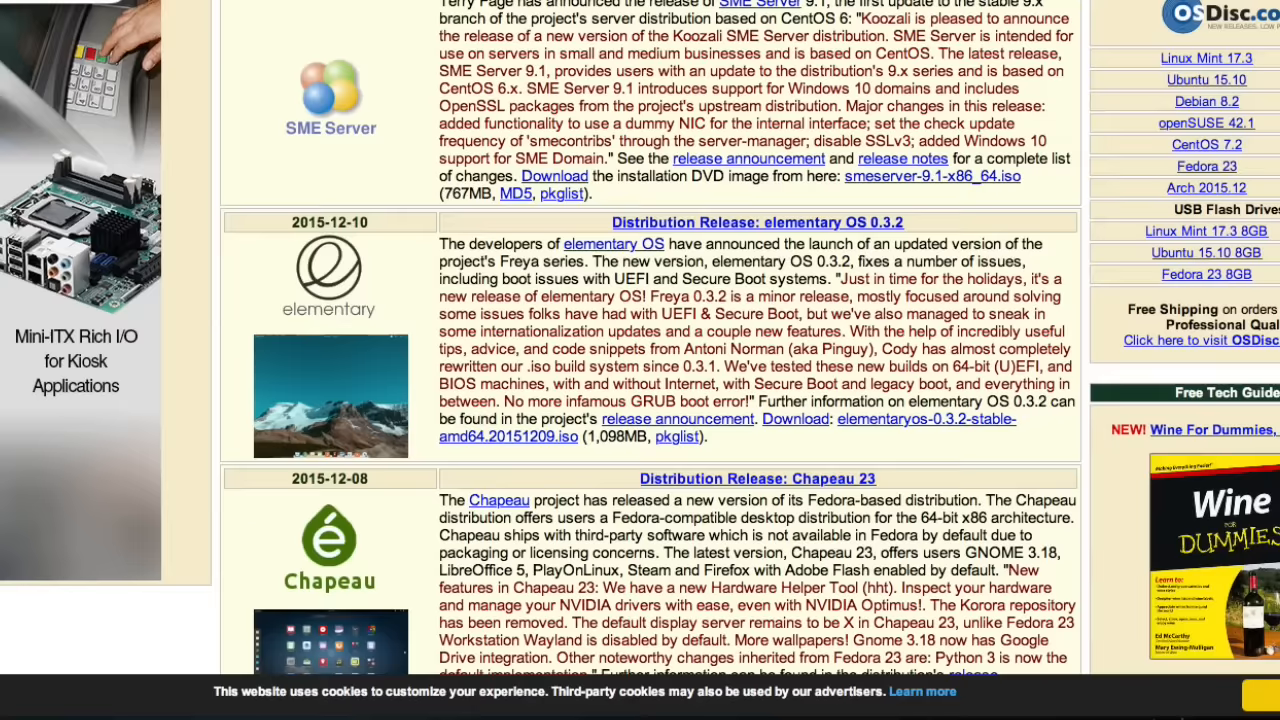
scroll(down, 3)
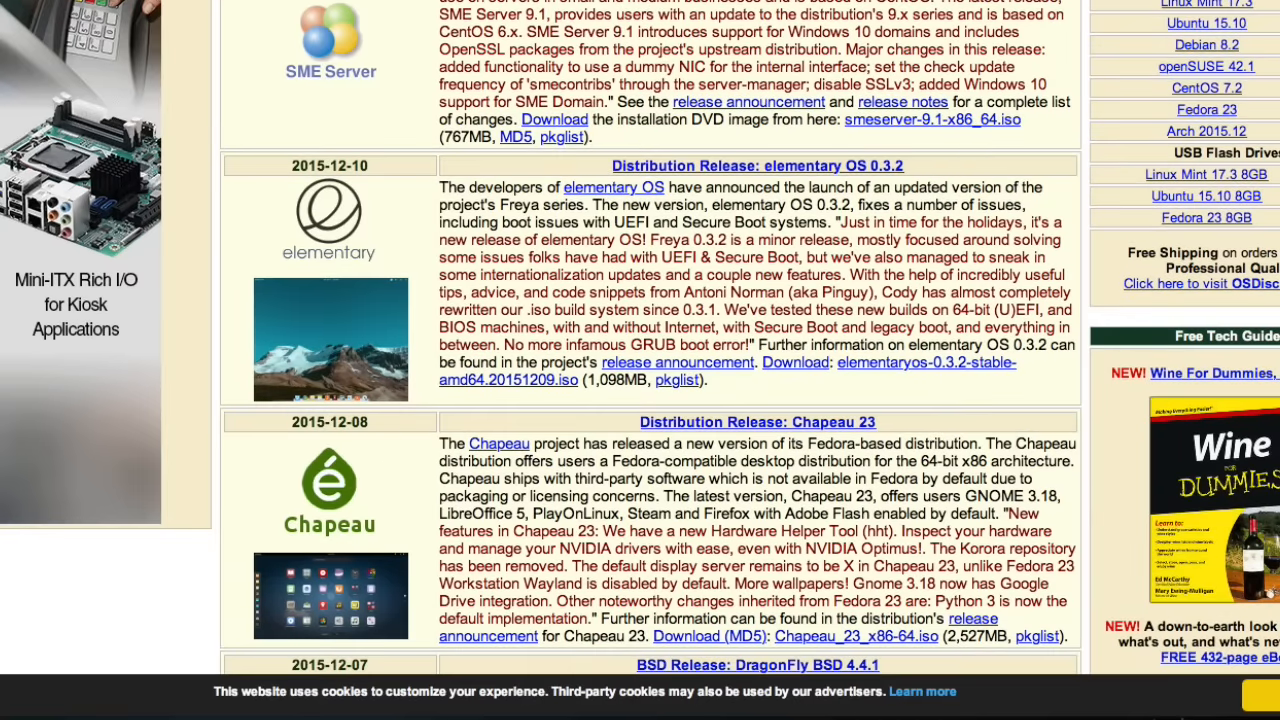
scroll(down, 3)
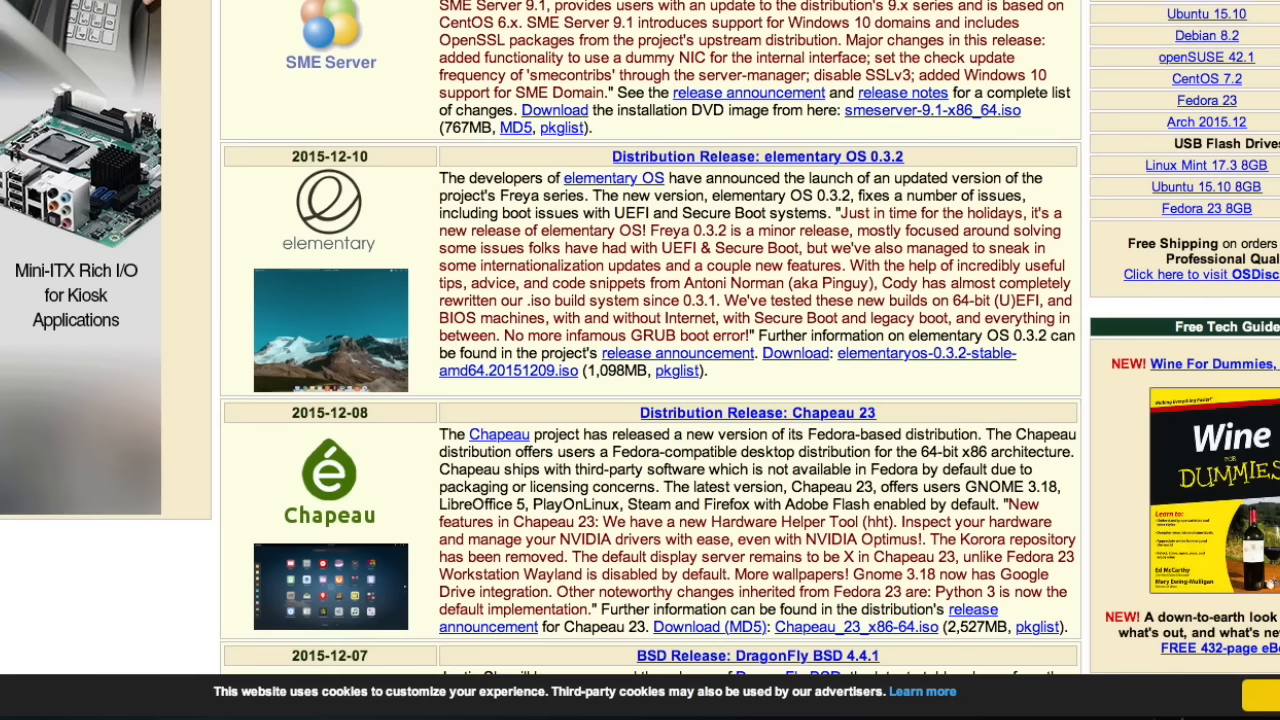
scroll(down, 3)
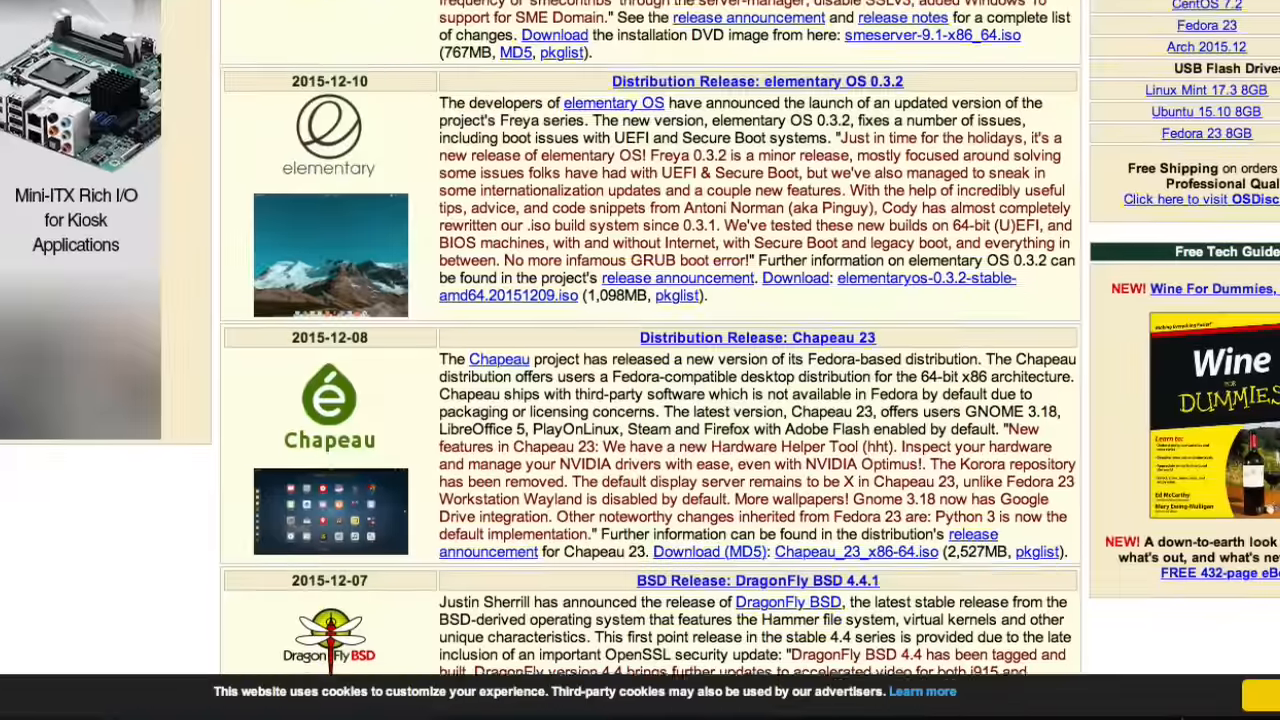
scroll(down, 3)
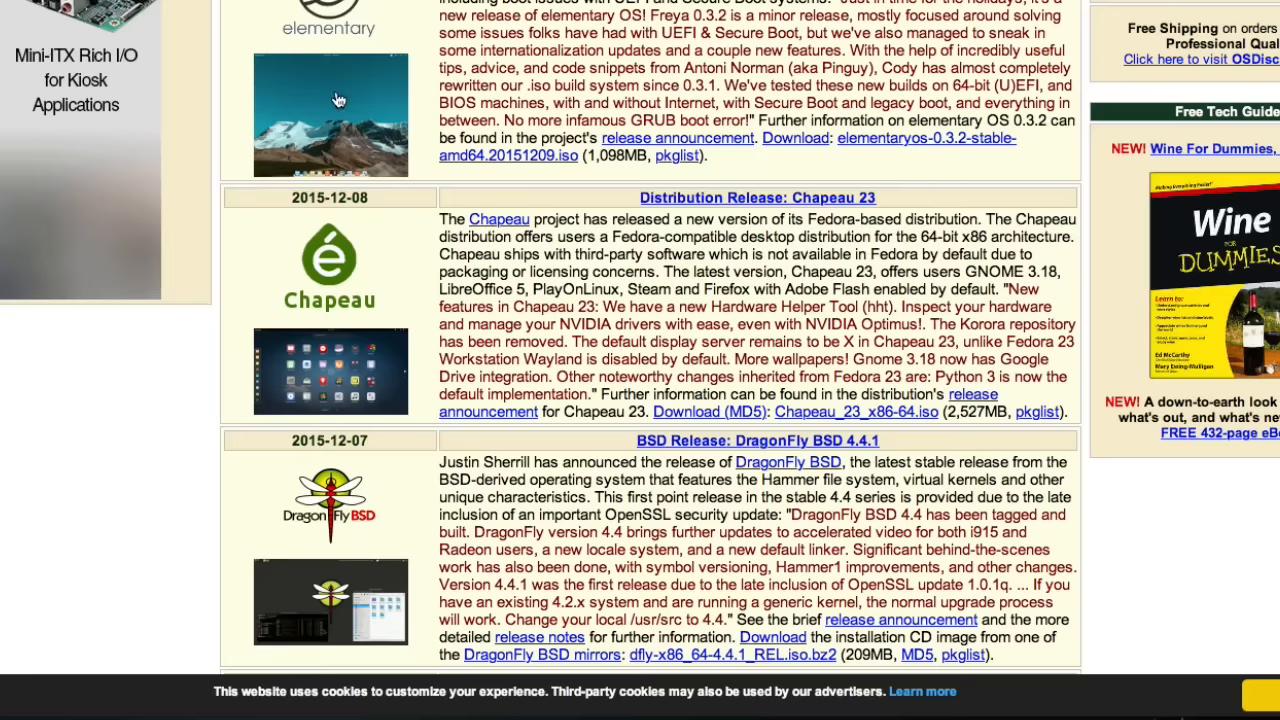
mouse_move(357, 124)
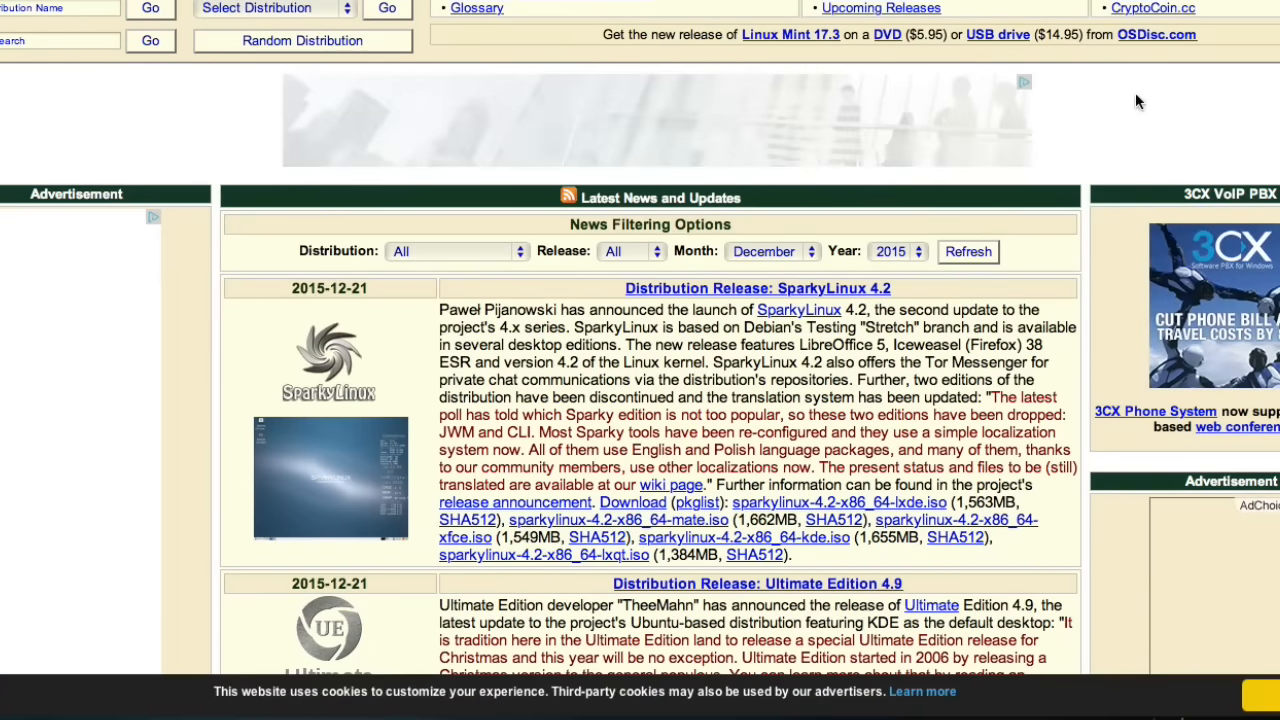
- Scroll back down to the Chapeau 23 and DragonFly BSD 4.4.1 entries
scroll(down, 3)
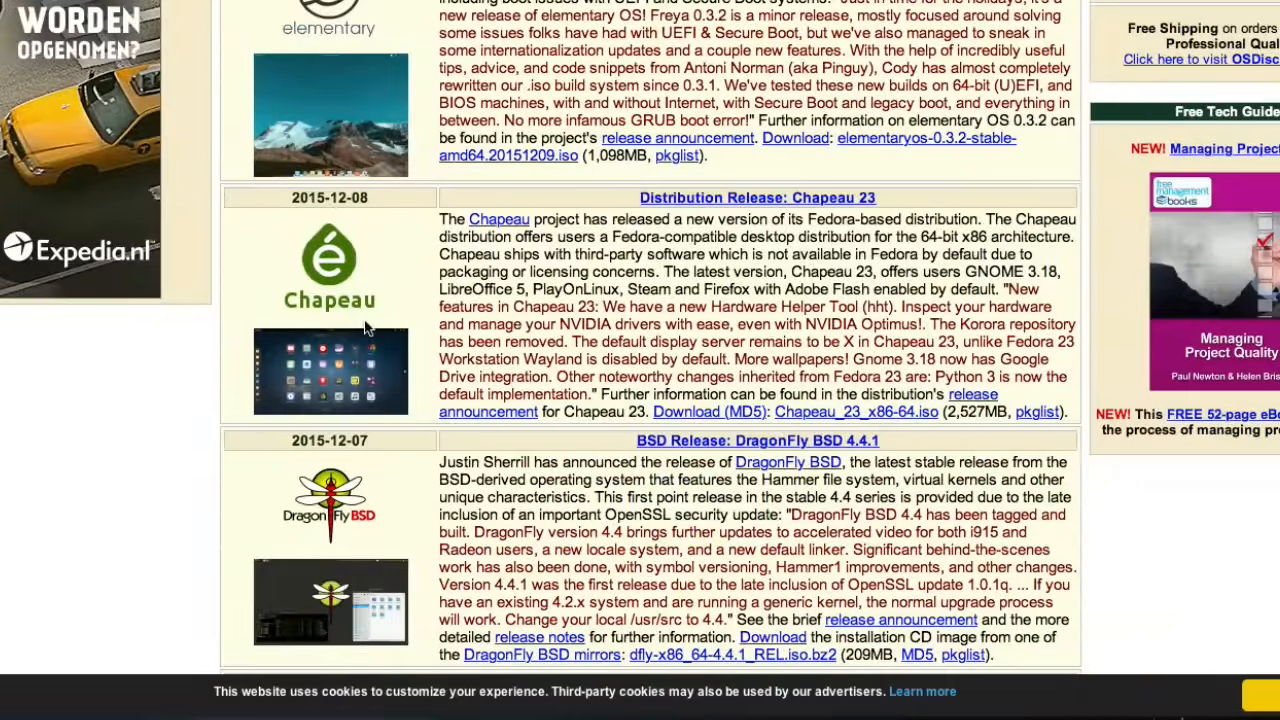
mouse_move(330, 343)
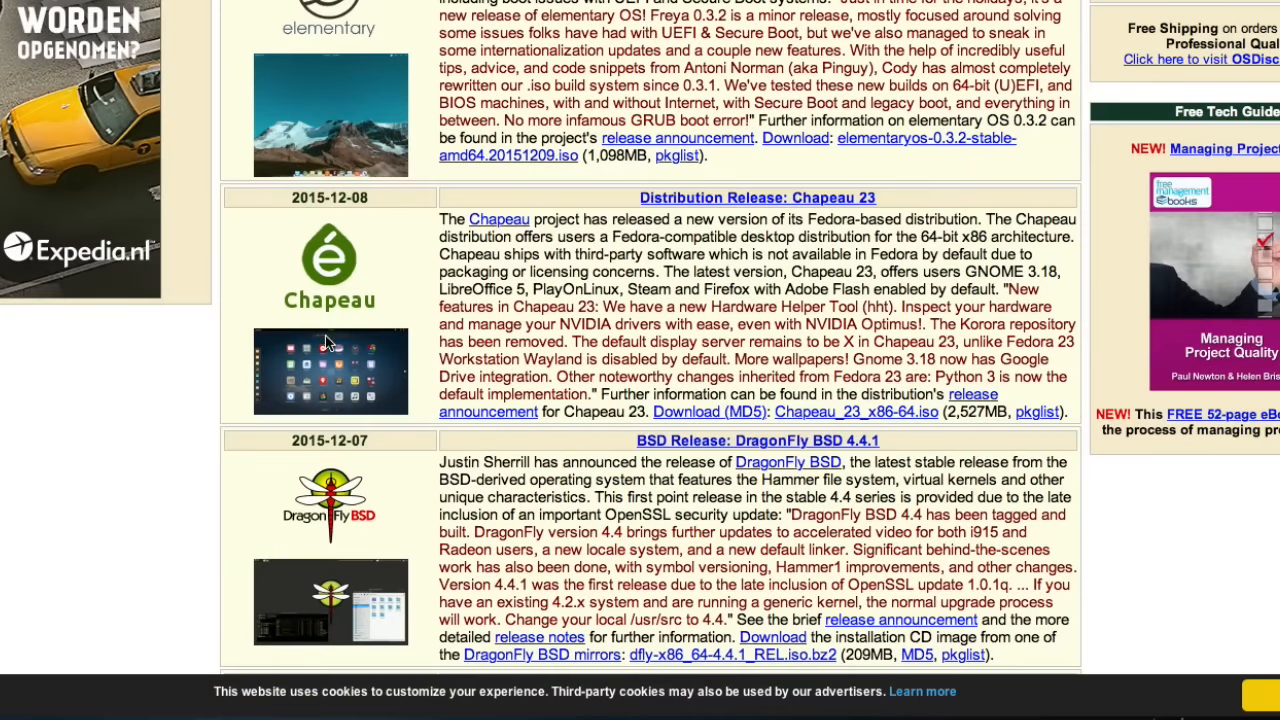
mouse_move(327, 307)
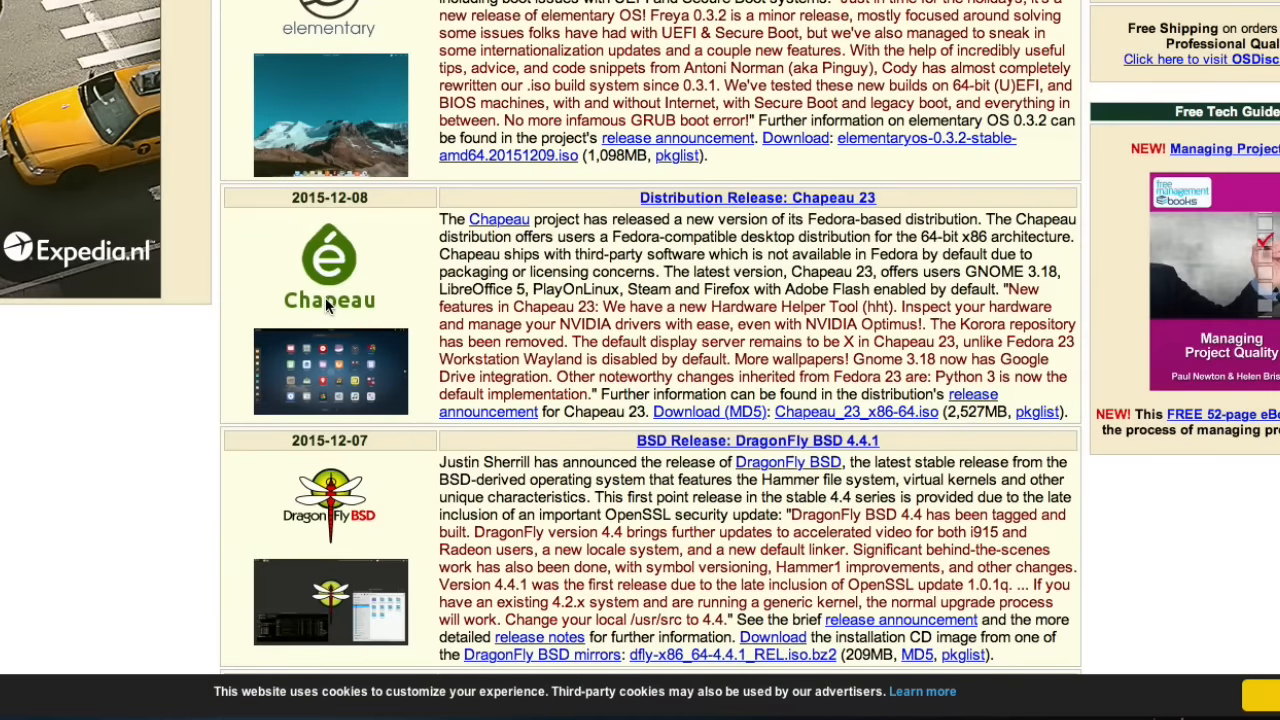
mouse_move(305, 340)
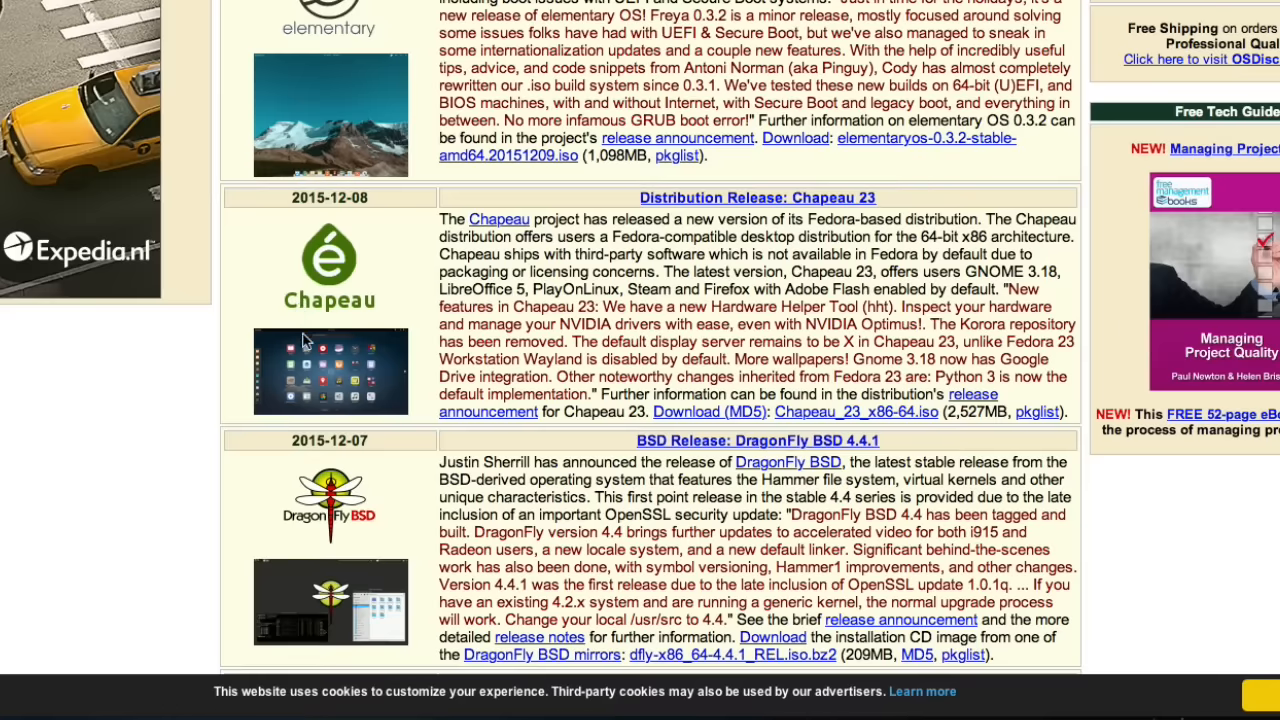
mouse_move(357, 308)
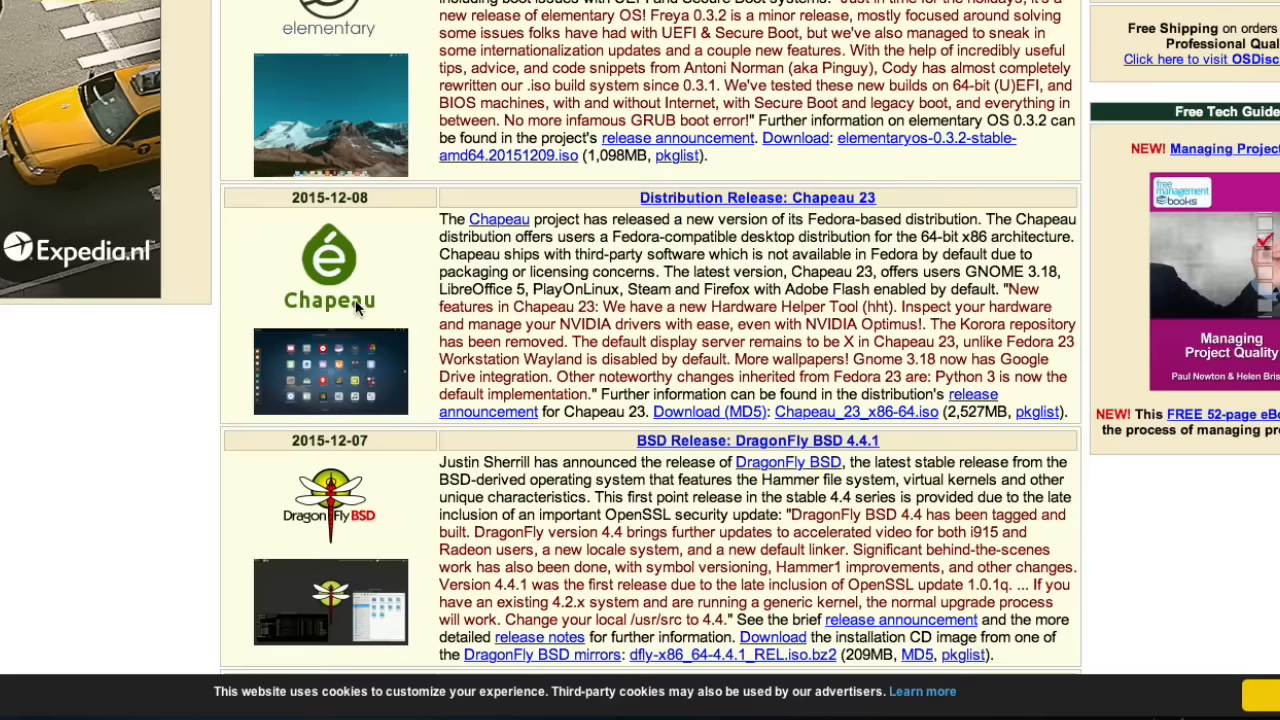
mouse_move(357, 308)
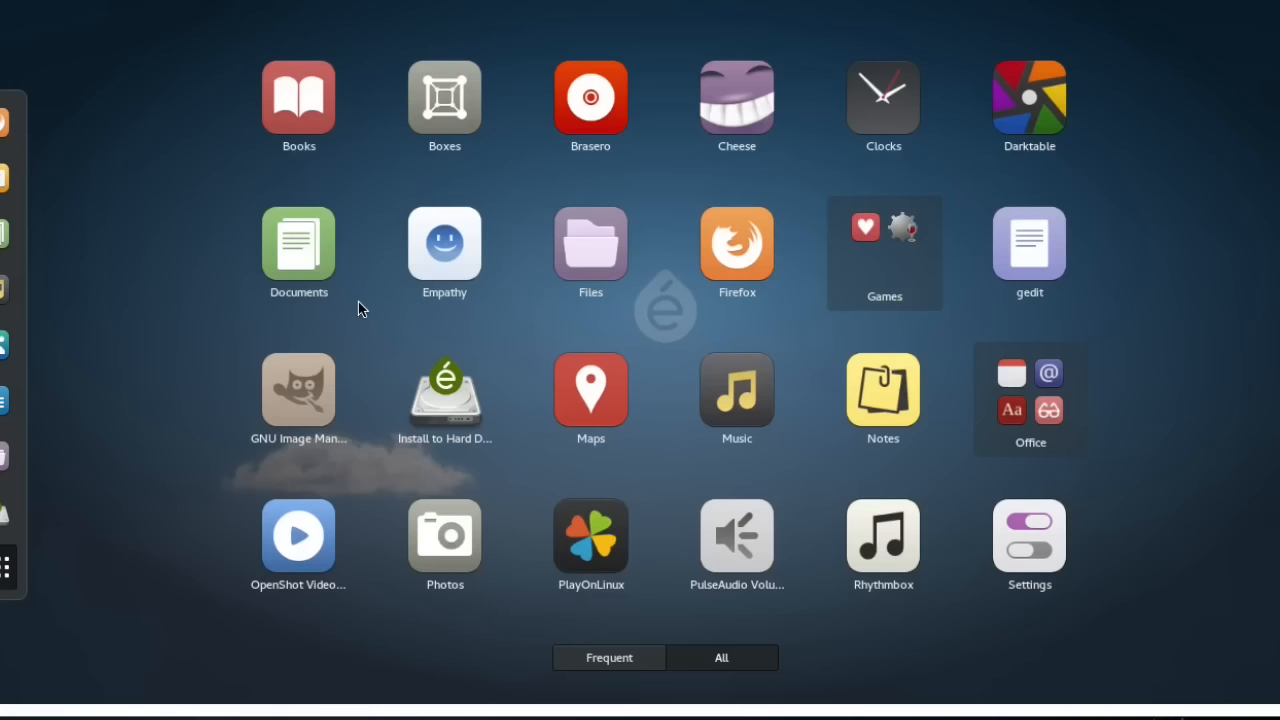
mouse_move(517, 308)
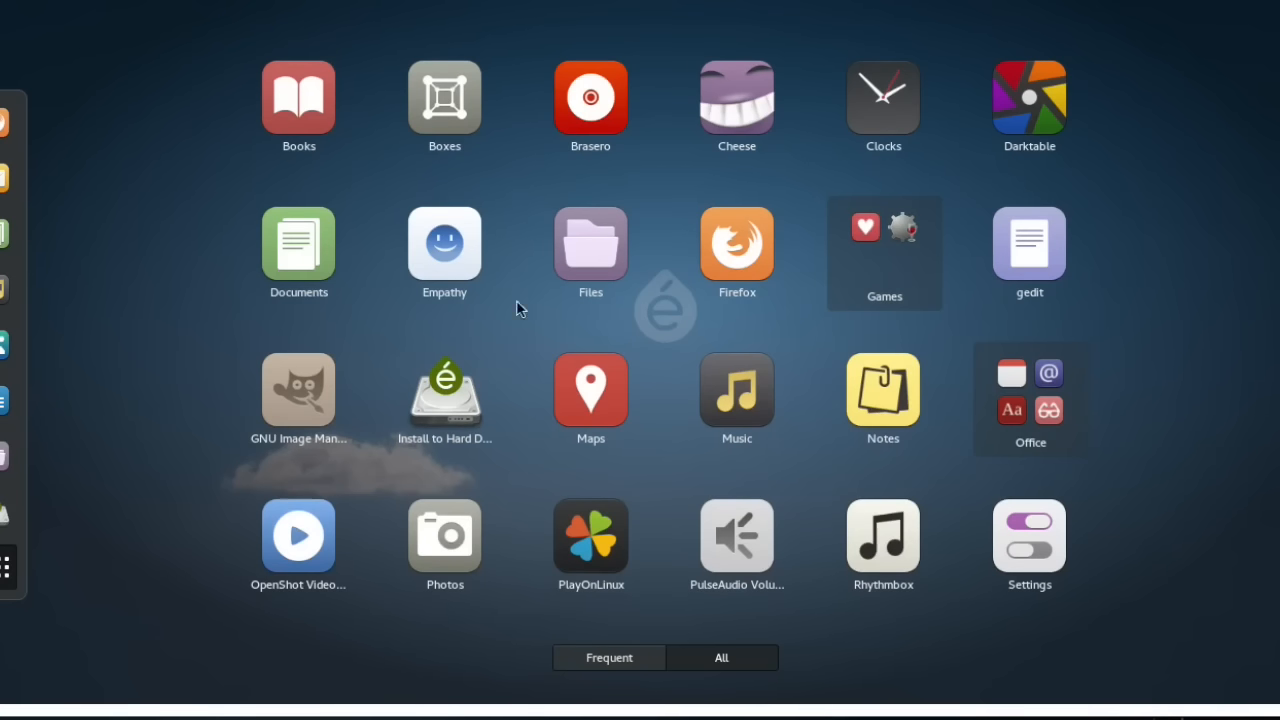
mouse_move(620, 387)
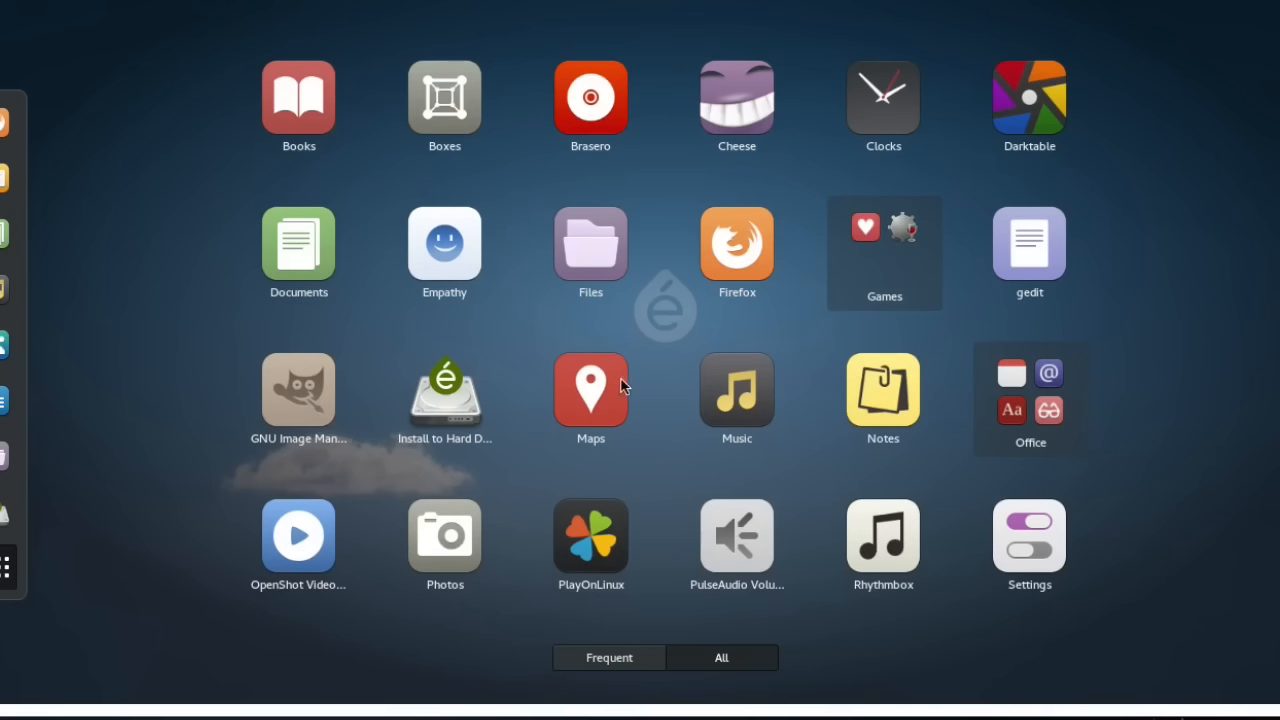
mouse_move(700, 548)
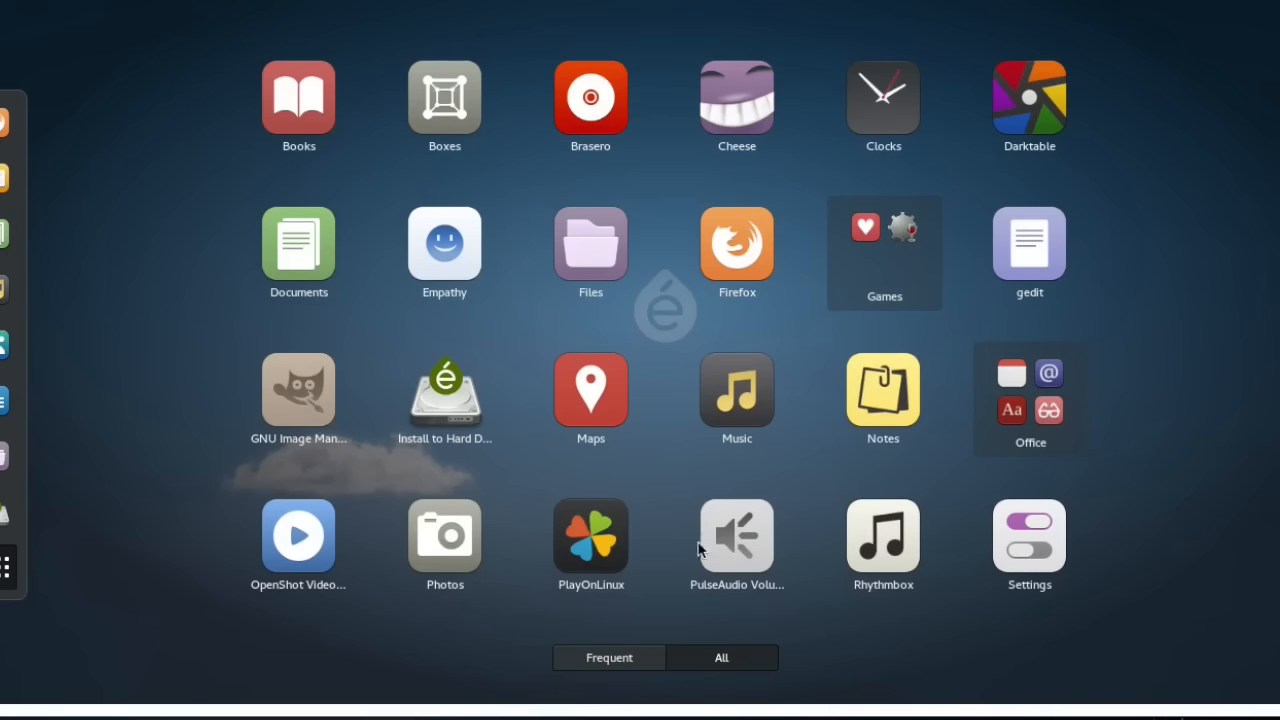
mouse_move(836, 558)
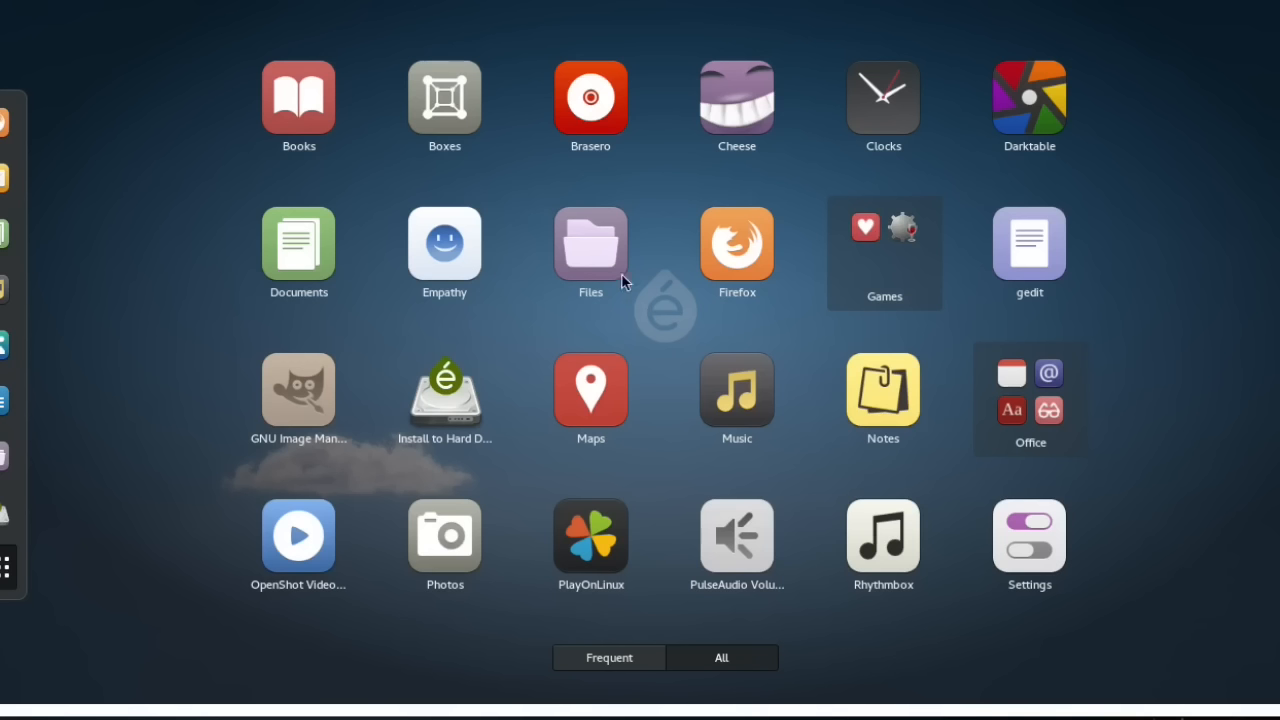
mouse_move(73, 73)
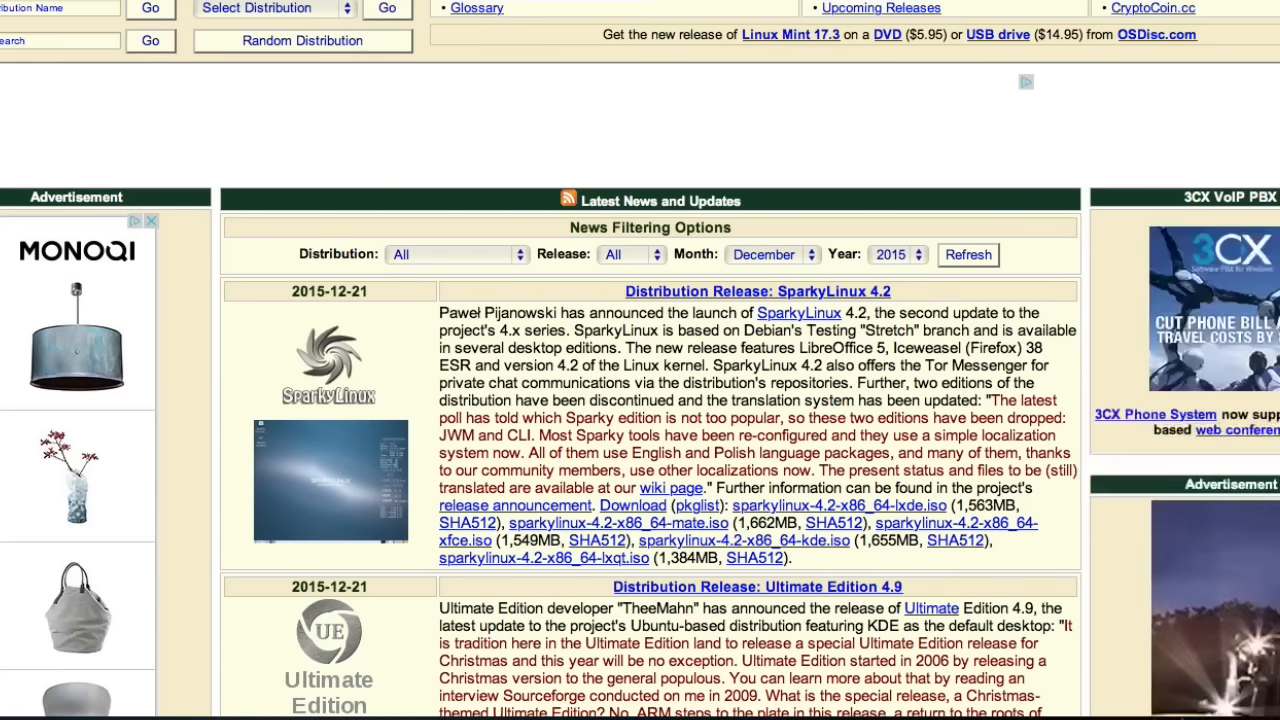
- Scroll past Robolinux, Linux Mint 17.3 and Raspbian to the final Pentoo and Q4OS 1.4.4 entries
scroll(down, 3)
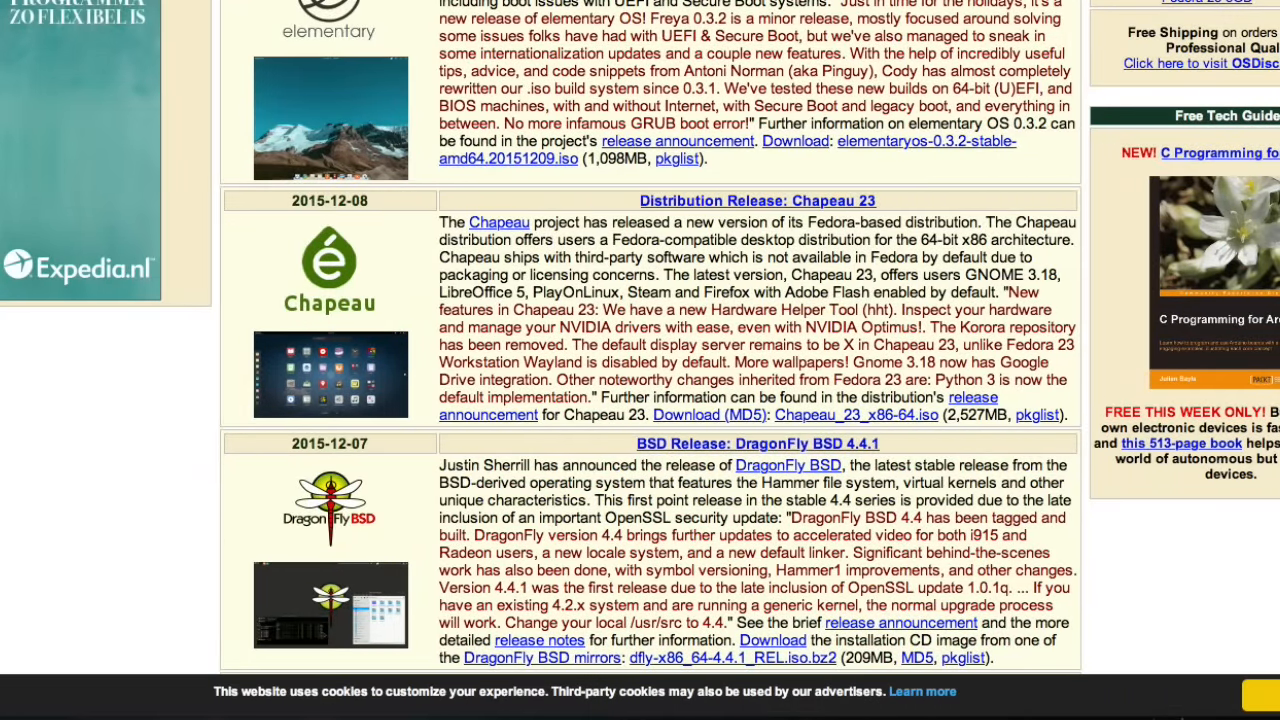
scroll(down, 3)
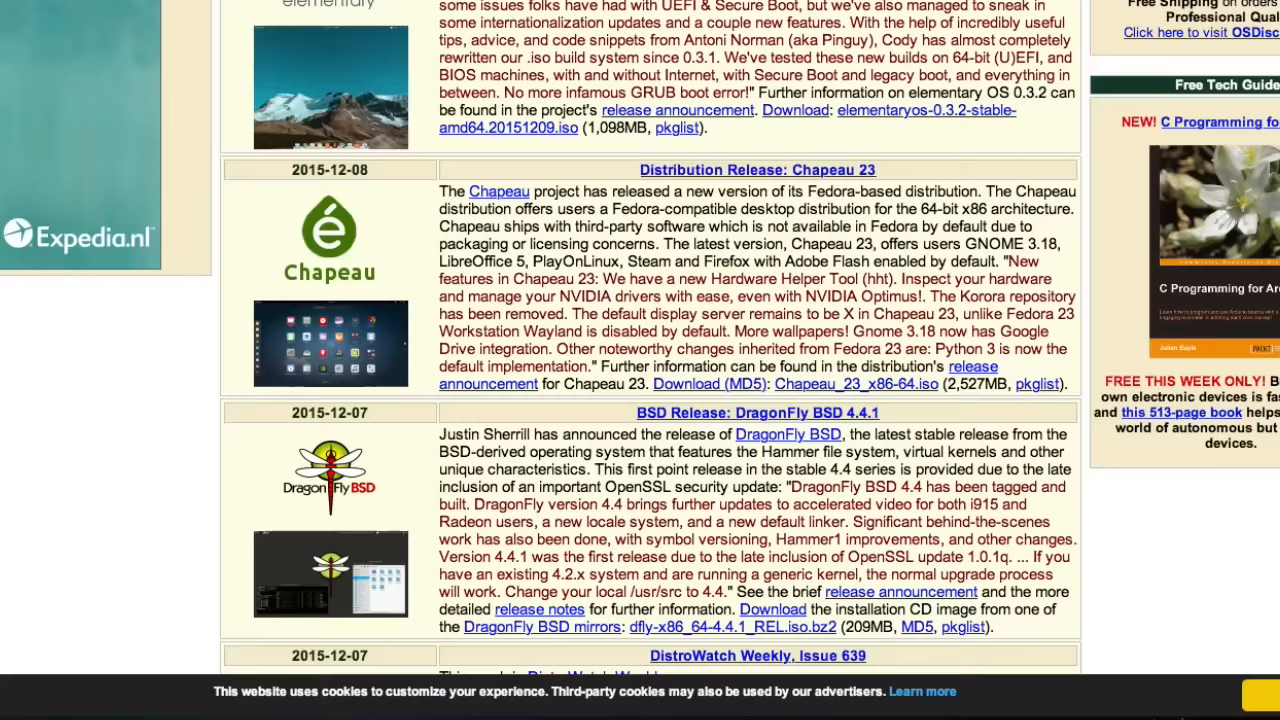
scroll(down, 3)
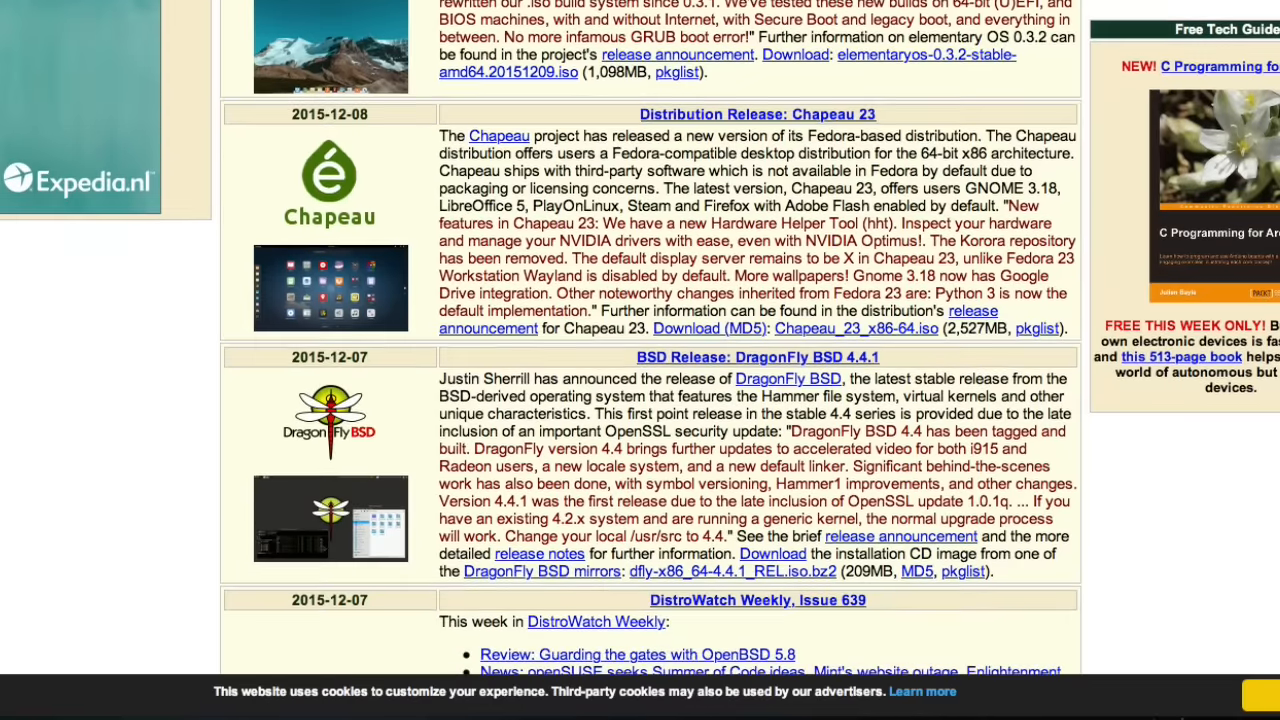
scroll(down, 3)
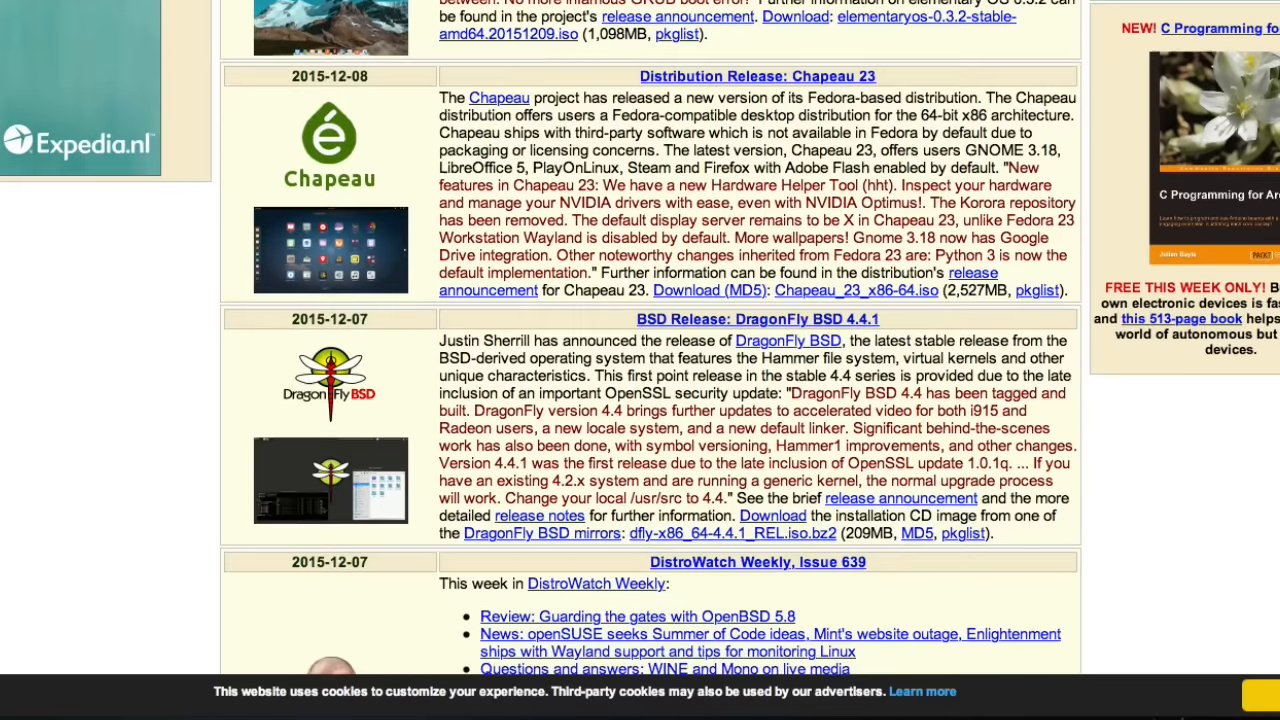
scroll(down, 3)
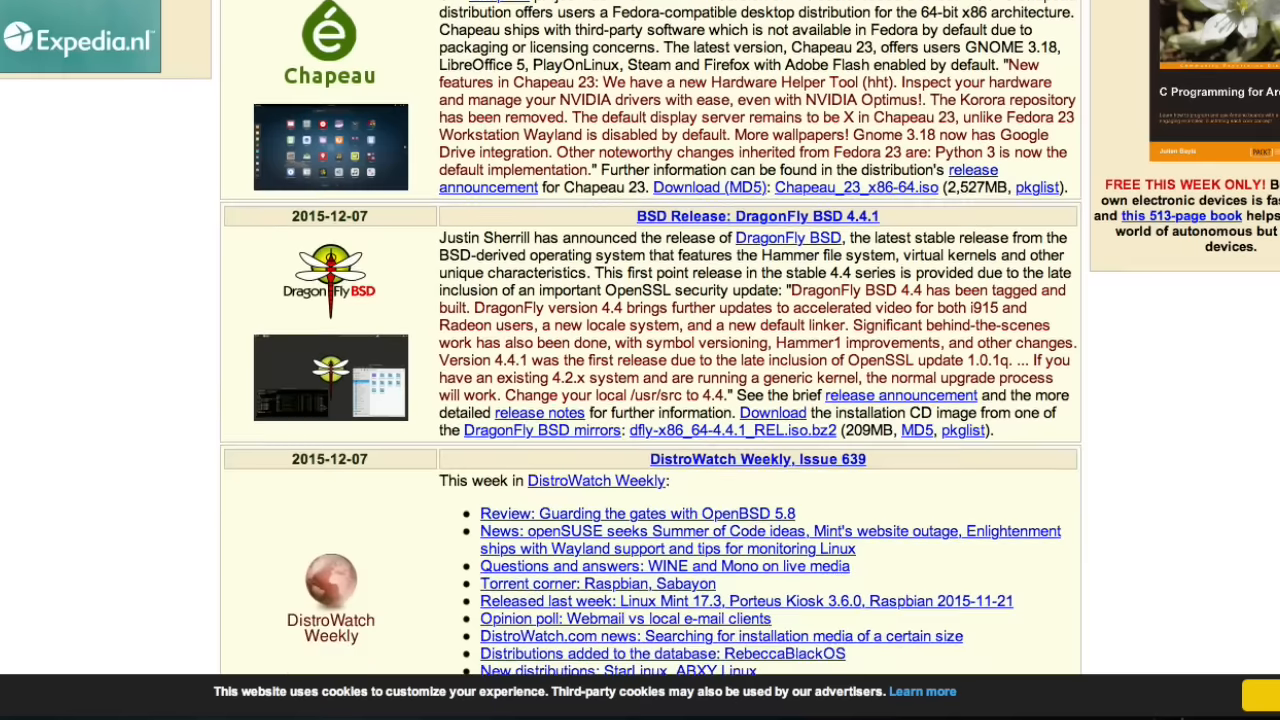
scroll(down, 3)
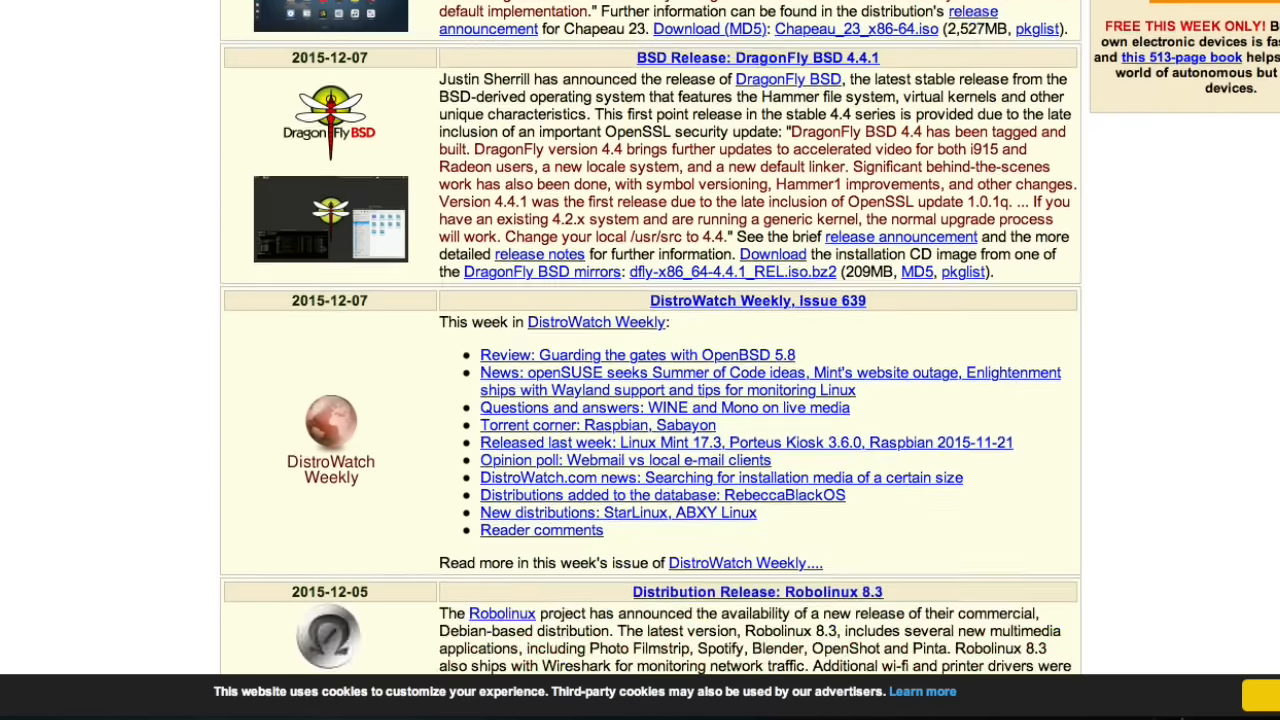
scroll(down, 3)
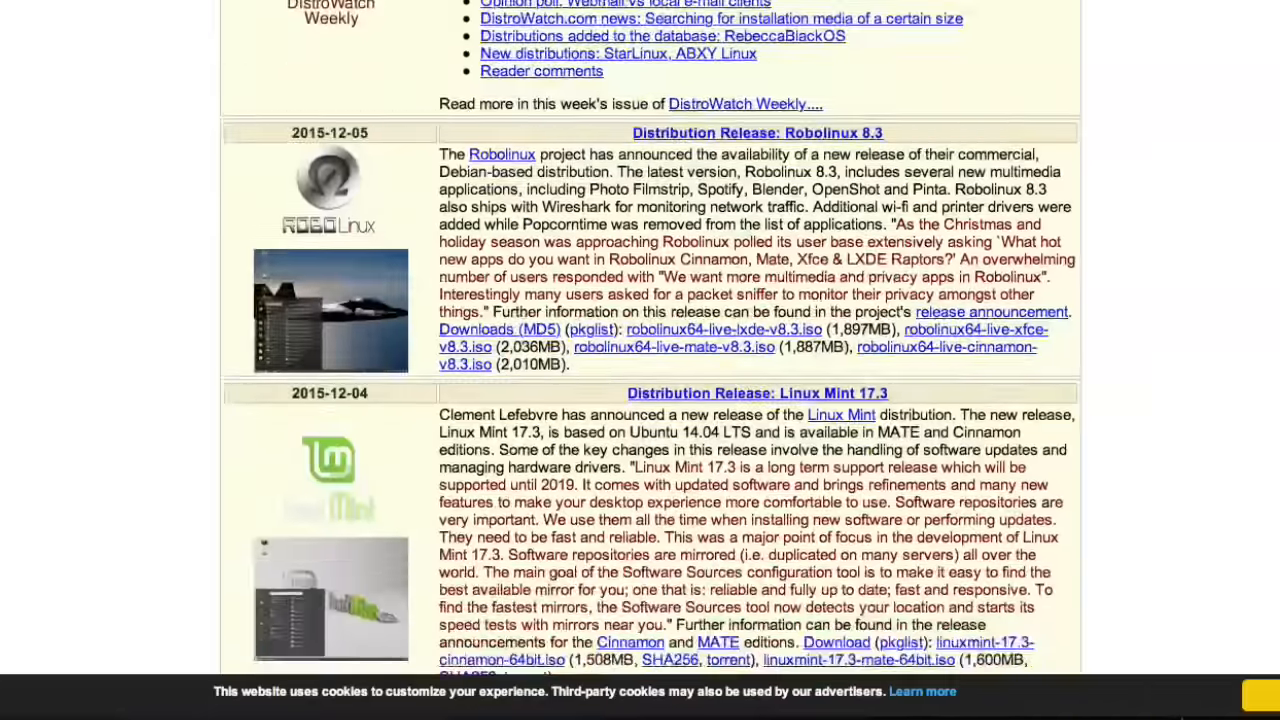
scroll(down, 3)
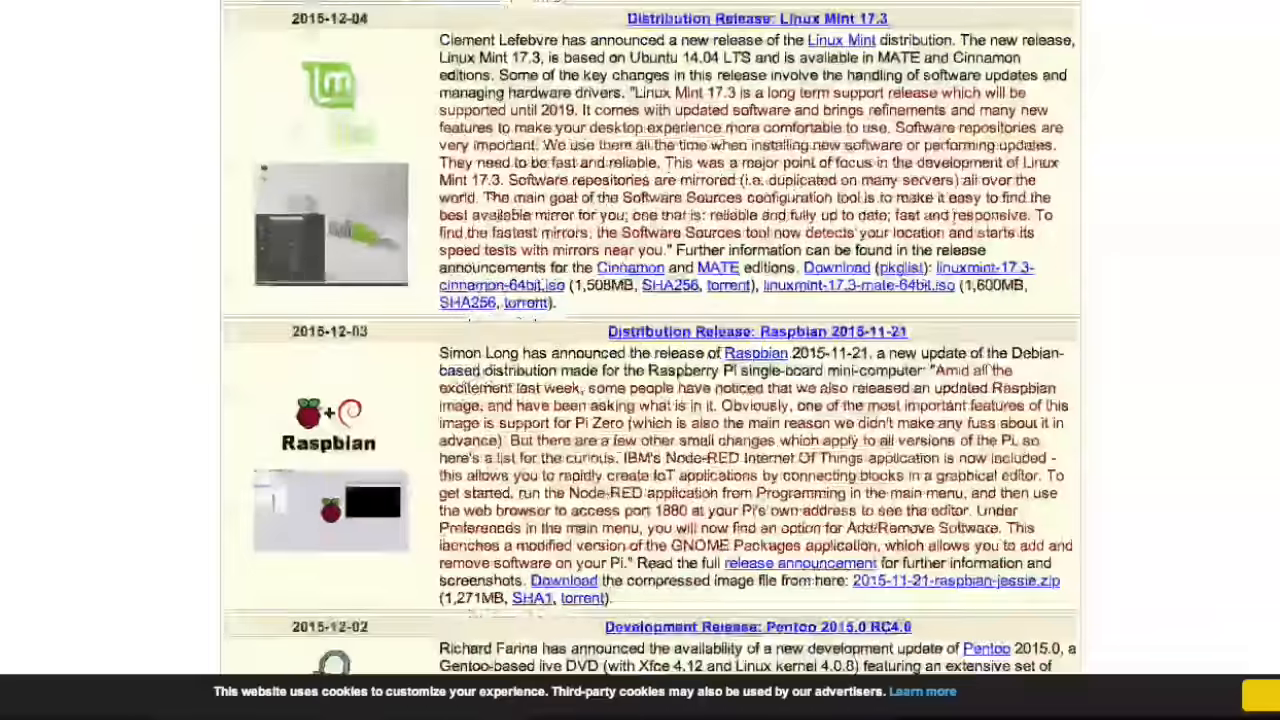
scroll(down, 3)
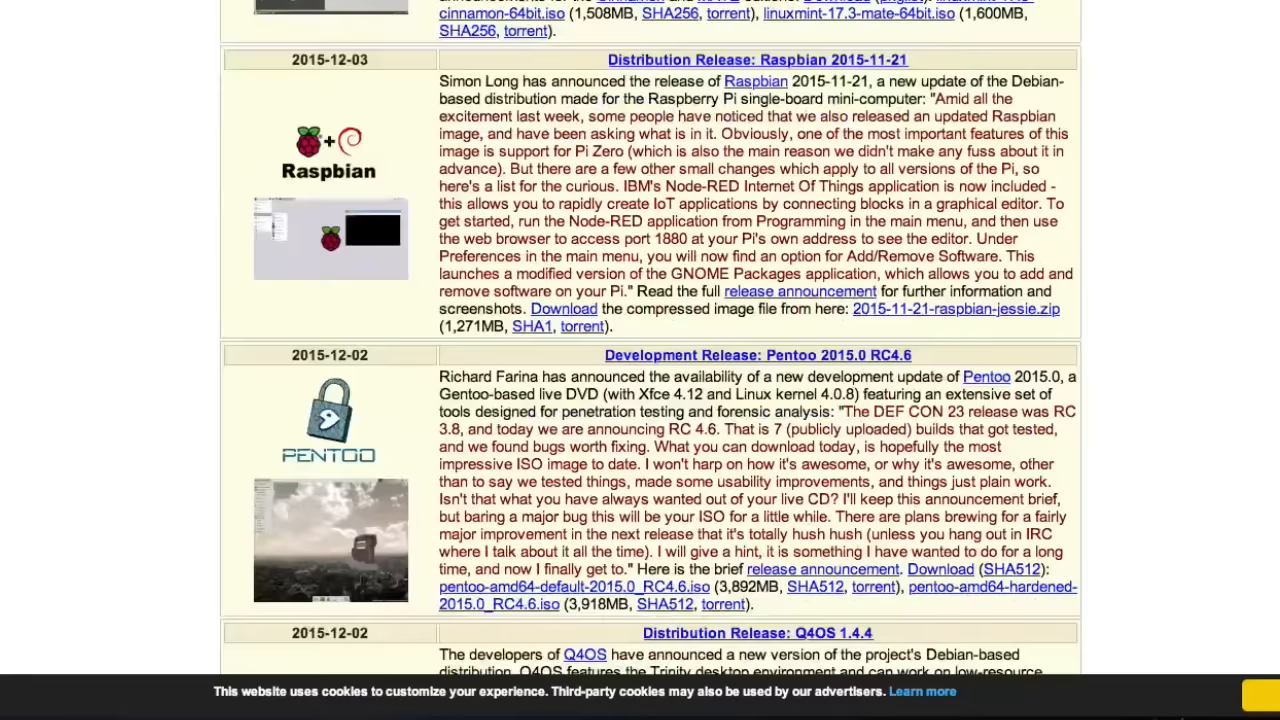
scroll(down, 3)
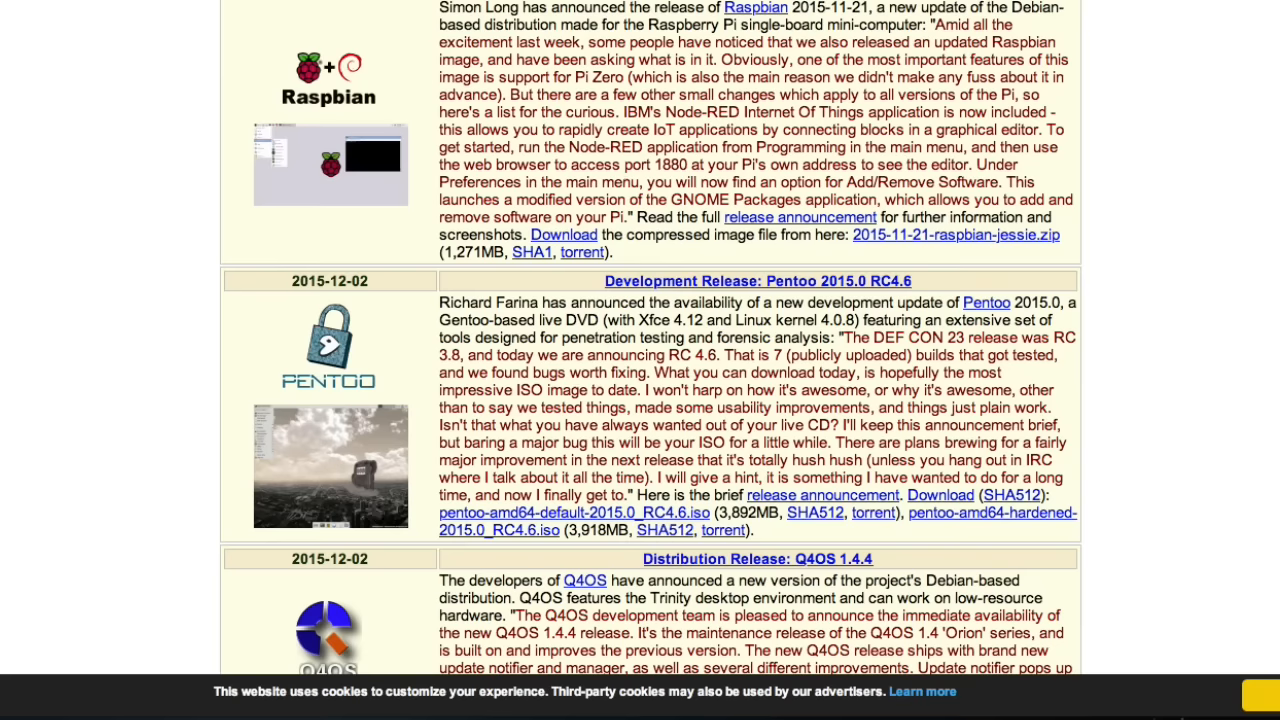
scroll(down, 3)
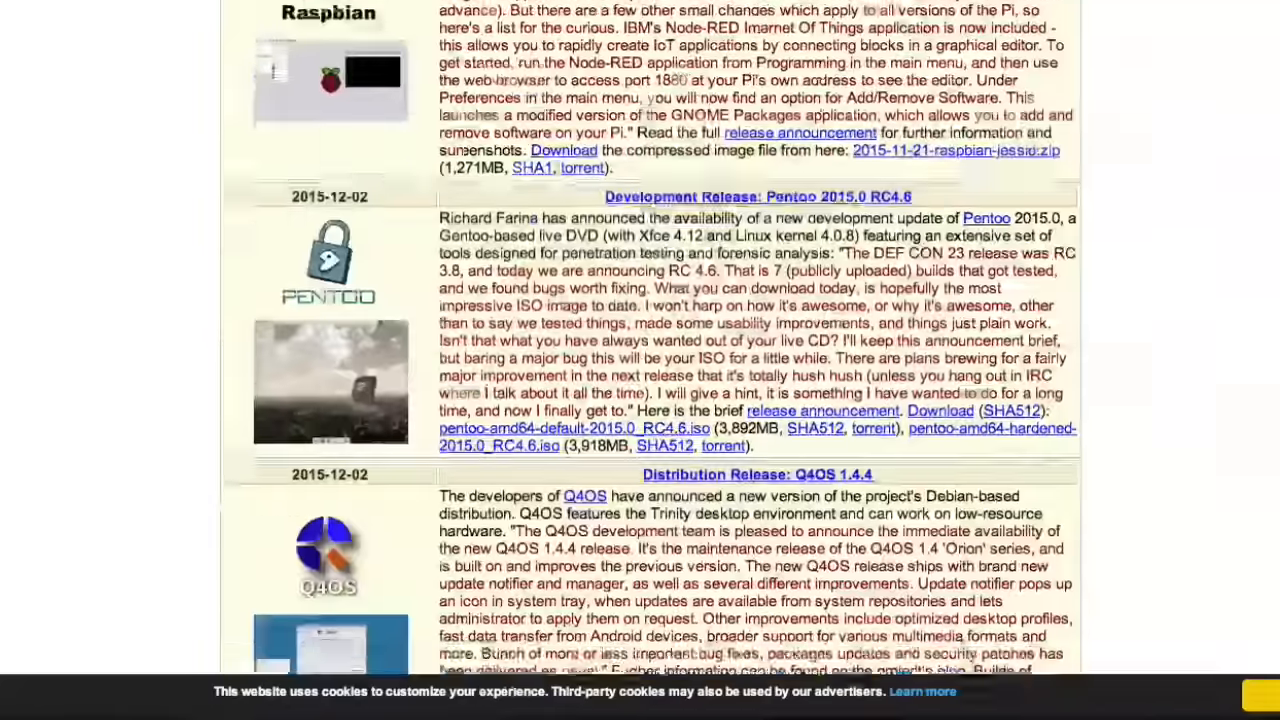
scroll(down, 3)
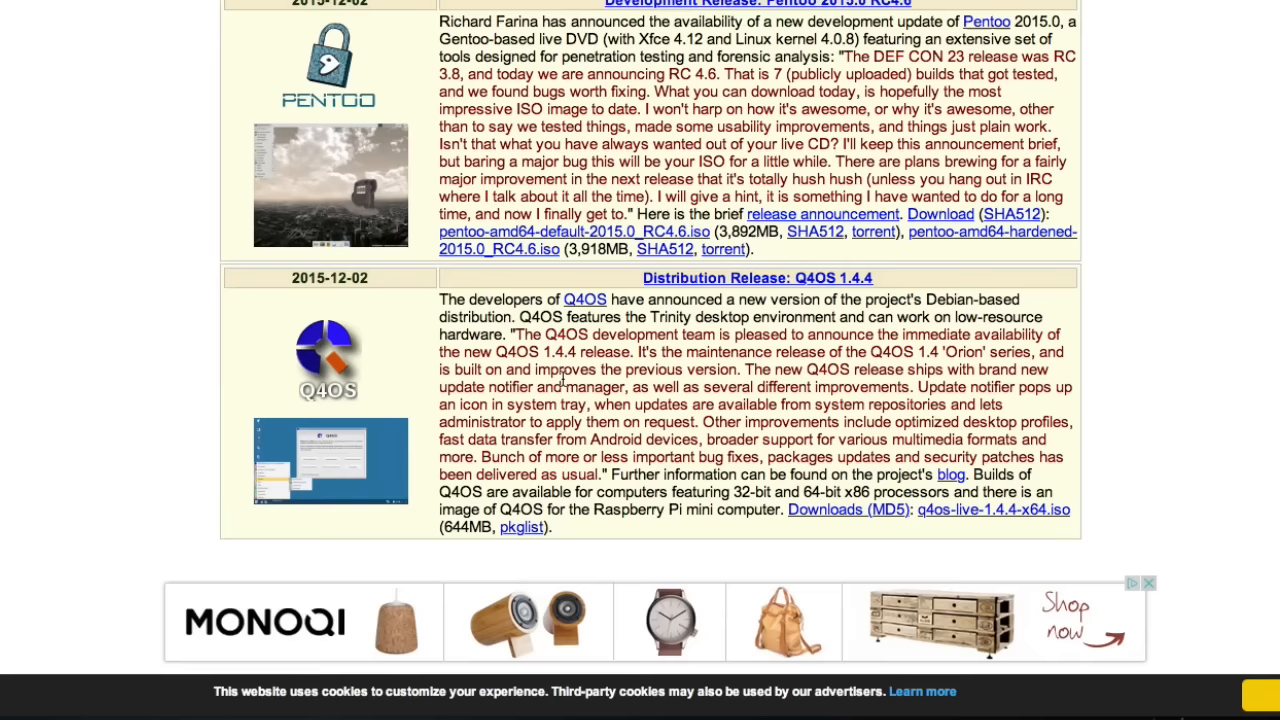
mouse_move(388, 467)
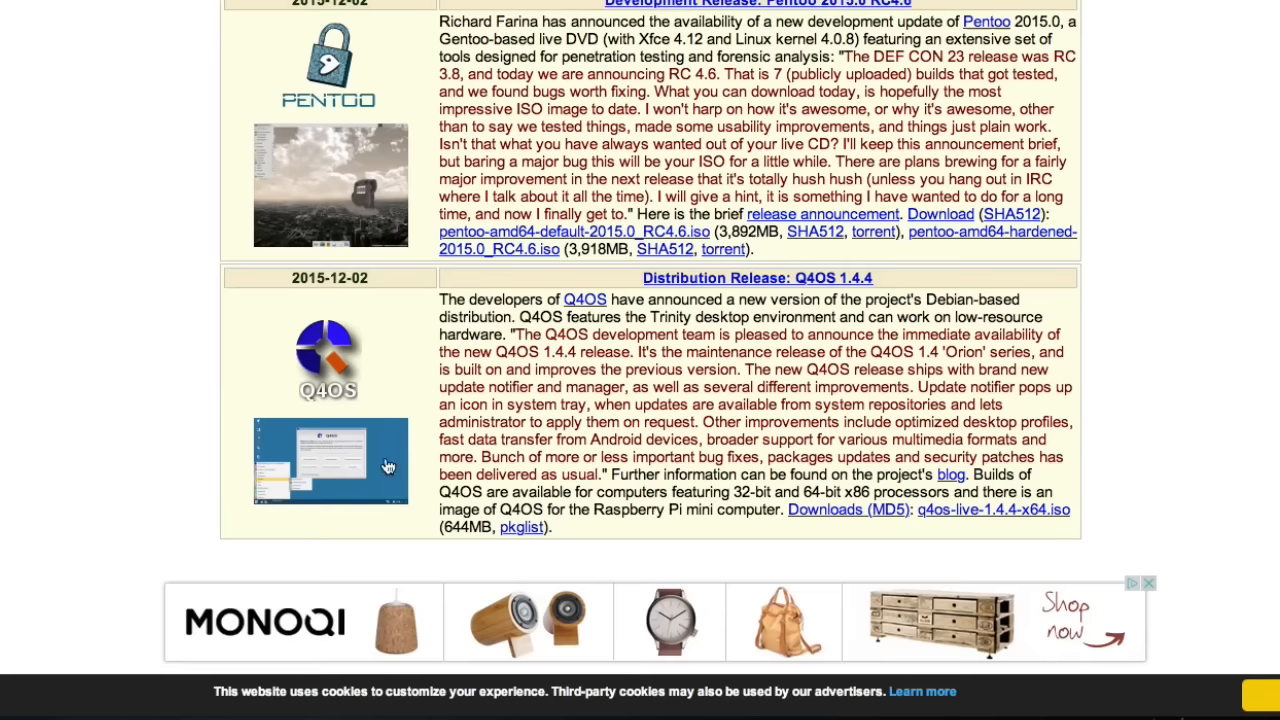
mouse_move(381, 467)
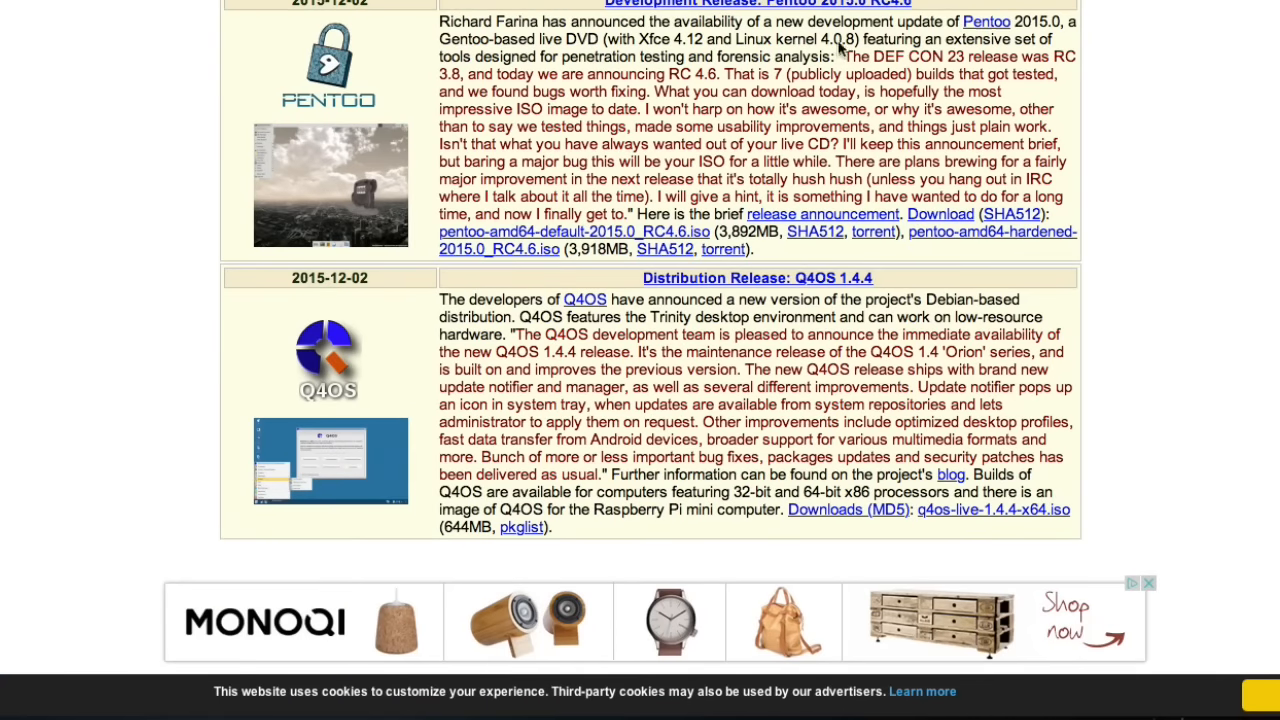
mouse_move(840, 50)
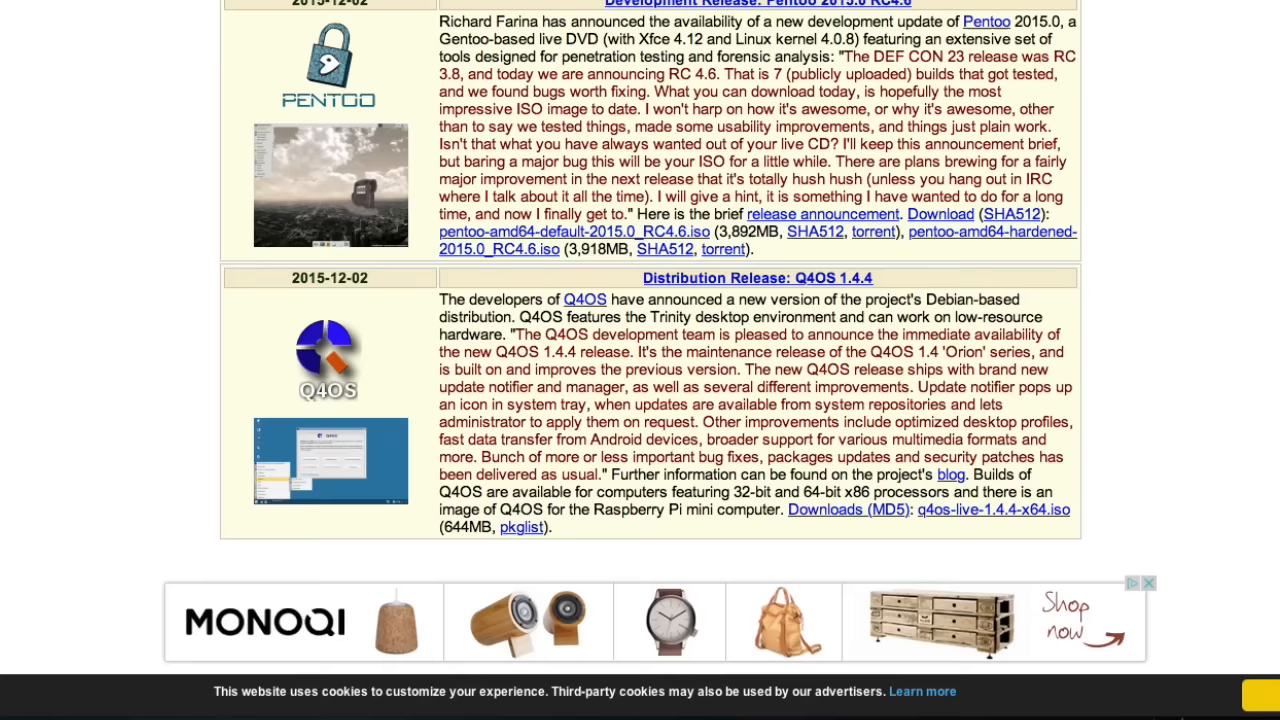
- Scroll the news list to the DistroWatch Weekly Issue 639 and Robolinux 8.3 entries
scroll(down, 3)
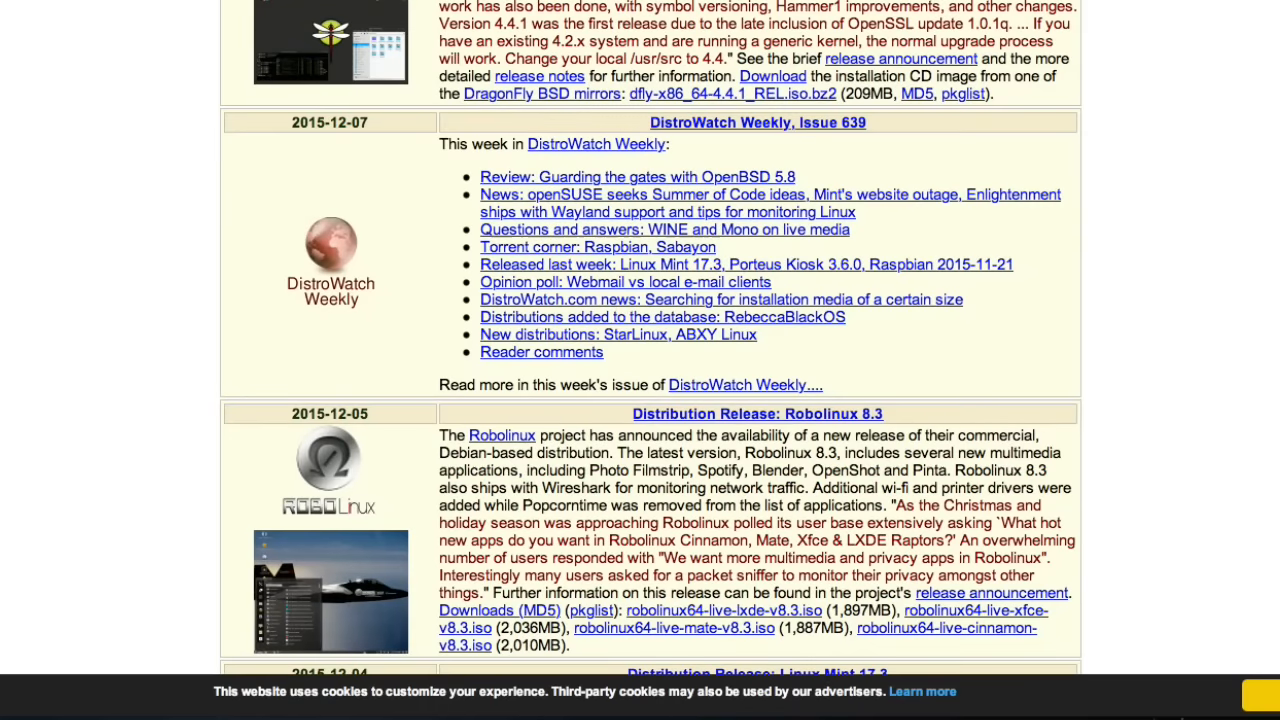
mouse_move(311, 68)
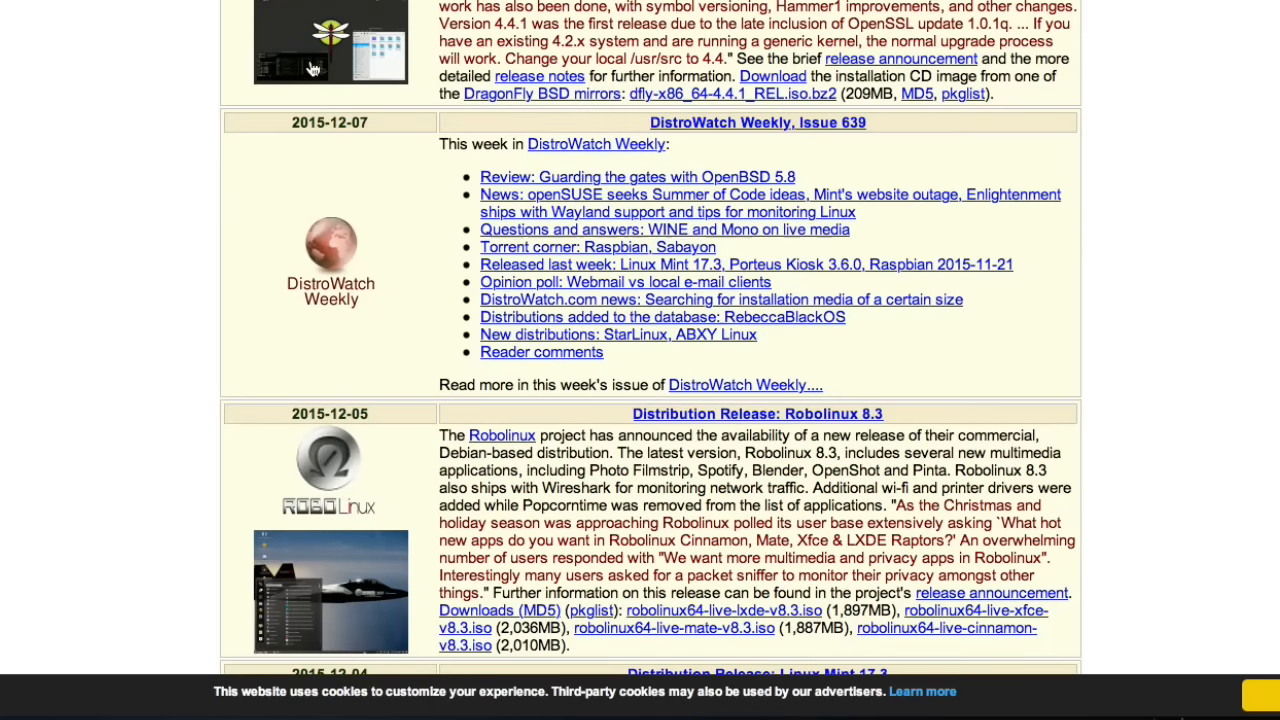
mouse_move(407, 70)
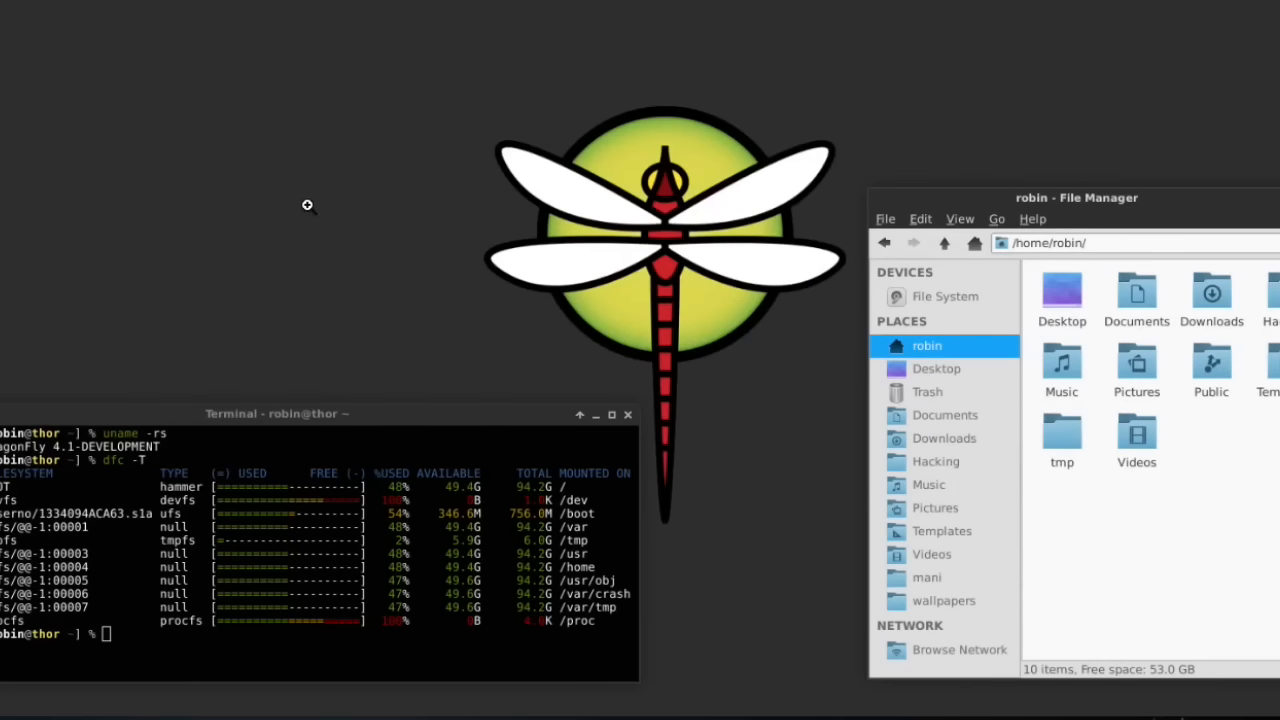
mouse_move(646, 298)
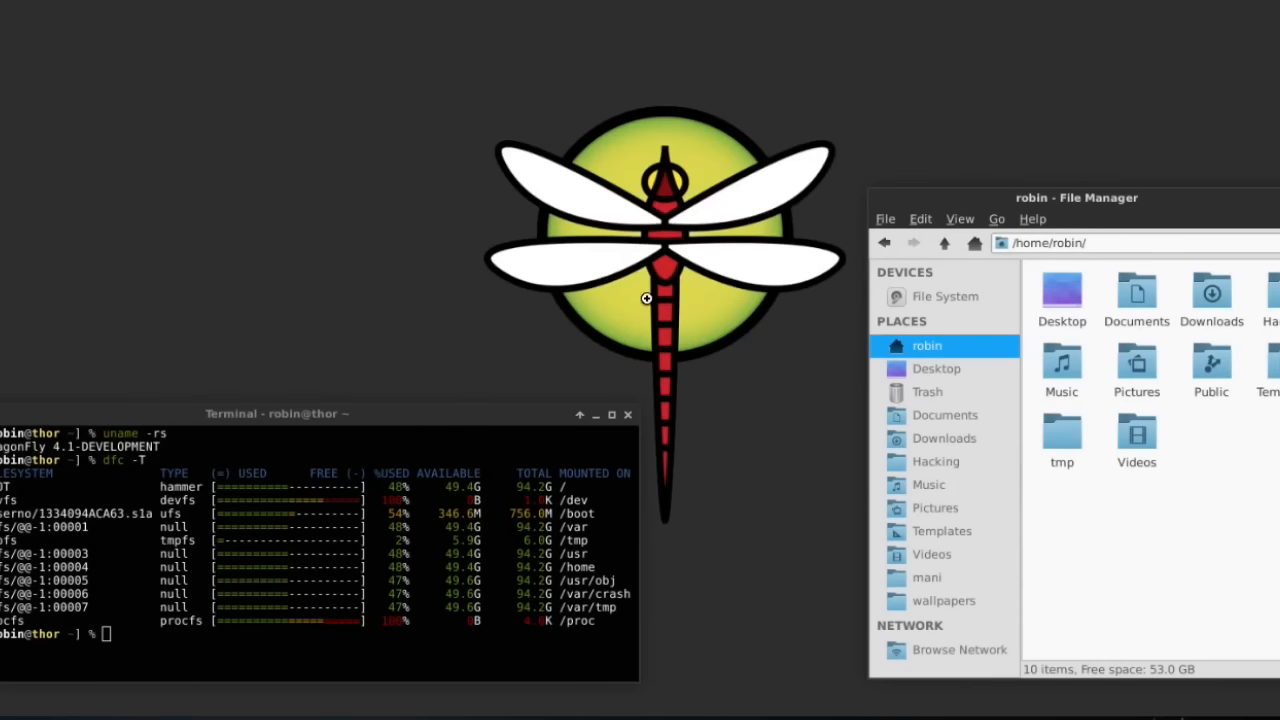